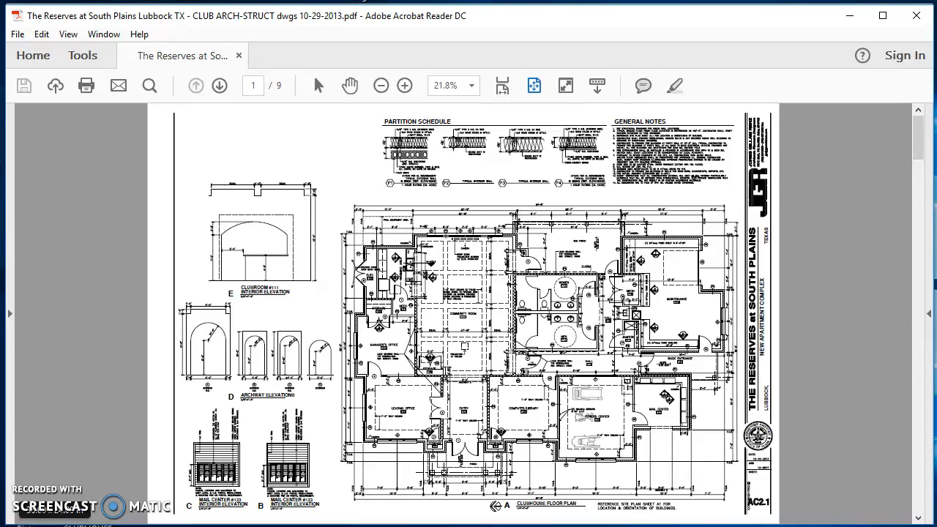
pyautogui.moveTo(129, 422)
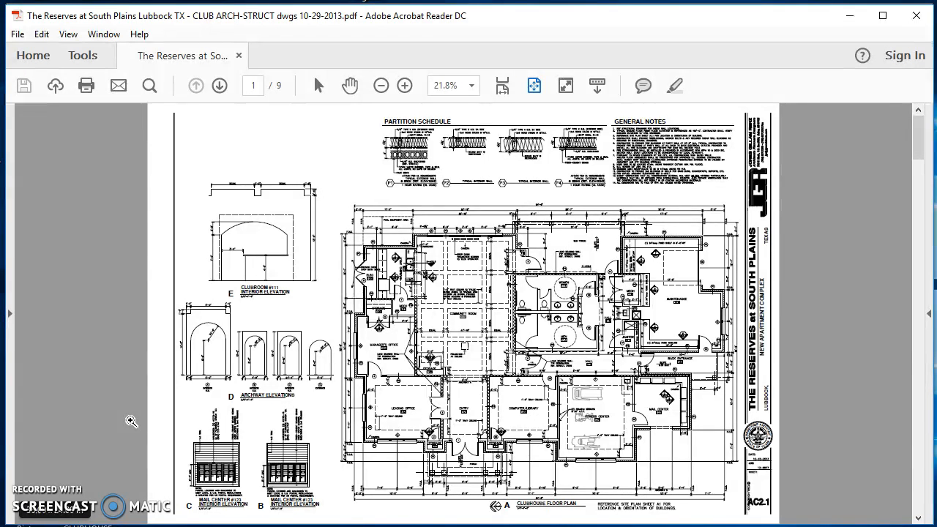
pyautogui.moveTo(284, 299)
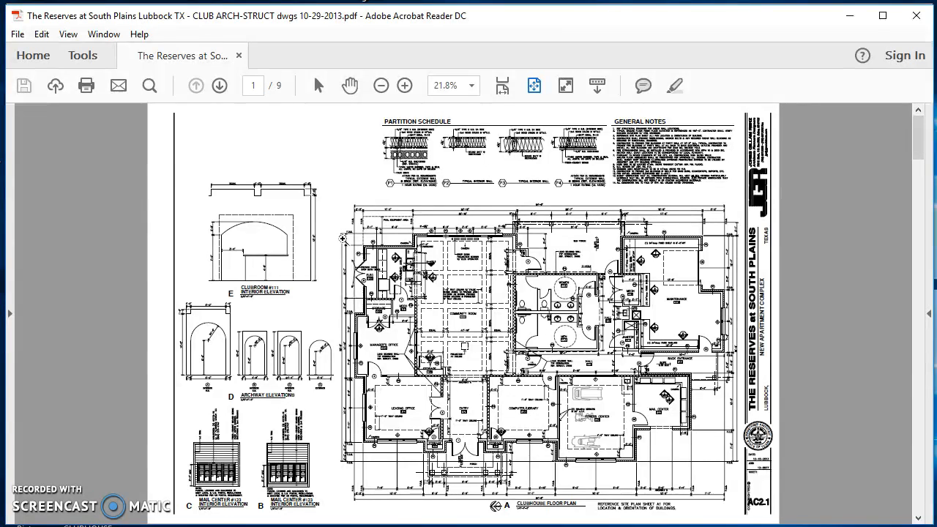
# Show the drawing page at Actual Size via the View zoom options.
pyautogui.click(67, 33)
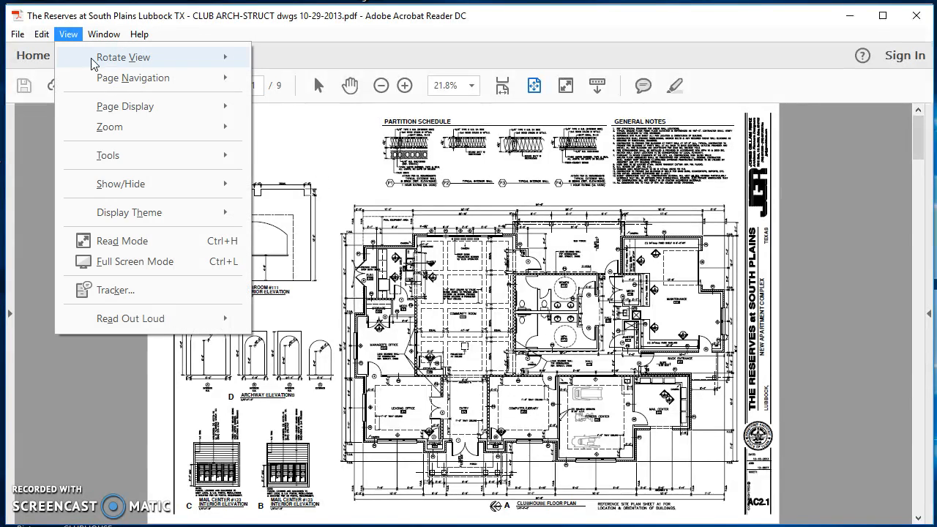
pyautogui.moveTo(108, 126)
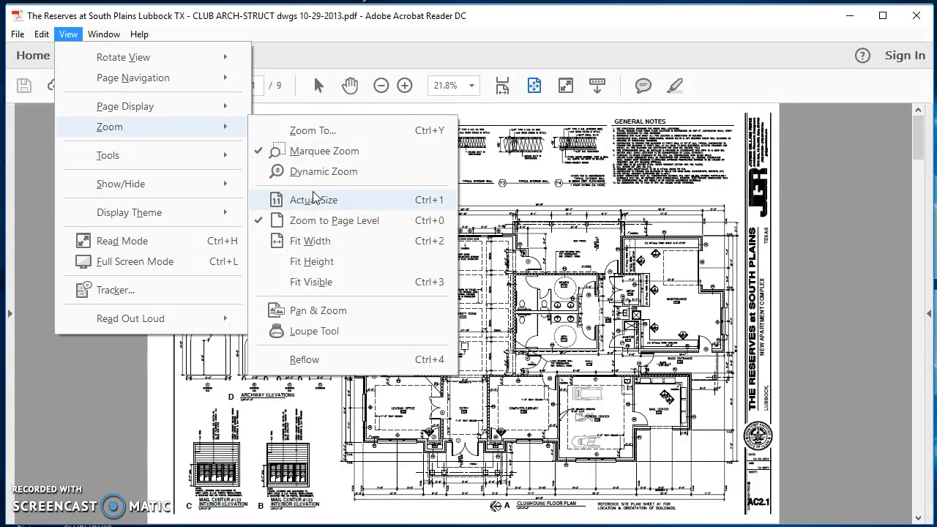
pyautogui.click(312, 199)
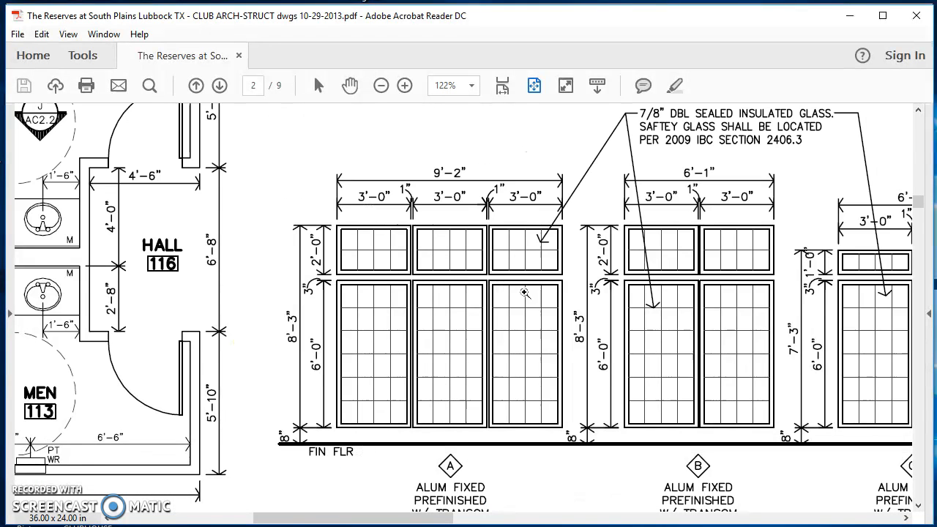
pyautogui.moveTo(459, 396)
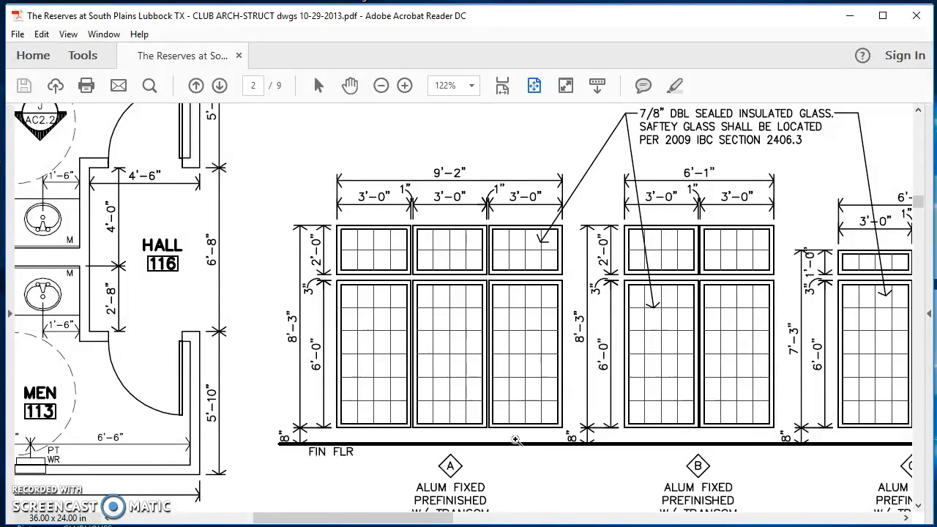
pyautogui.moveTo(569, 71)
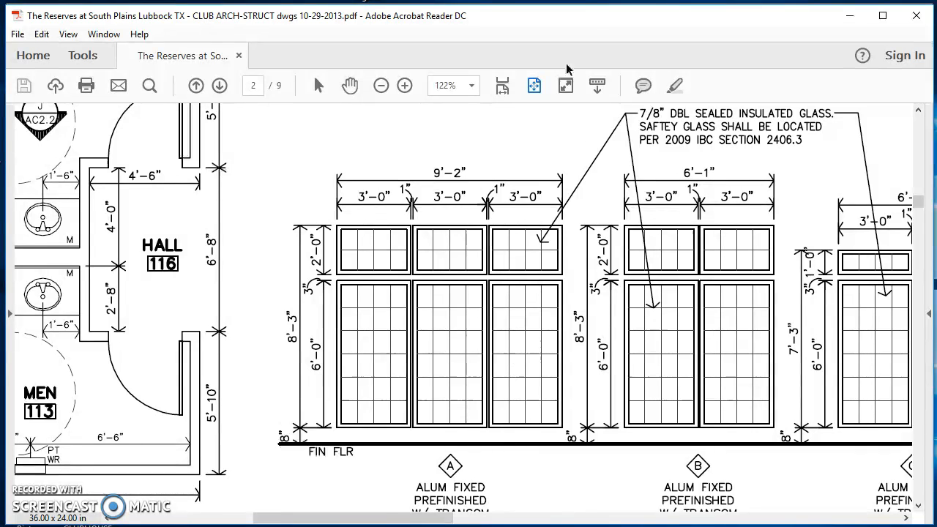
pyautogui.moveTo(568, 71)
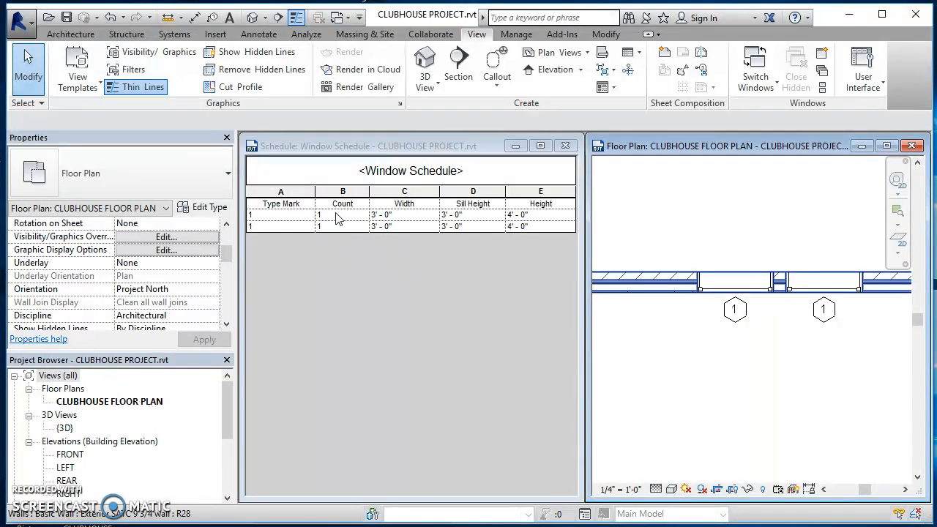
pyautogui.moveTo(336, 231)
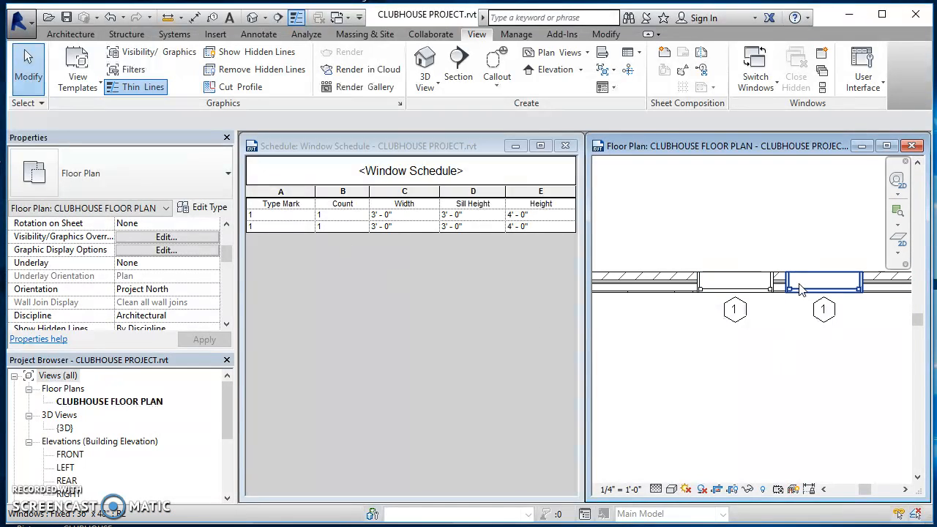
# Select a window in the clubhouse floor plan before closing the project.
pyautogui.click(734, 283)
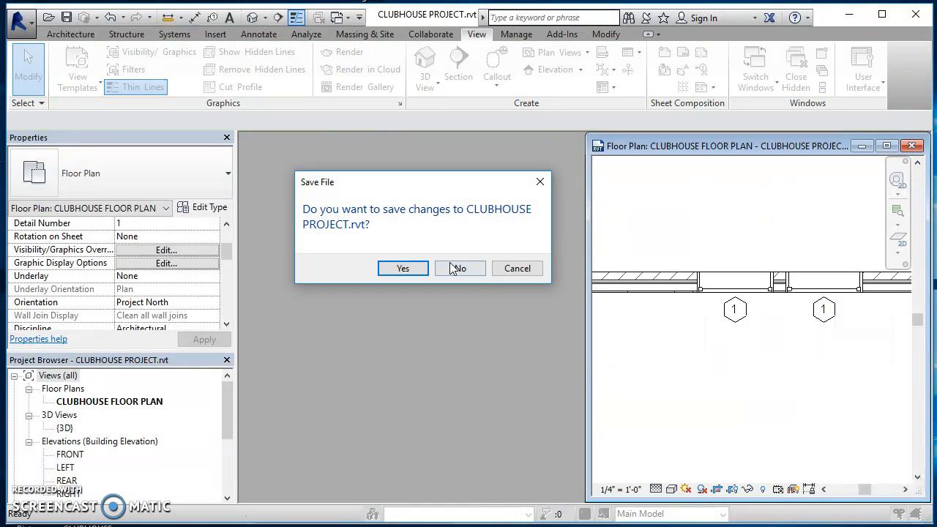
# Discard unsaved changes, then create a new family from the Window.rft template.
pyautogui.click(459, 268)
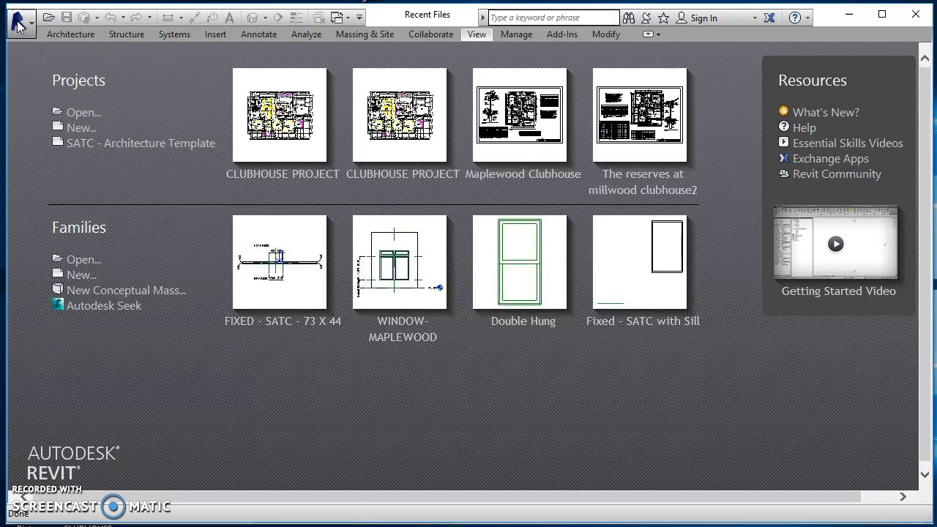
pyautogui.click(14, 16)
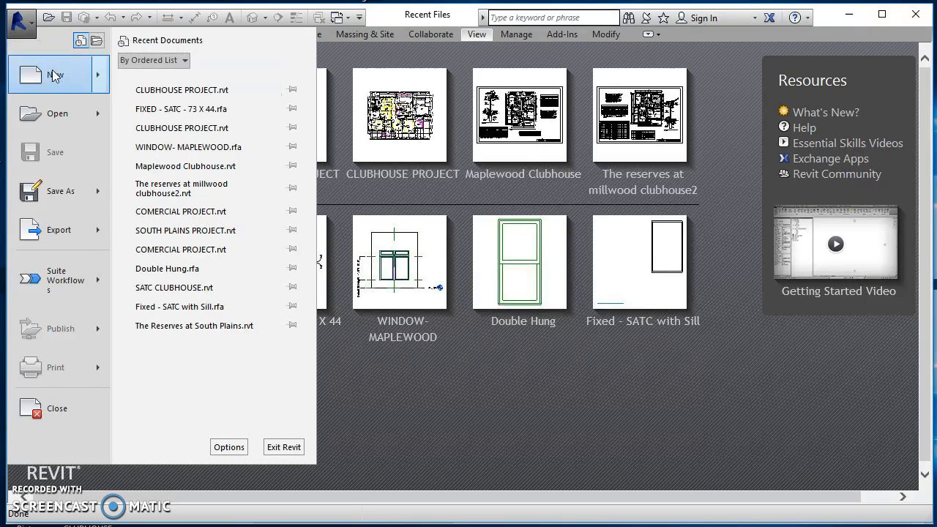
pyautogui.click(53, 73)
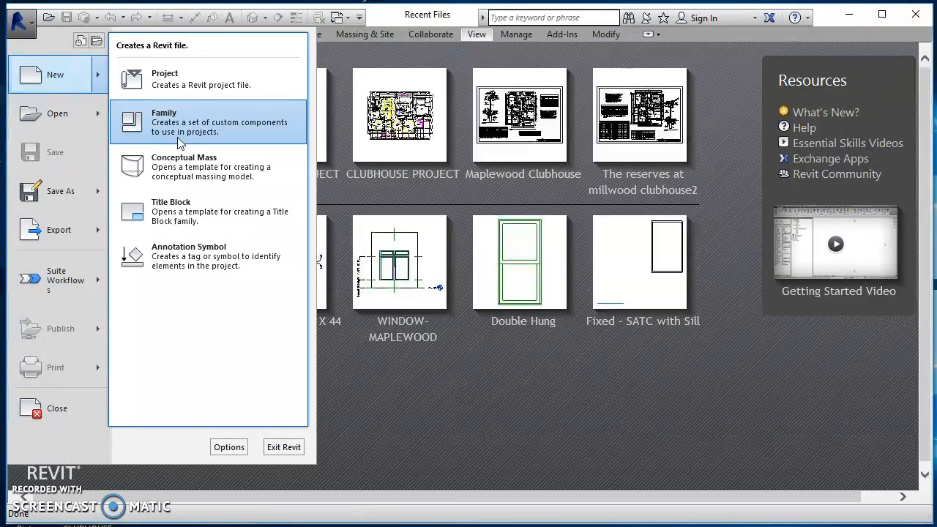
pyautogui.click(164, 123)
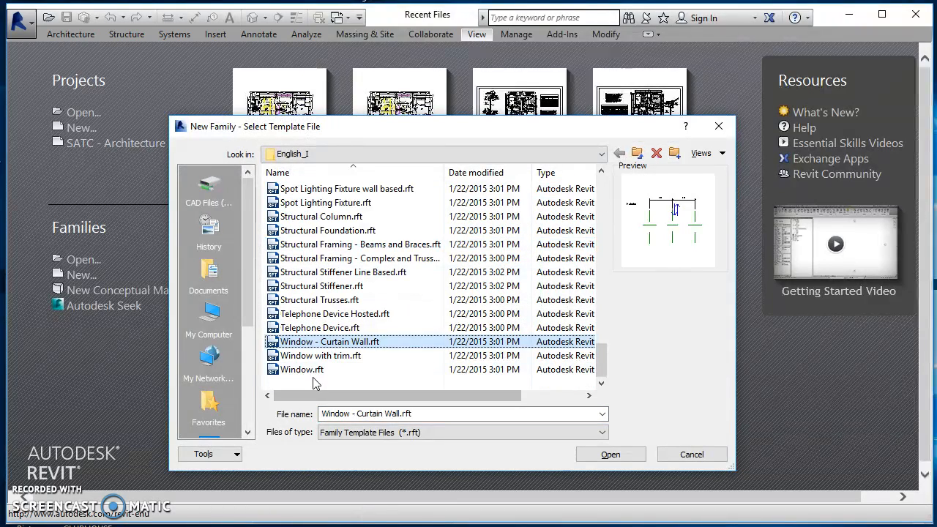
pyautogui.click(610, 453)
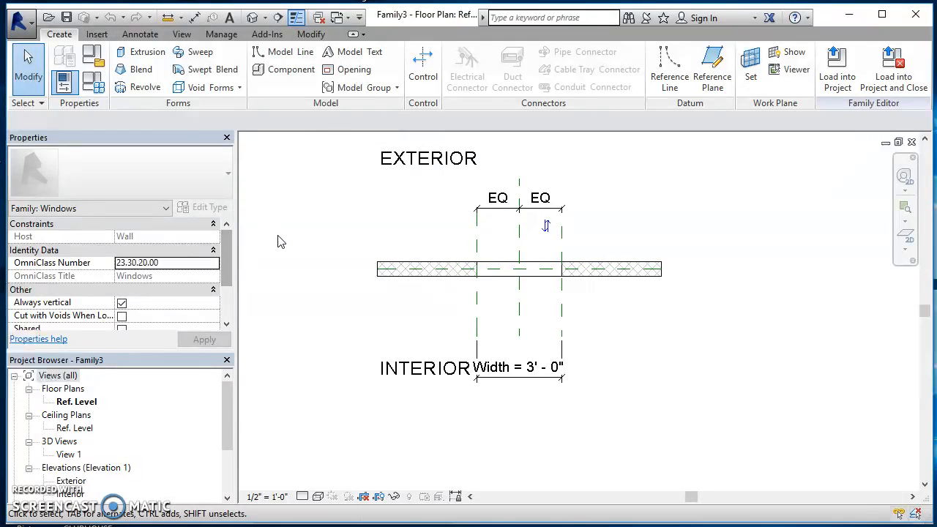
# Save the family as FIXED - SATC - 73 X 44, replacing the existing file.
pyautogui.click(19, 22)
pyautogui.write('FIXED - SATC - 73 X 44')
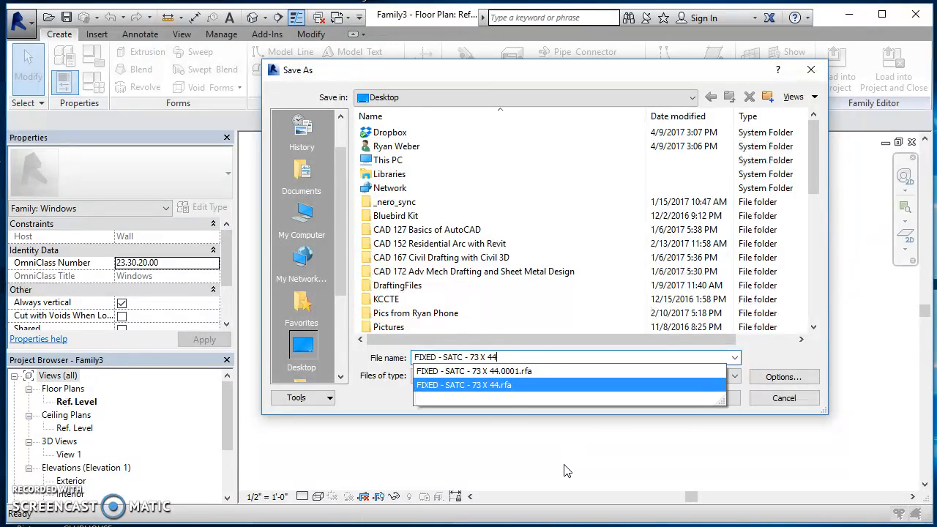
pyautogui.click(463, 385)
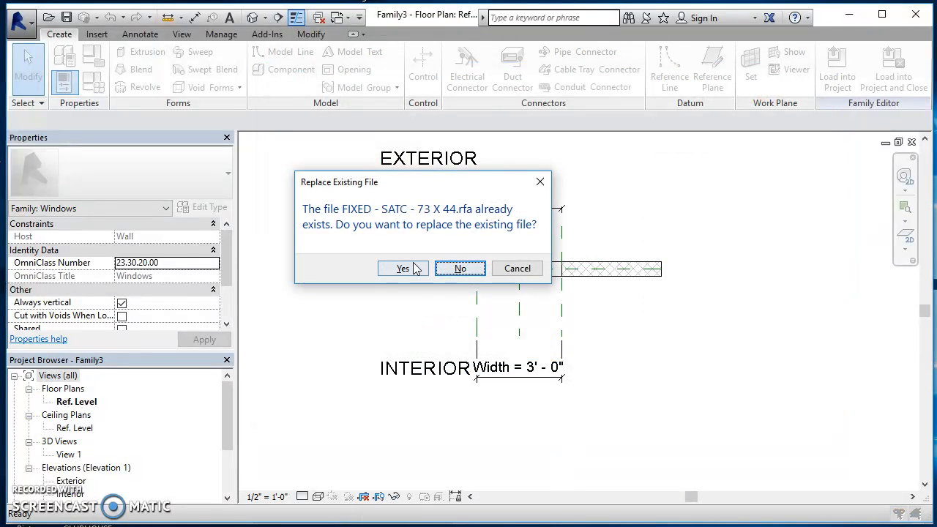
pyautogui.click(403, 268)
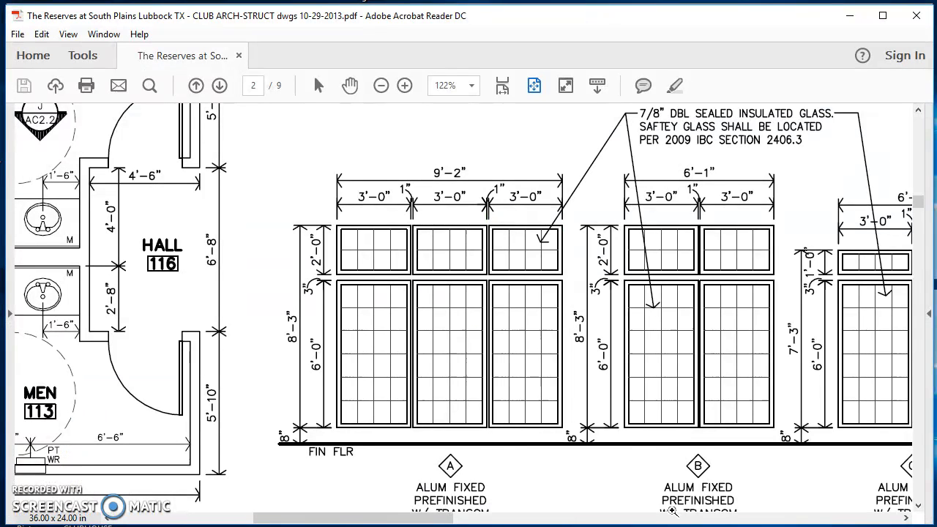
# Scroll page 2 to reveal the elevations for window types D, E, F and G.
pyautogui.hscroll(3)
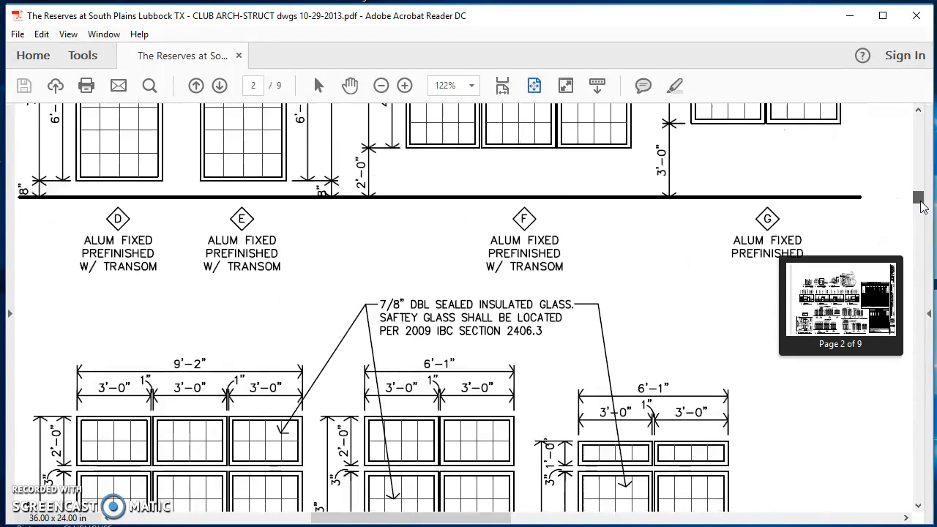
pyautogui.scroll(-3)
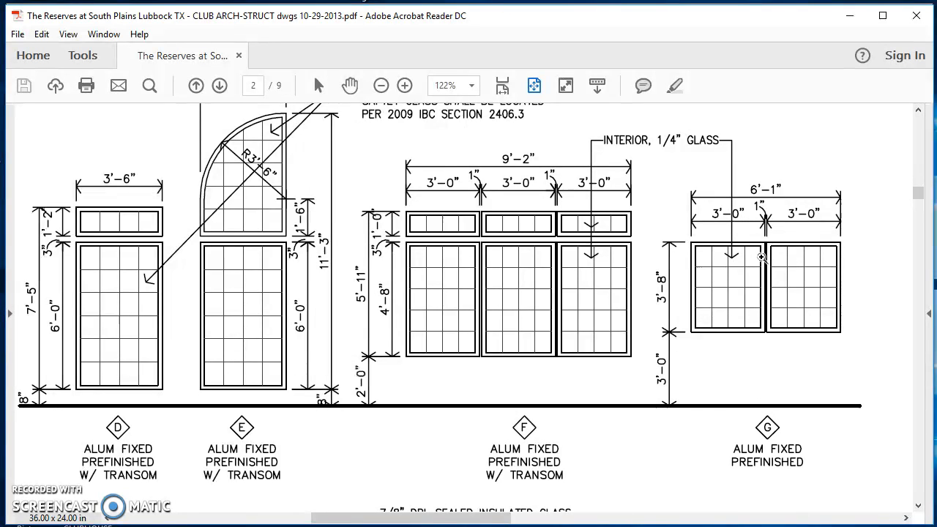
pyautogui.moveTo(670, 306)
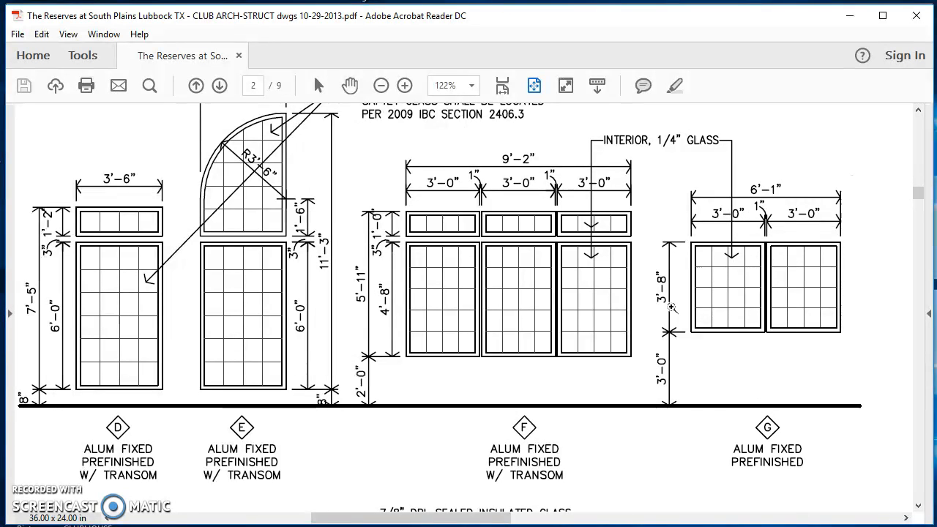
pyautogui.moveTo(739, 227)
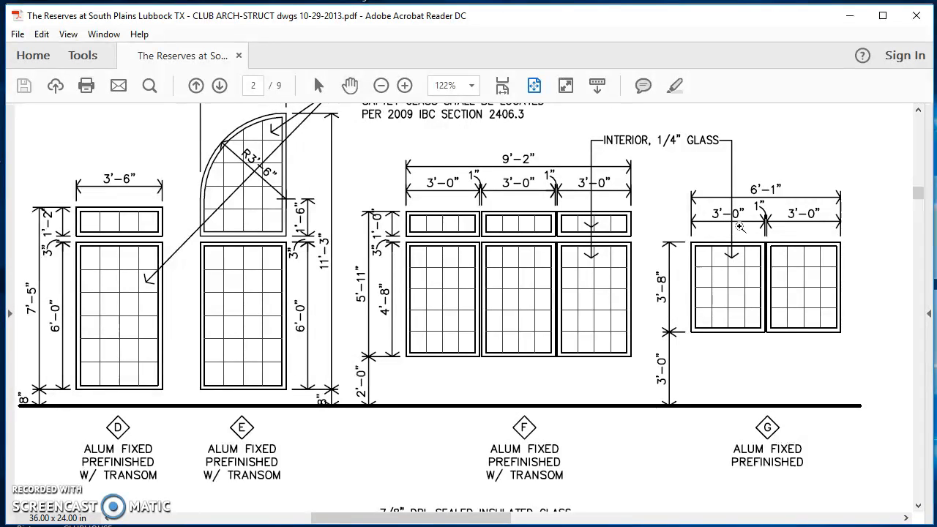
pyautogui.moveTo(728, 217)
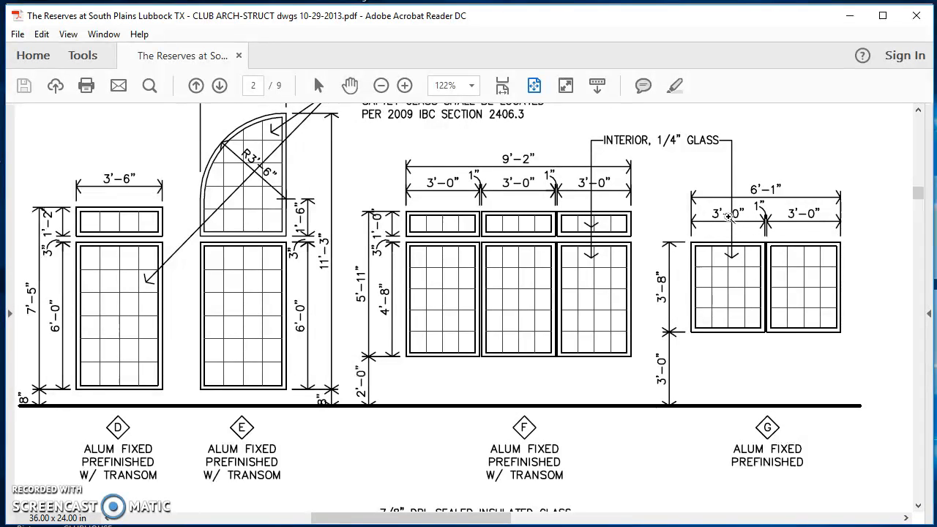
pyautogui.moveTo(767, 309)
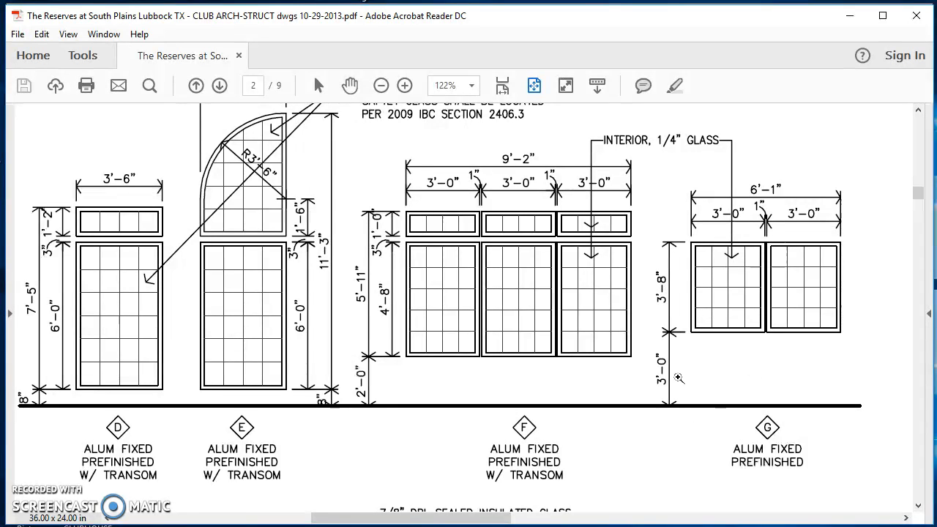
pyautogui.moveTo(696, 369)
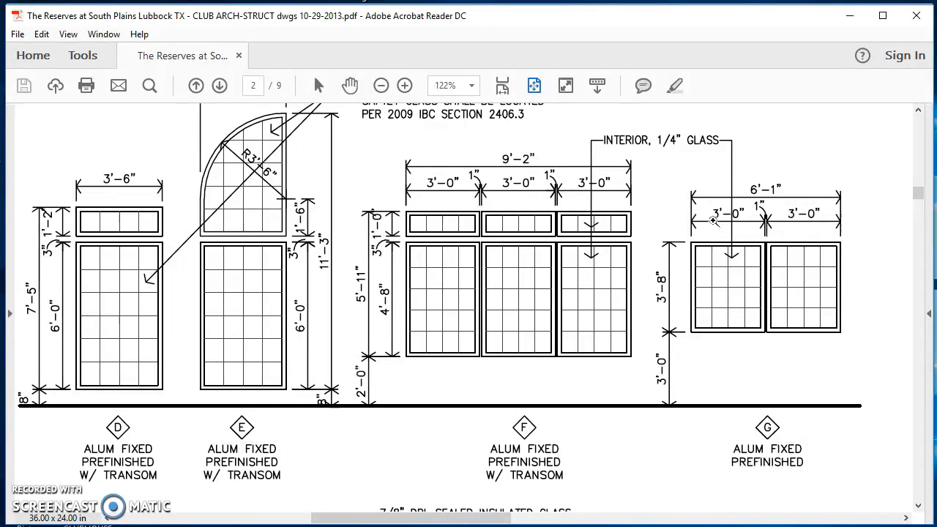
pyautogui.moveTo(733, 313)
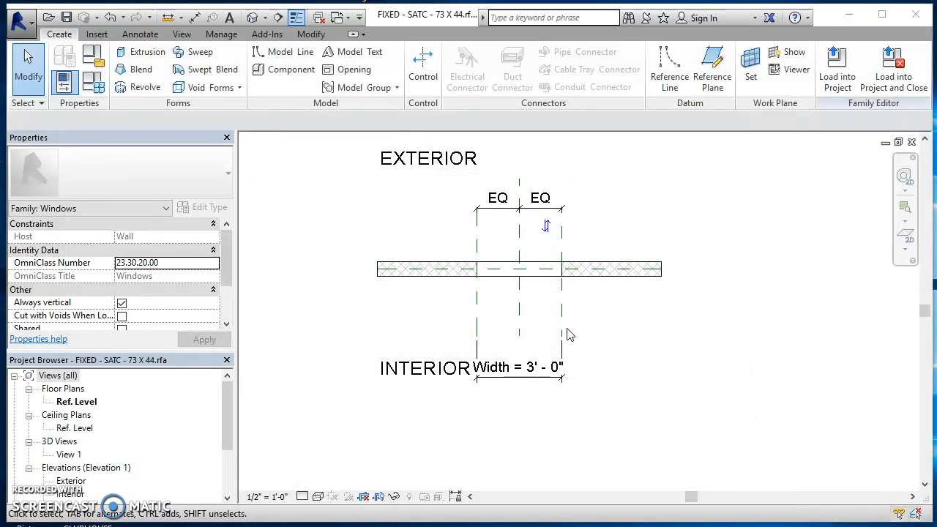
pyautogui.moveTo(470, 275)
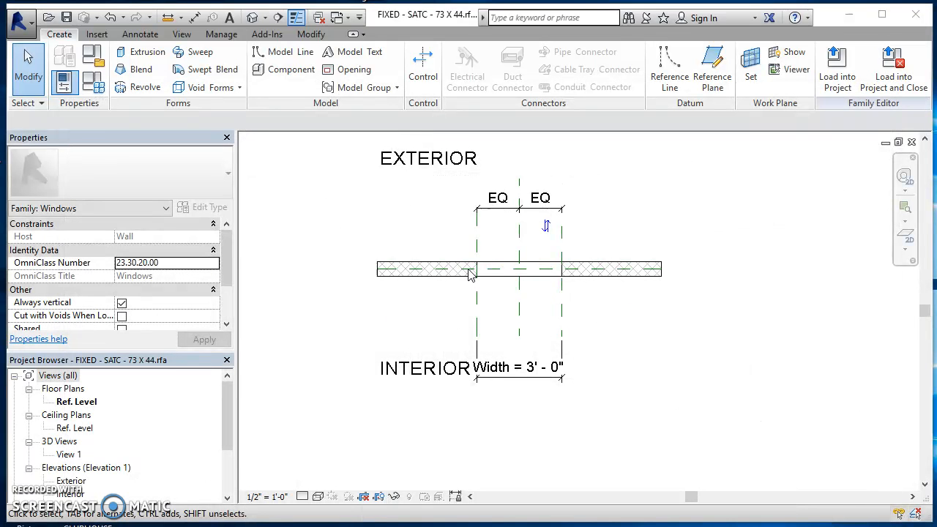
pyautogui.moveTo(100, 88)
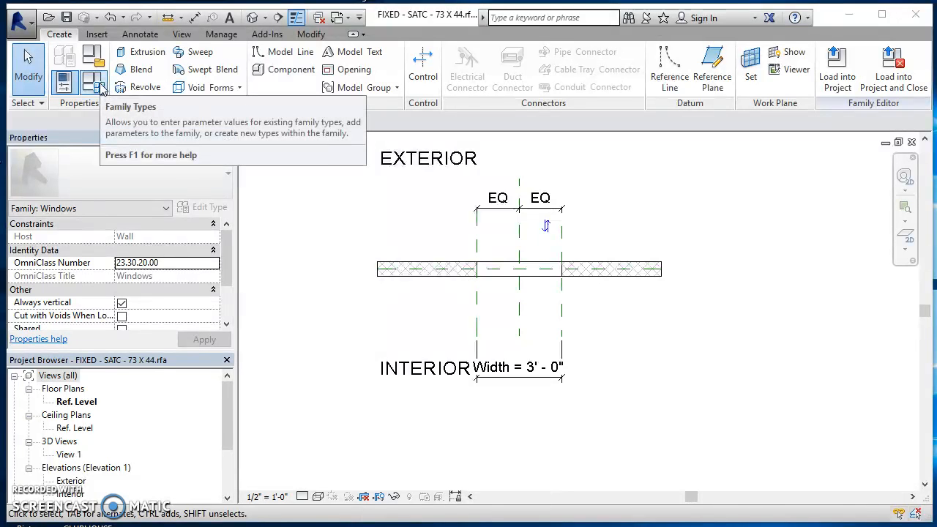
# Set the family Height to 3' 8", confirm Default Sill Height 3' 0", and accept the family types.
pyautogui.click(90, 82)
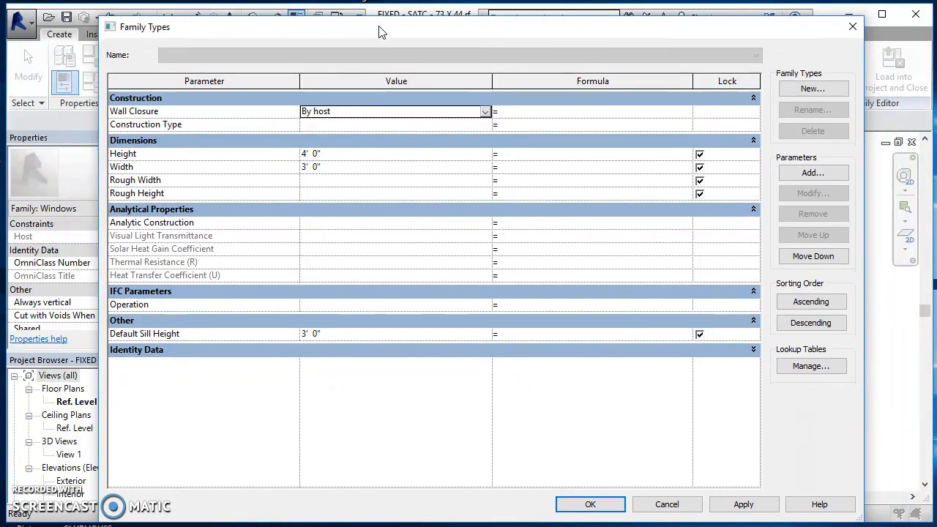
pyautogui.moveTo(348, 155)
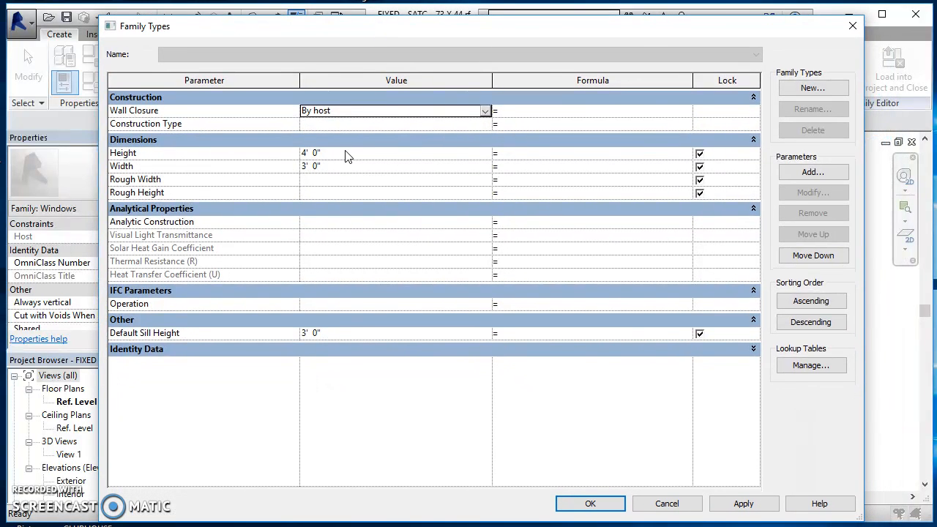
pyautogui.doubleClick(311, 152)
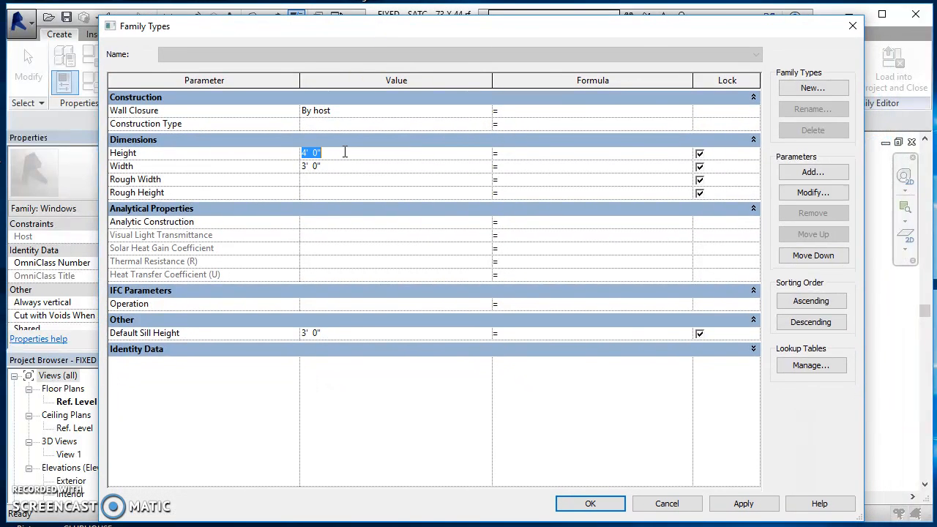
pyautogui.write('3')
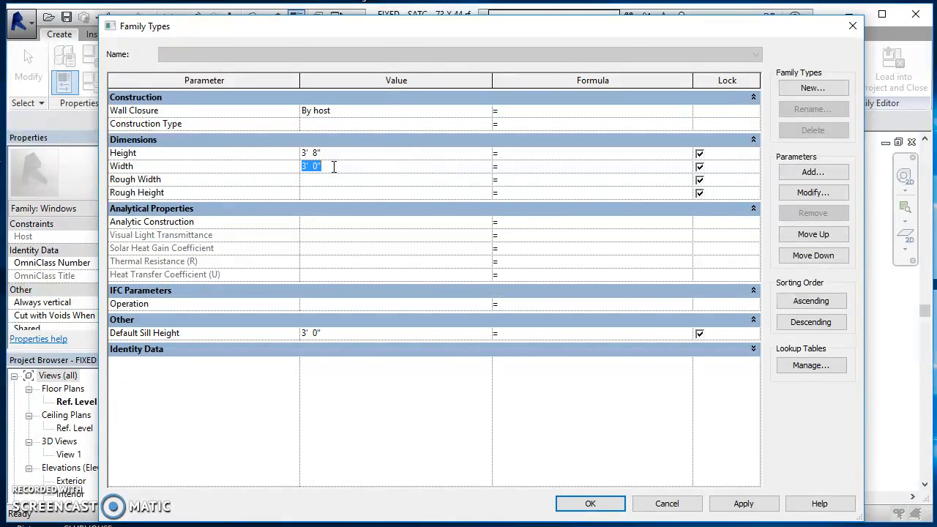
pyautogui.moveTo(344, 342)
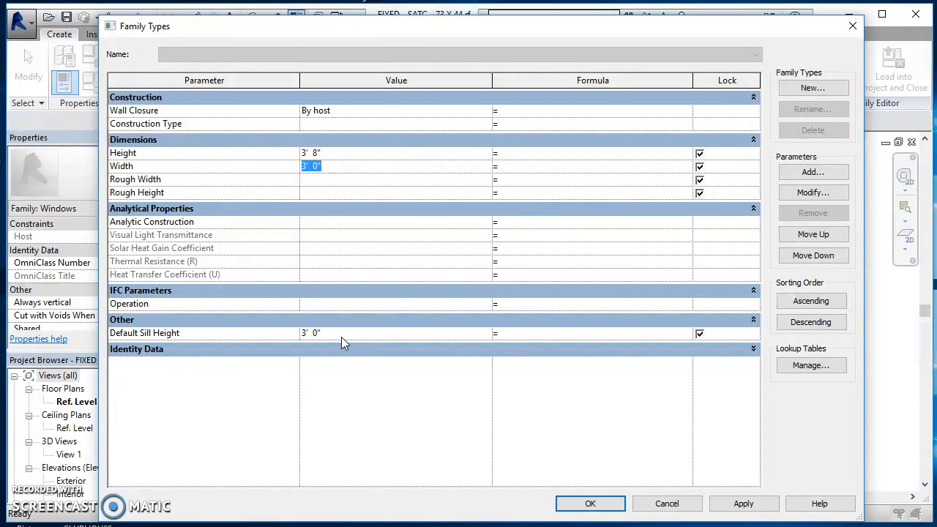
pyautogui.click(310, 333)
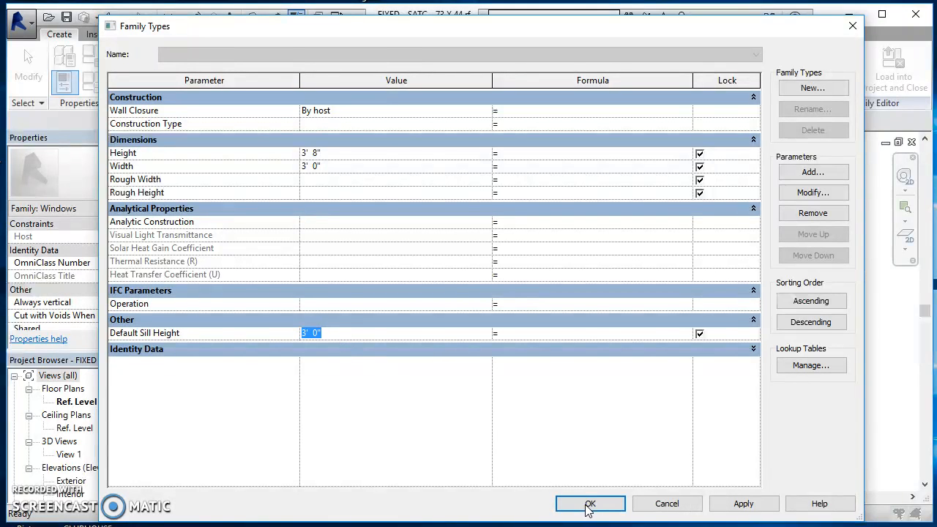
pyautogui.click(591, 504)
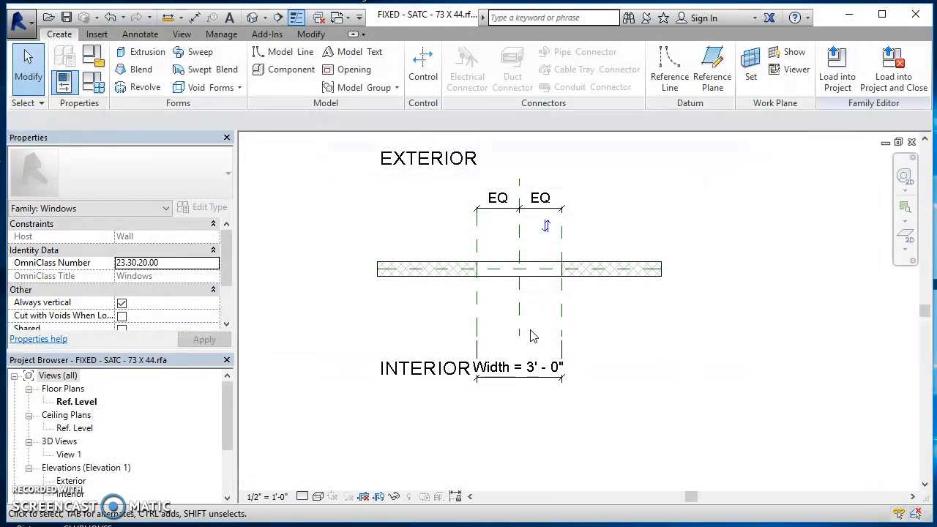
pyautogui.moveTo(375, 301)
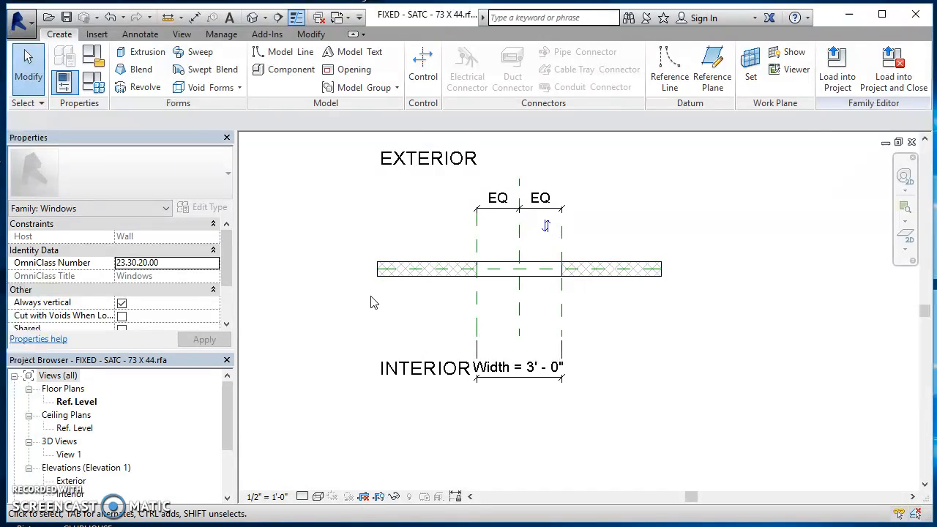
pyautogui.moveTo(55, 401)
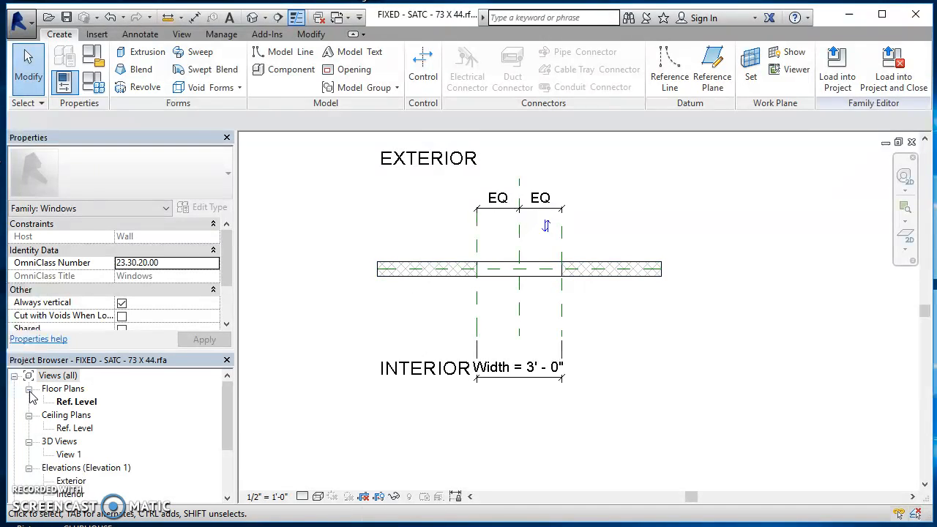
pyautogui.moveTo(71, 441)
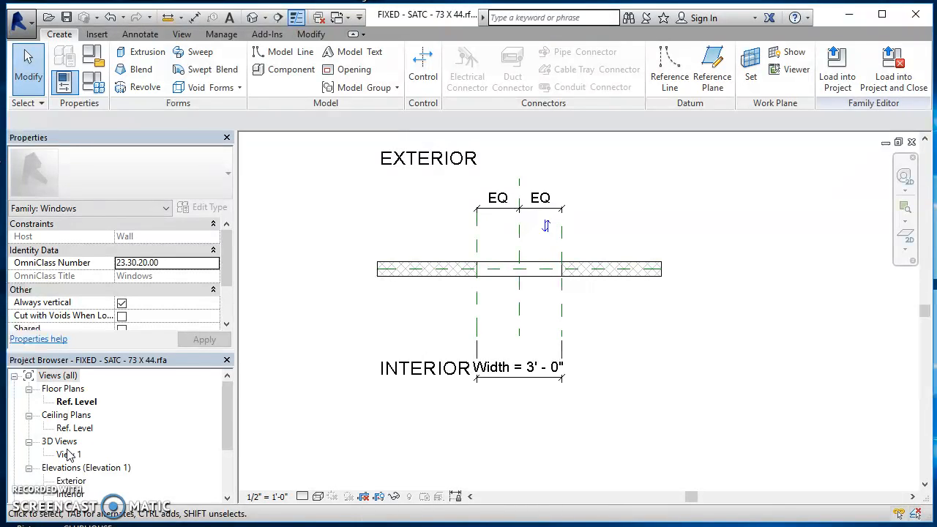
# View the Exterior elevation, then switch to the Interior elevation from the Project Browser.
pyautogui.doubleClick(61, 454)
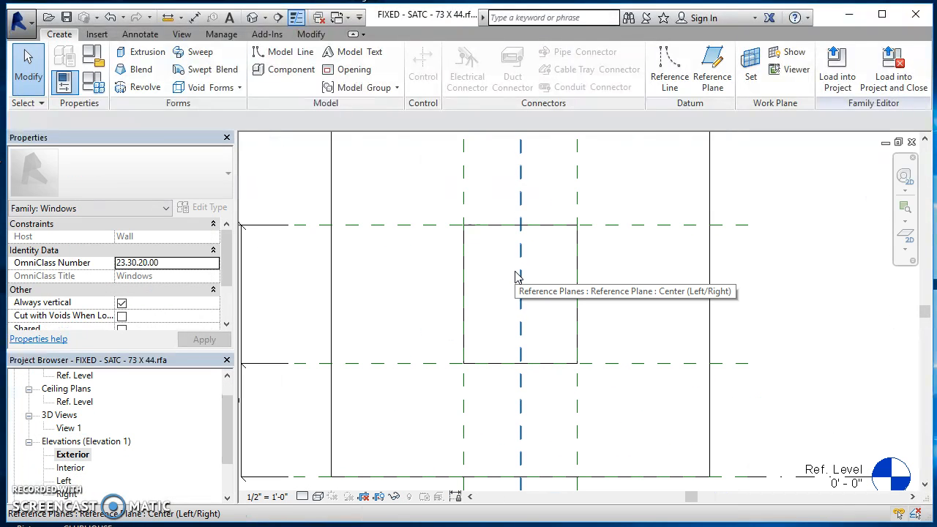
pyautogui.doubleClick(66, 467)
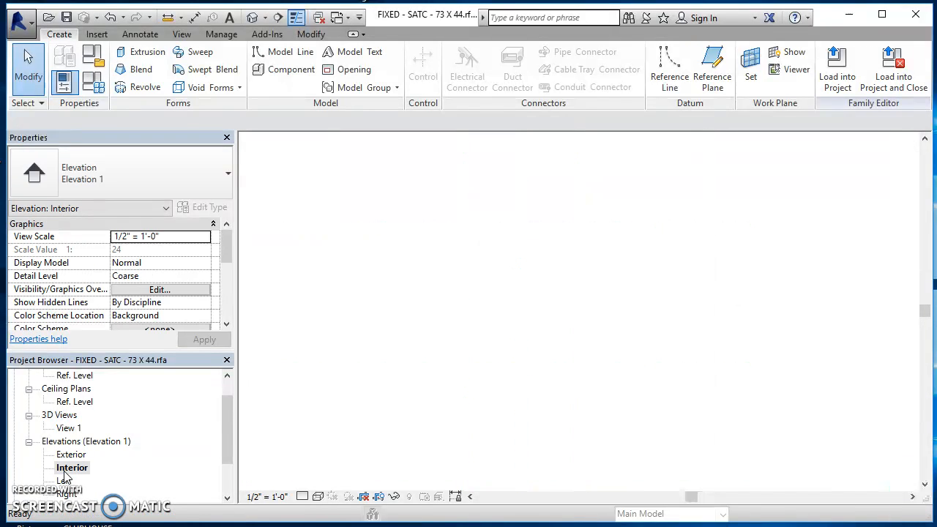
pyautogui.doubleClick(72, 467)
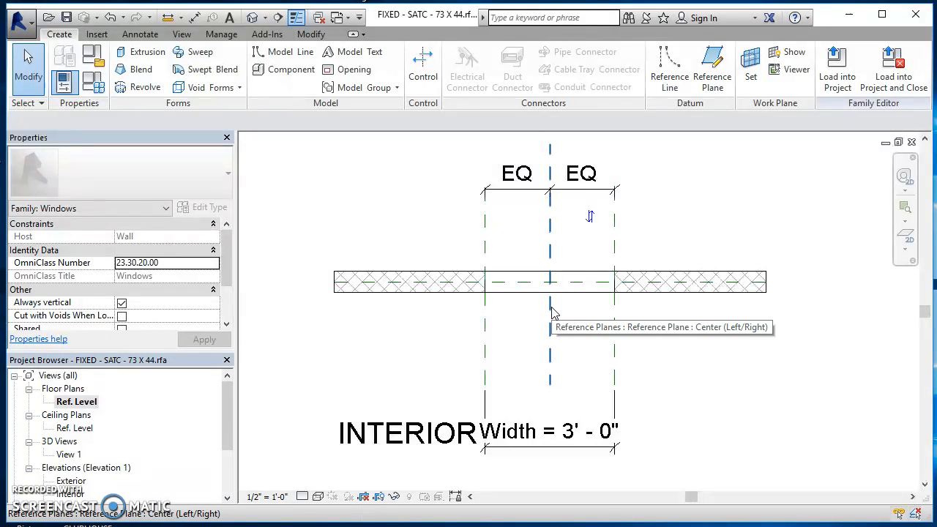
pyautogui.moveTo(510, 310)
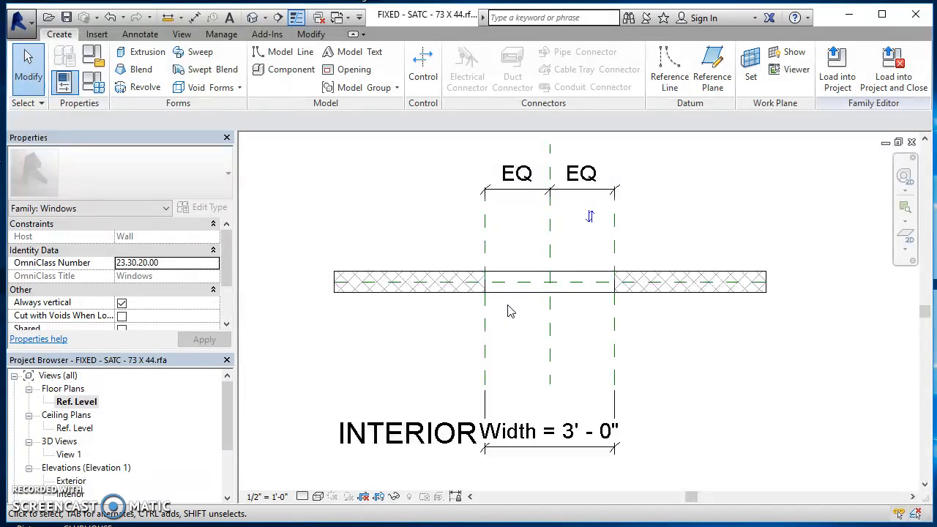
pyautogui.moveTo(537, 321)
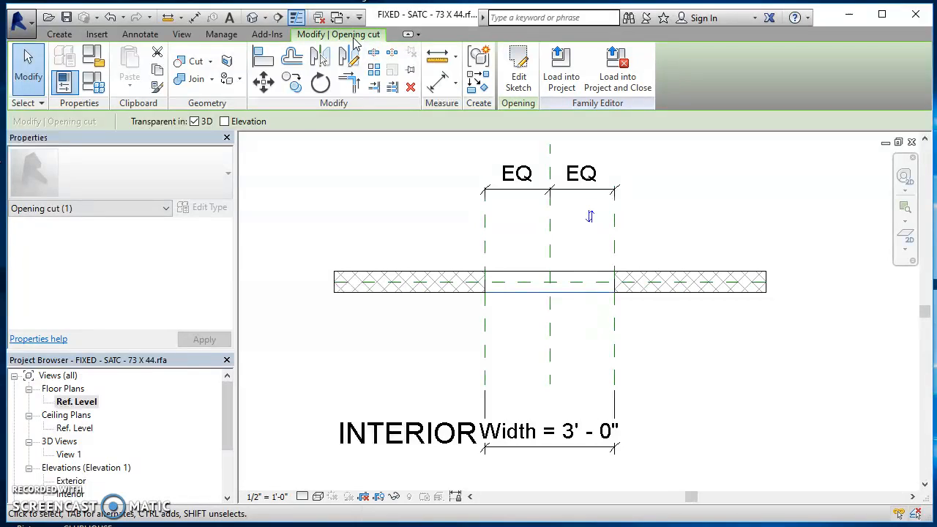
pyautogui.moveTo(263, 82)
pyautogui.write('1')
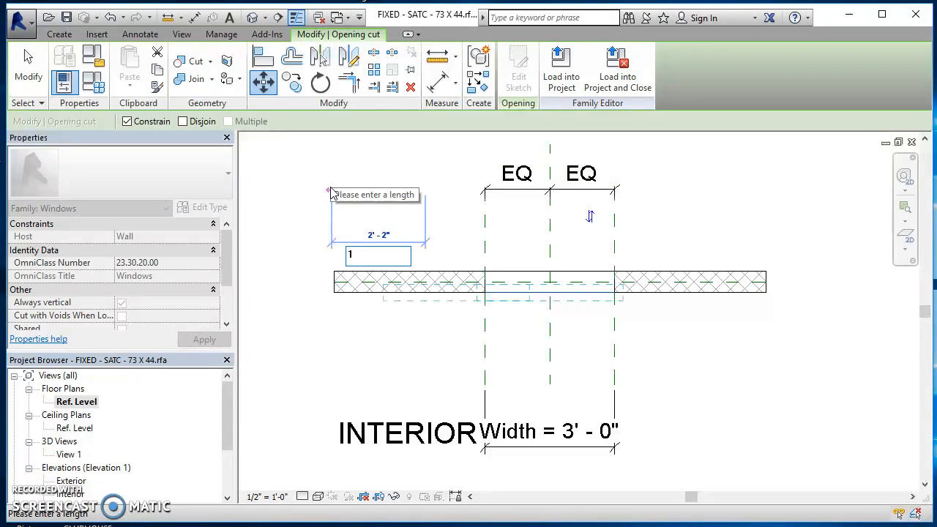
# Move the opening cut by 6.5 and dismiss the resulting unsatisfied-constraints error.
pyautogui.write('6.5')
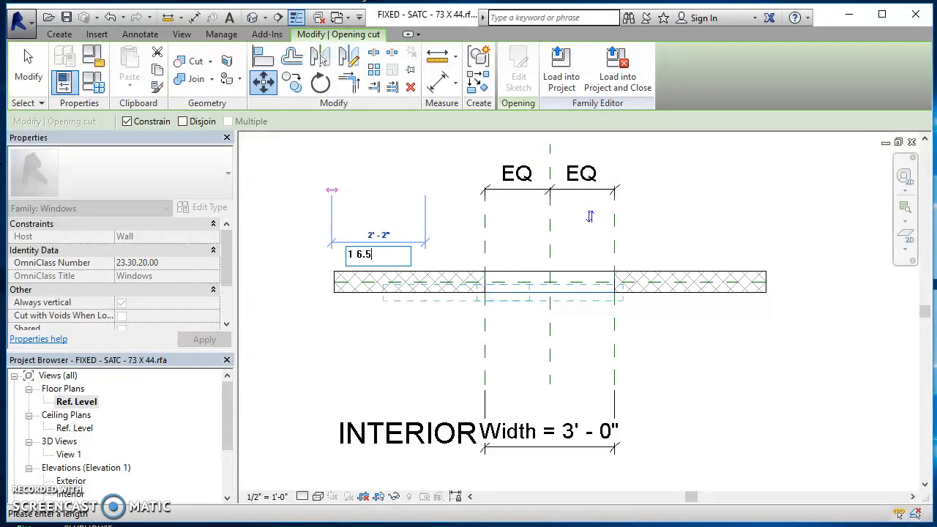
pyautogui.moveTo(331, 193)
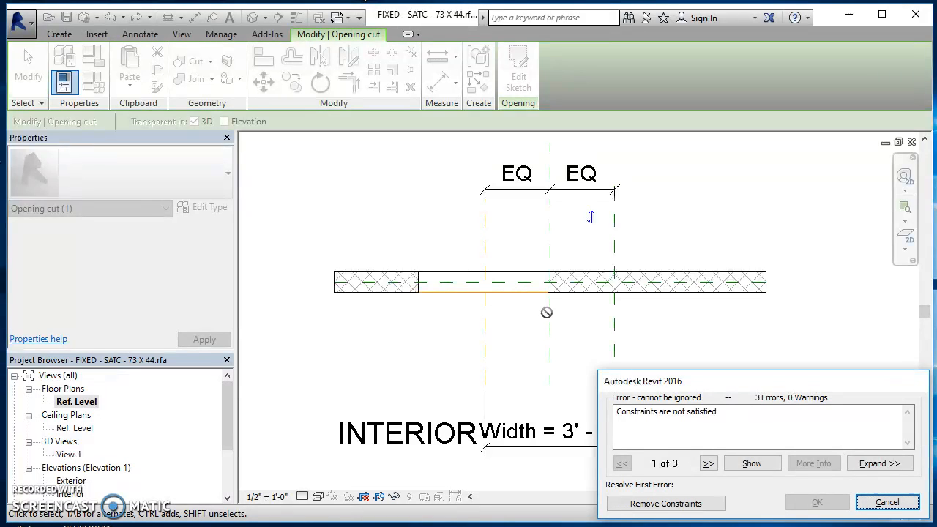
pyautogui.moveTo(542, 328)
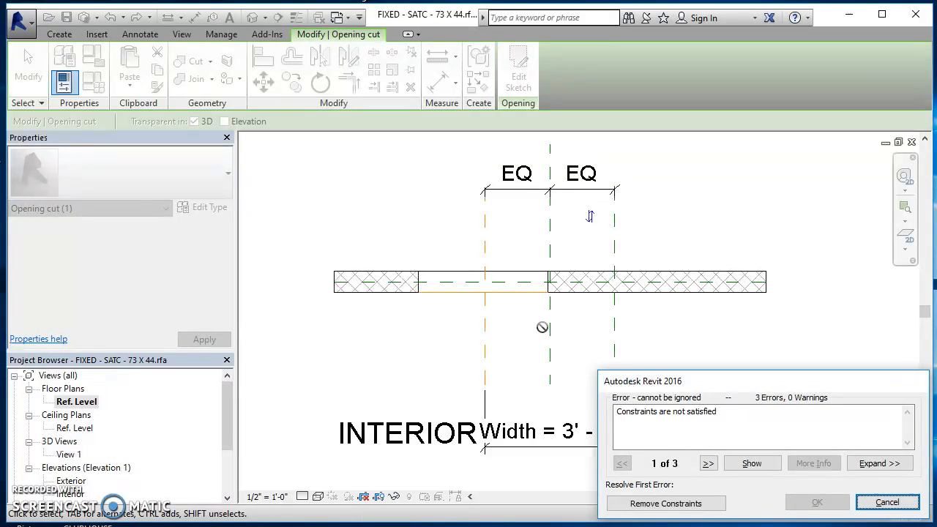
pyautogui.click(887, 502)
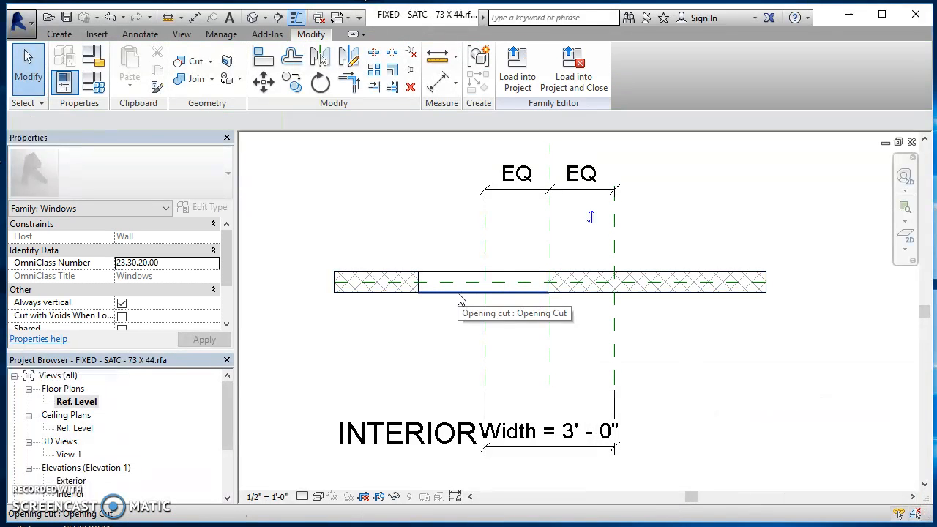
pyautogui.moveTo(460, 322)
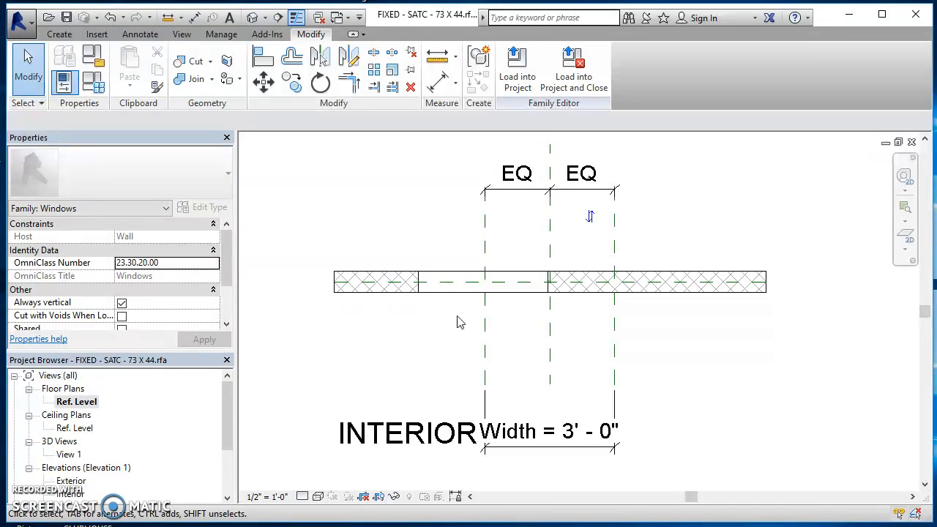
pyautogui.moveTo(457, 319)
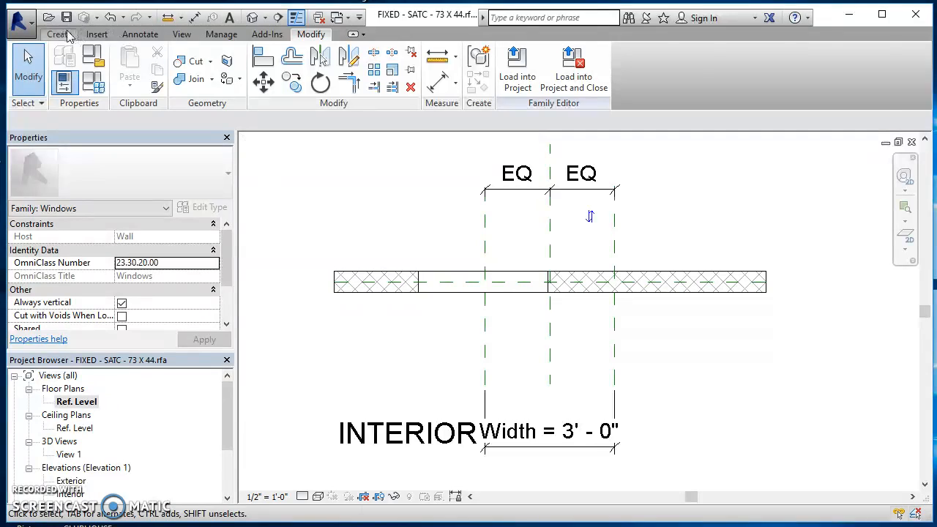
# Draw a new reference plane along the wall and name it INTERIOR FACE.
pyautogui.click(57, 35)
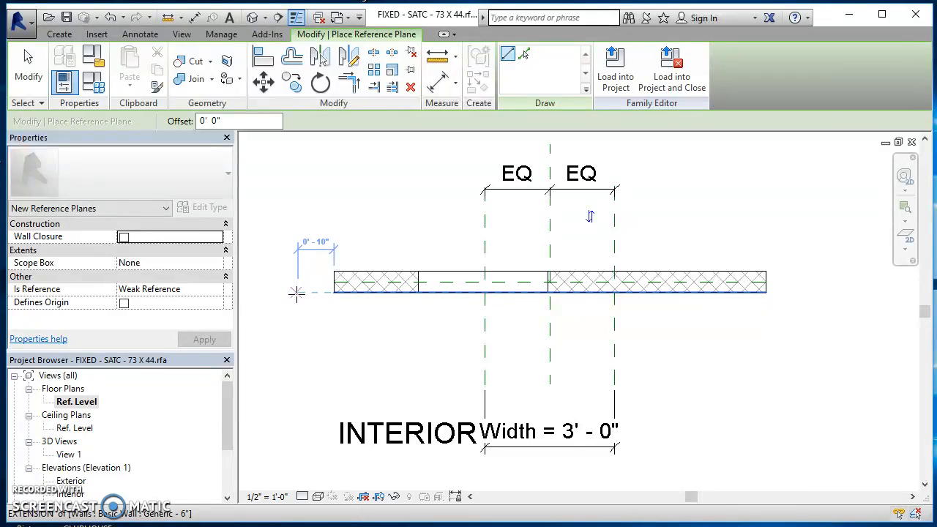
pyautogui.moveTo(295, 293)
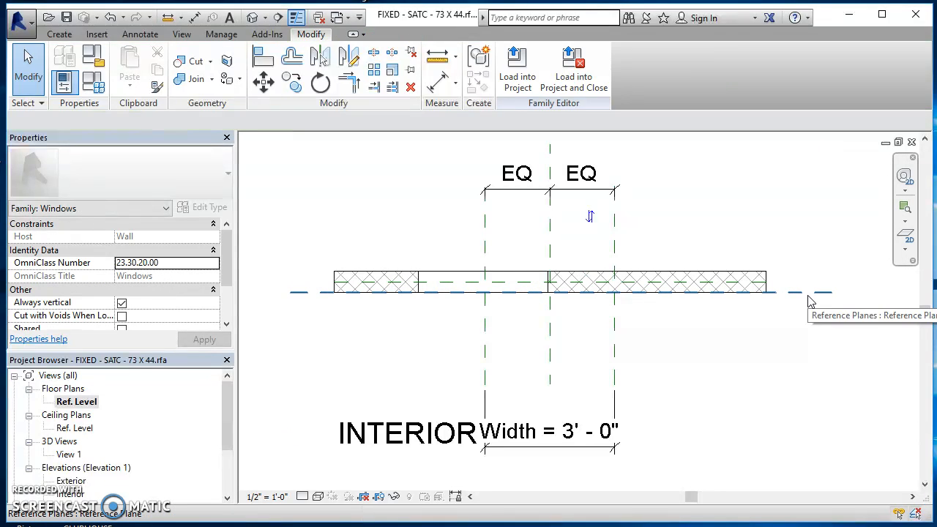
pyautogui.click(392, 286)
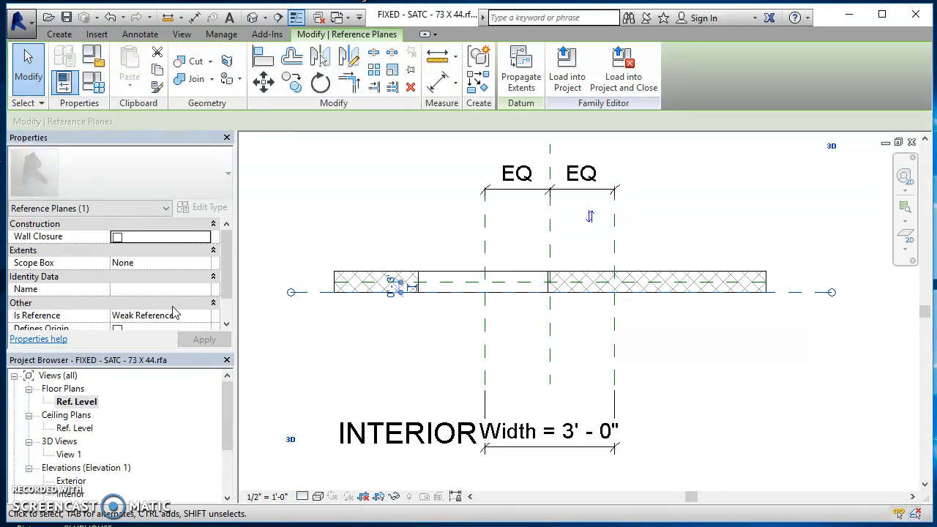
pyautogui.moveTo(88, 290)
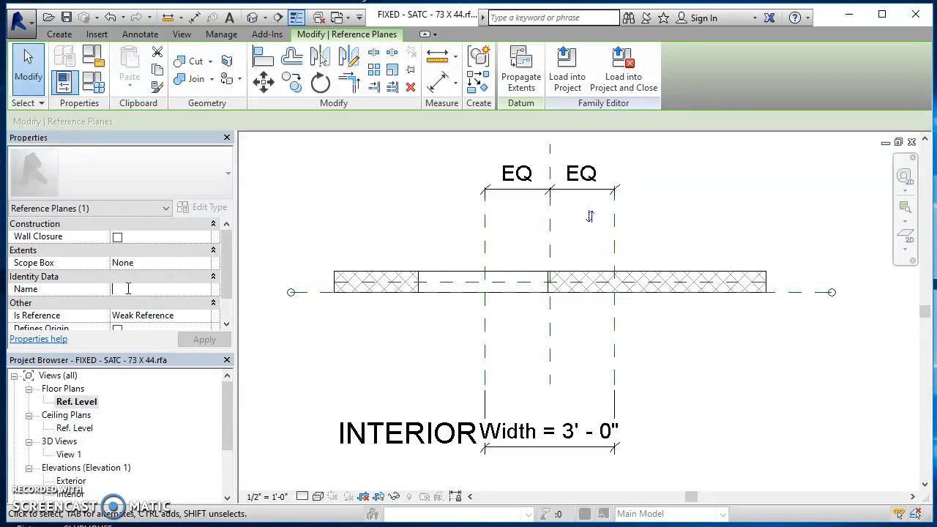
pyautogui.write('INTERIOR FACE')
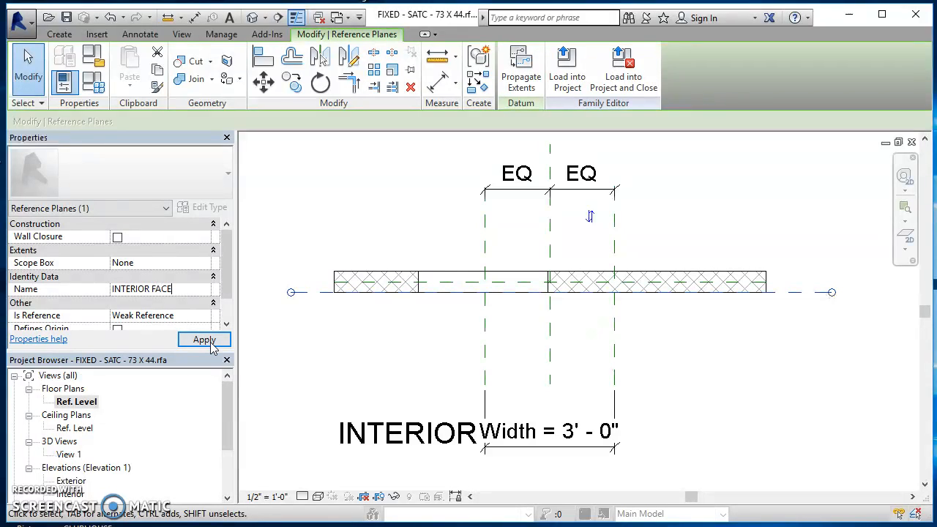
pyautogui.click(205, 339)
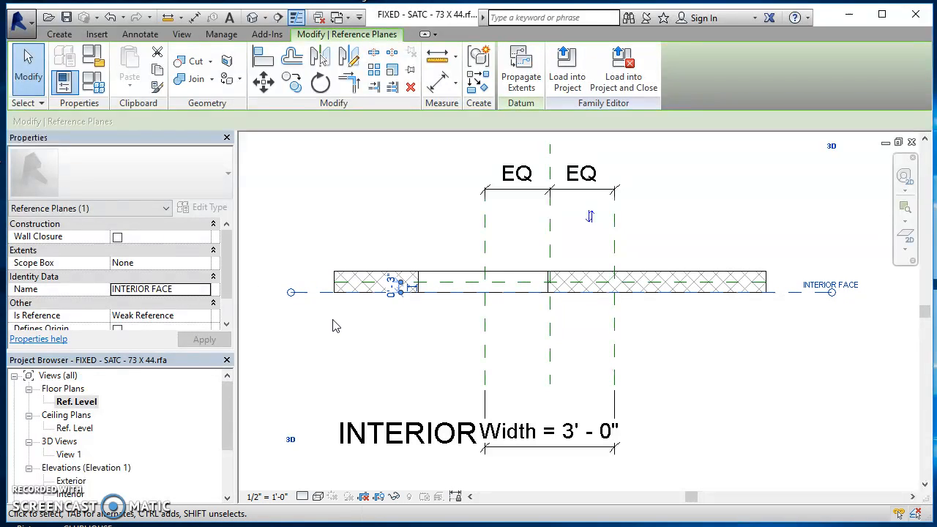
pyautogui.moveTo(208, 352)
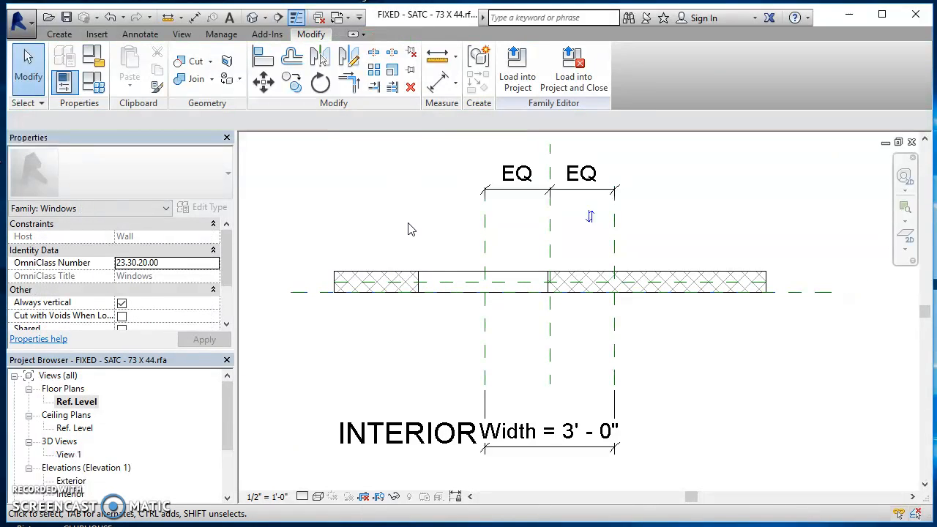
pyautogui.moveTo(339, 246)
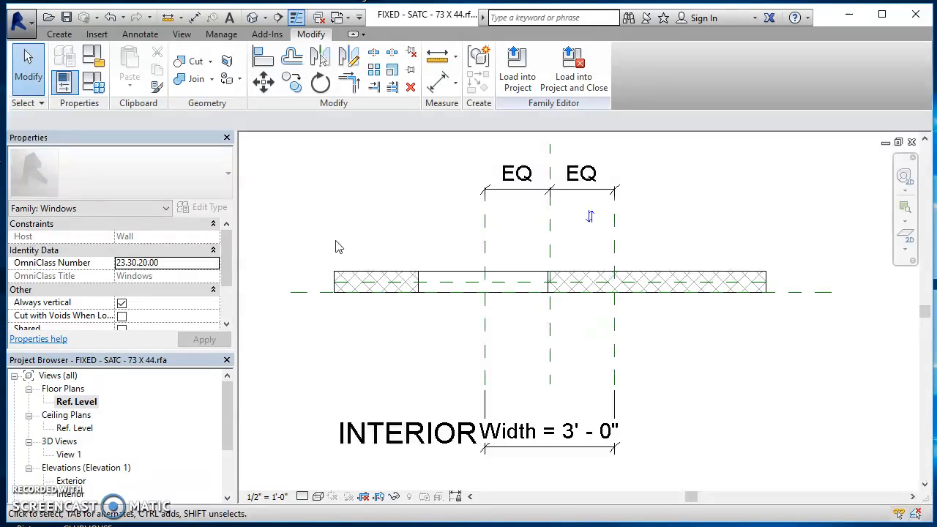
# Start a solid extrusion from Create and choose to set a different work plane.
pyautogui.click(58, 36)
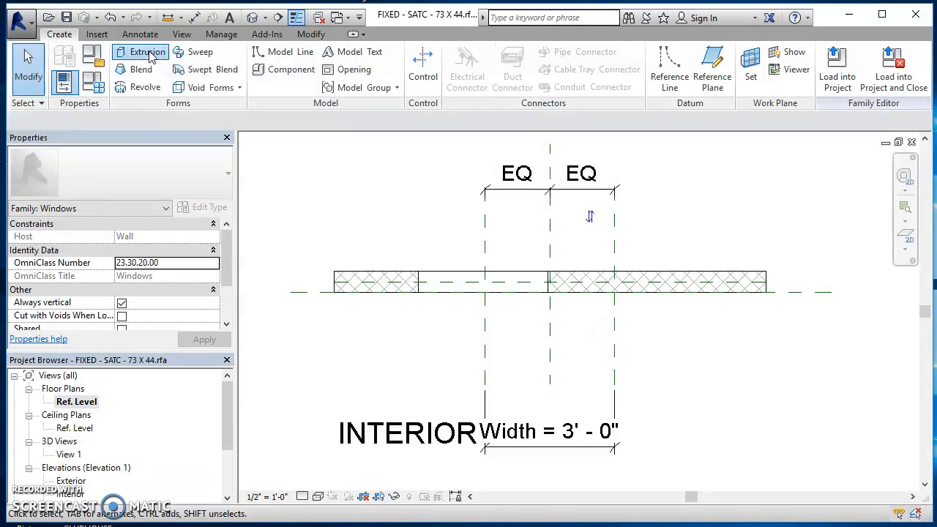
pyautogui.click(143, 53)
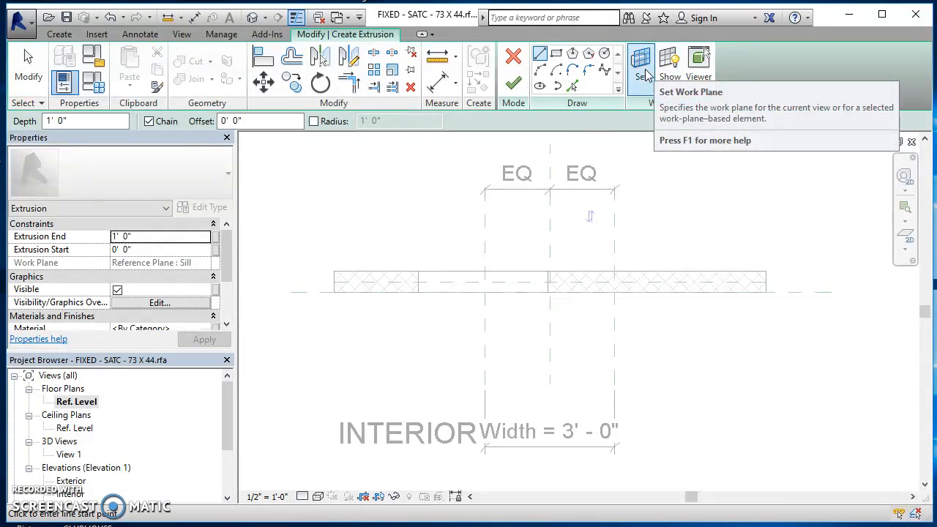
pyautogui.moveTo(641, 66)
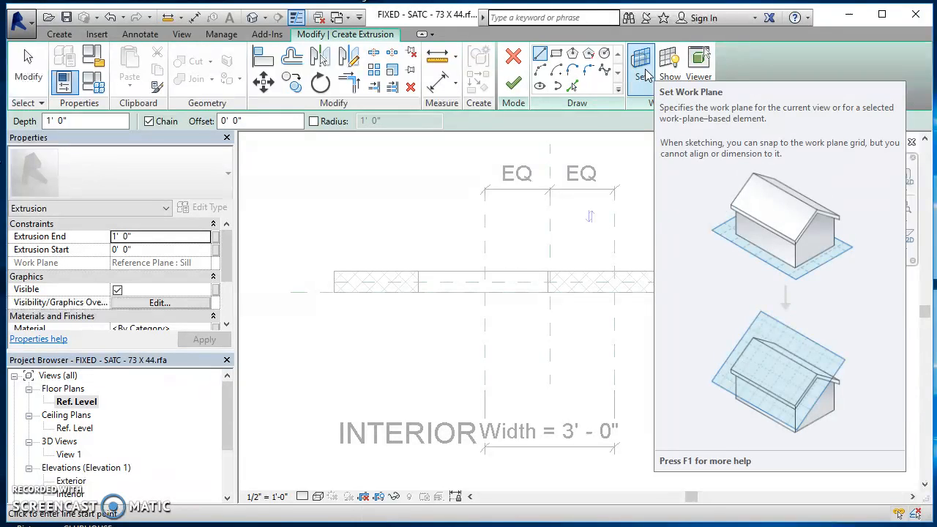
pyautogui.click(641, 61)
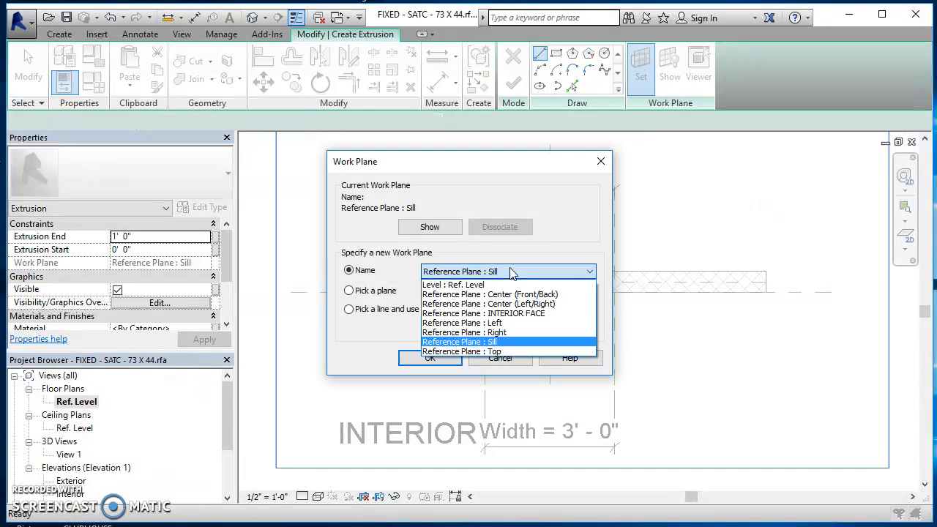
pyautogui.moveTo(490, 313)
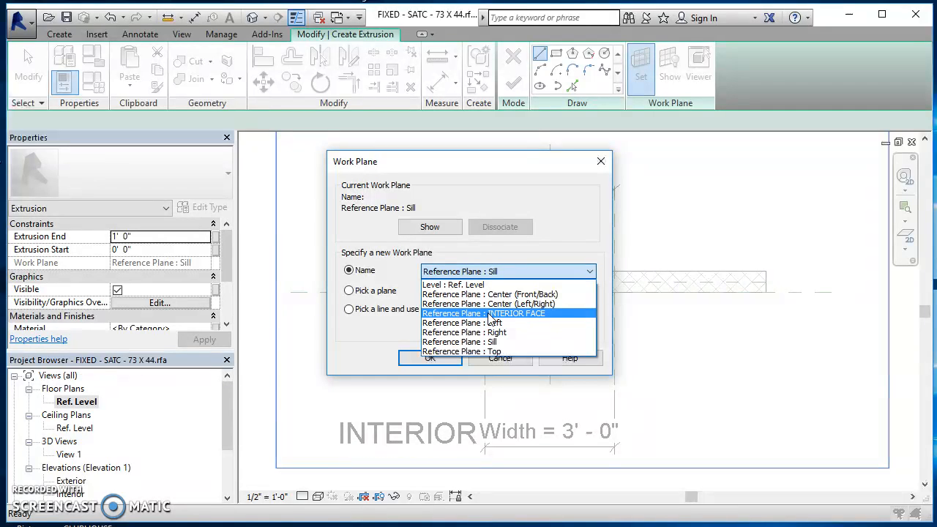
pyautogui.moveTo(538, 314)
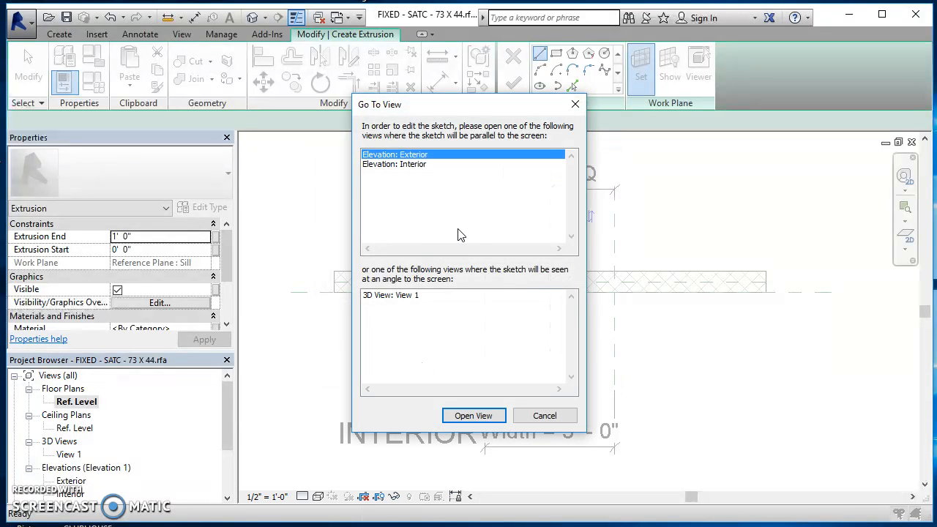
pyautogui.moveTo(794, 301)
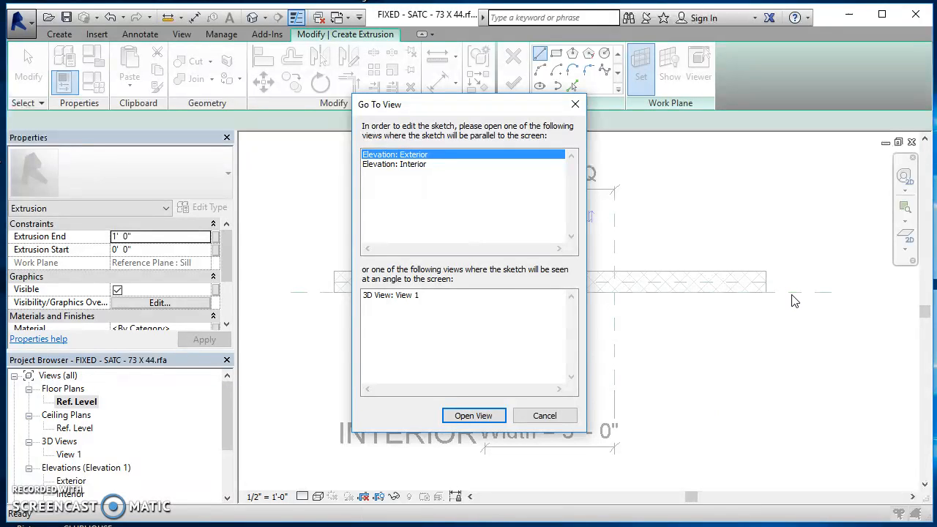
pyautogui.moveTo(413, 198)
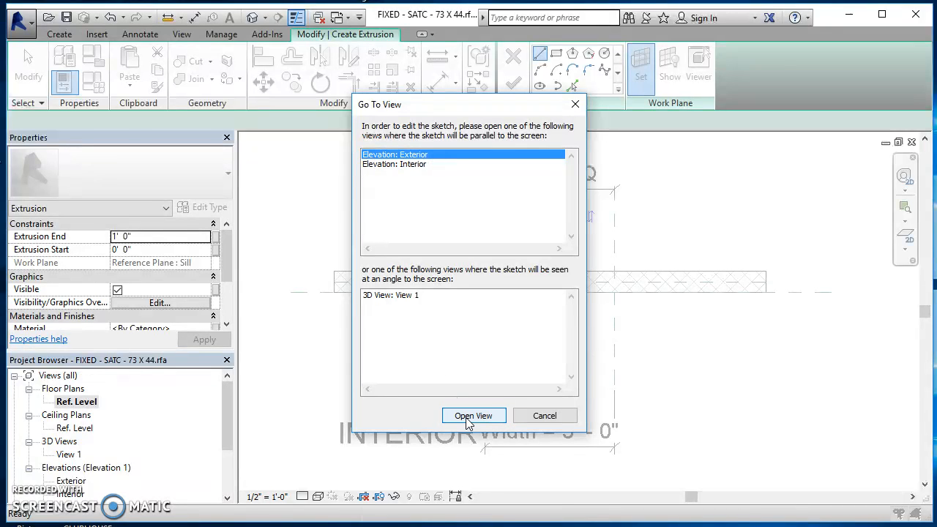
# Sketch the frame rectangle in the exterior elevation and offset it 0' 3" inward.
pyautogui.click(474, 416)
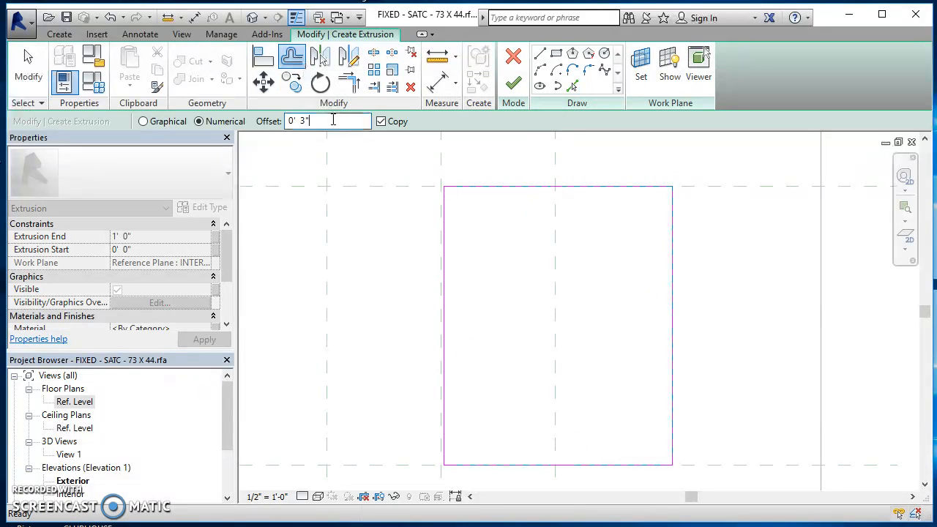
pyautogui.tripleClick(325, 120)
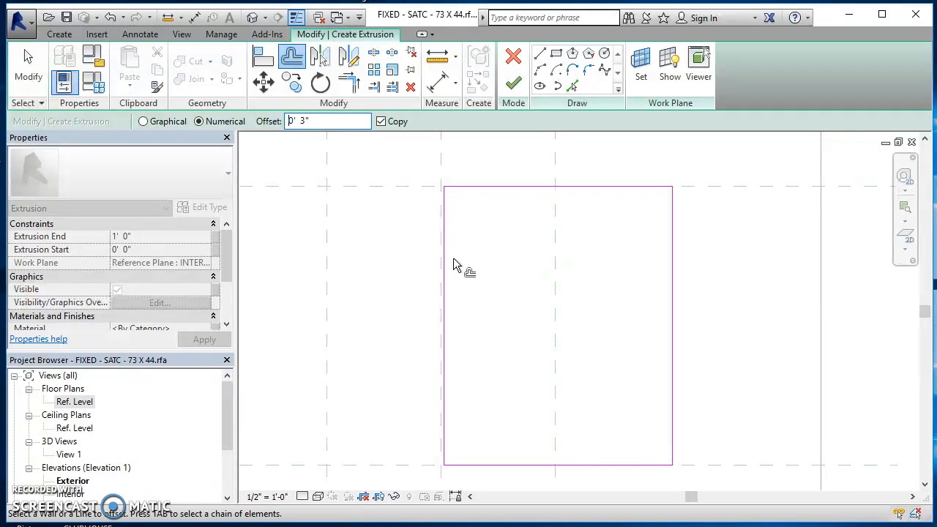
pyautogui.moveTo(518, 198)
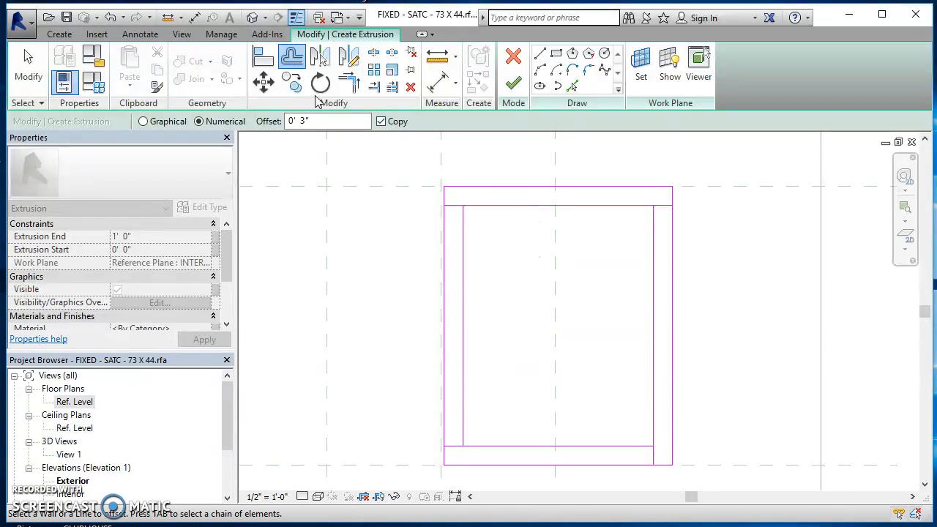
pyautogui.moveTo(347, 82)
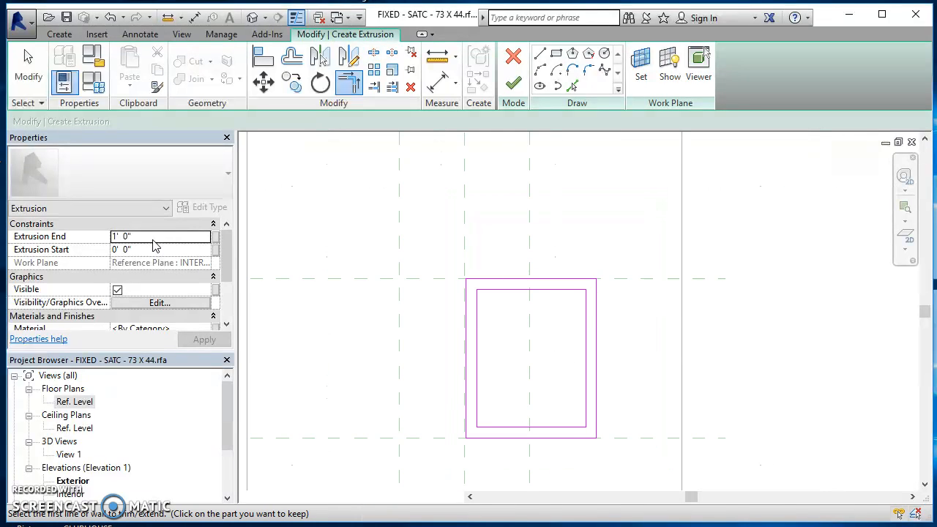
# In Calculator, sum 0.625 + 3.5 + 0.625 + 0.625 to get the frame depth 5.375.
pyautogui.click(146, 236)
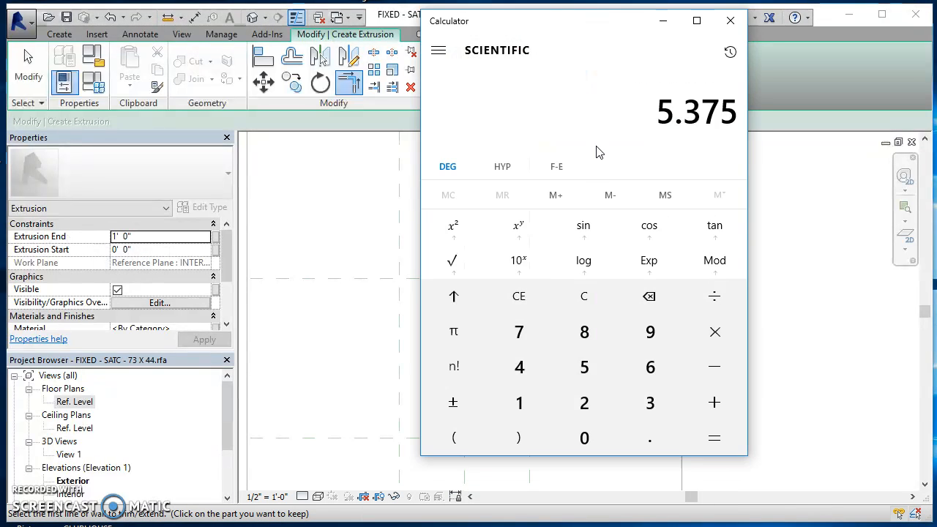
pyautogui.click(582, 296)
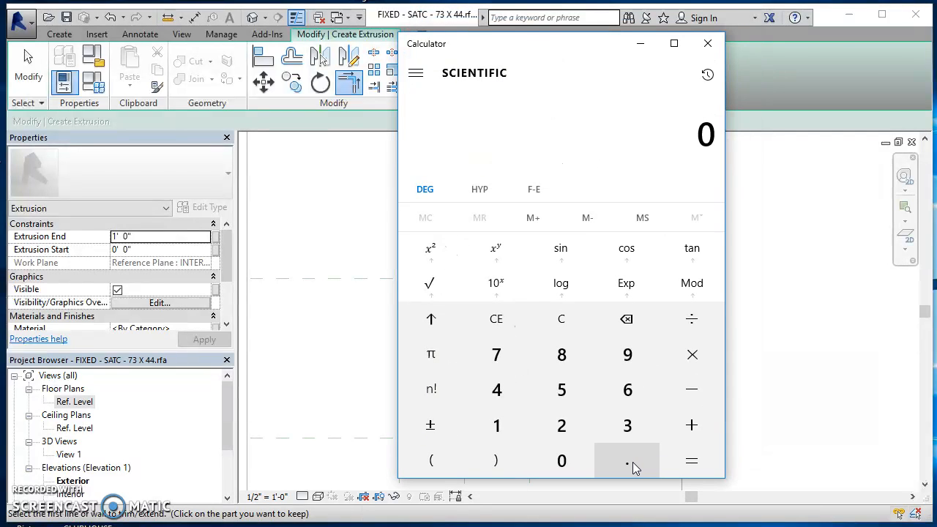
pyautogui.click(562, 389)
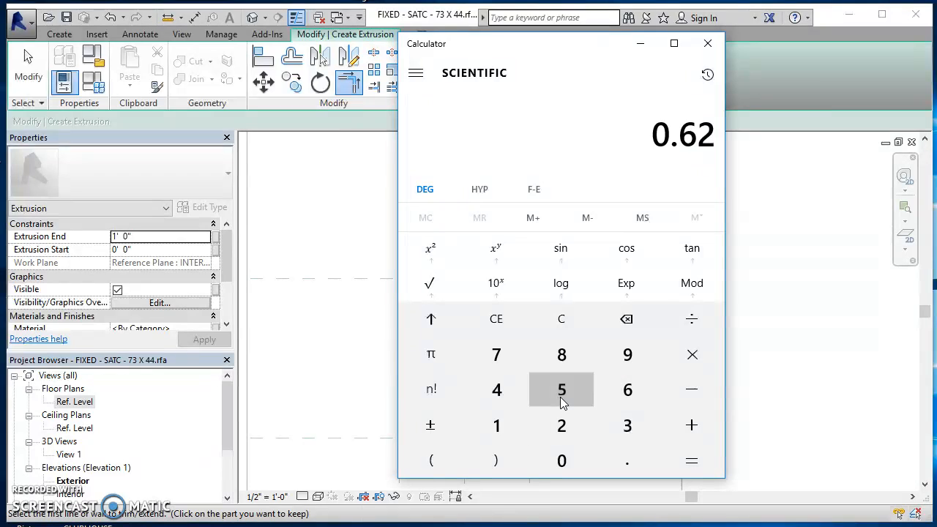
pyautogui.click(626, 425)
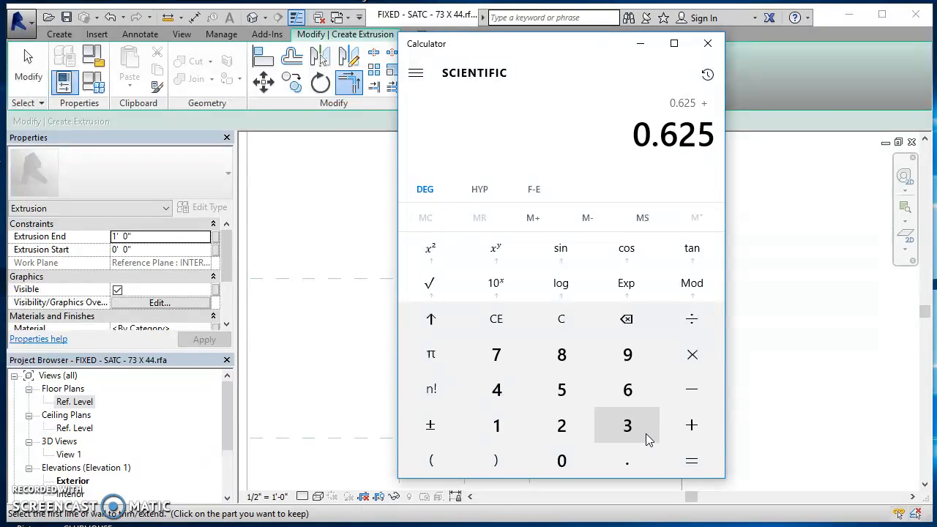
pyautogui.click(626, 424)
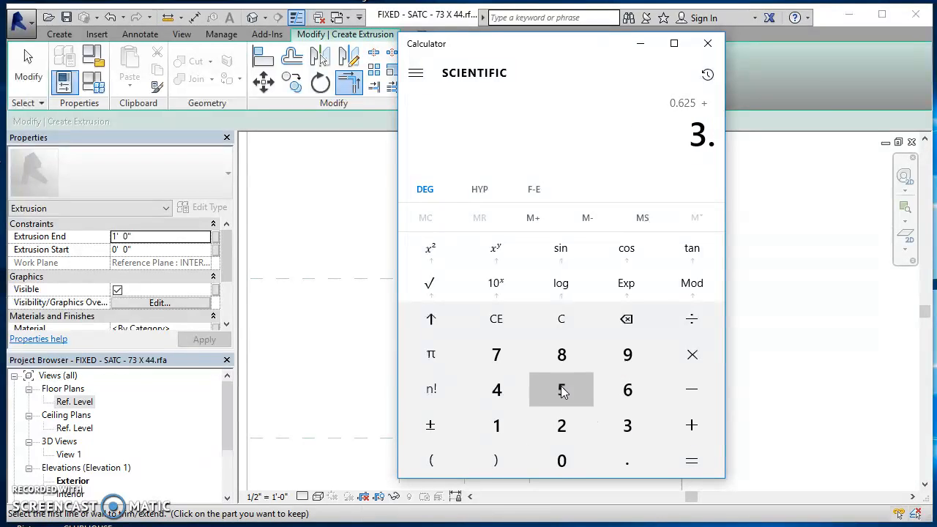
pyautogui.click(691, 459)
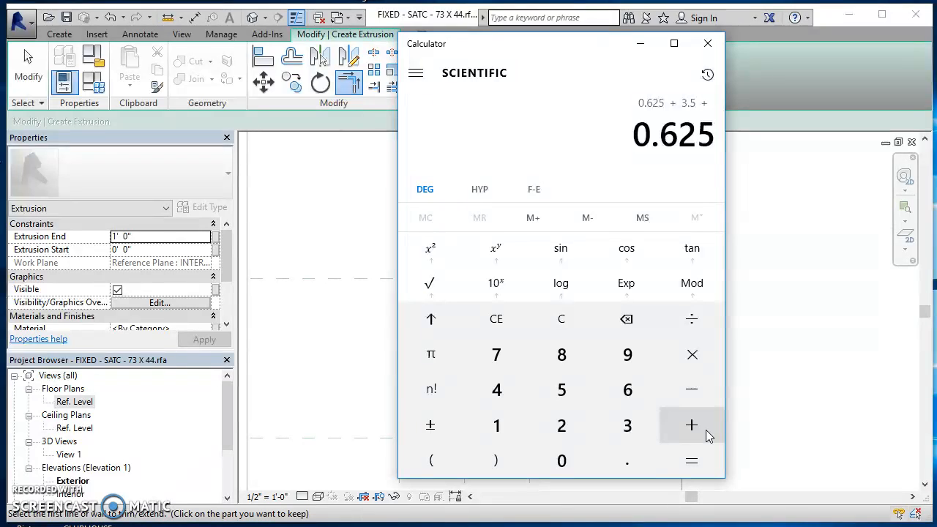
pyautogui.click(691, 424)
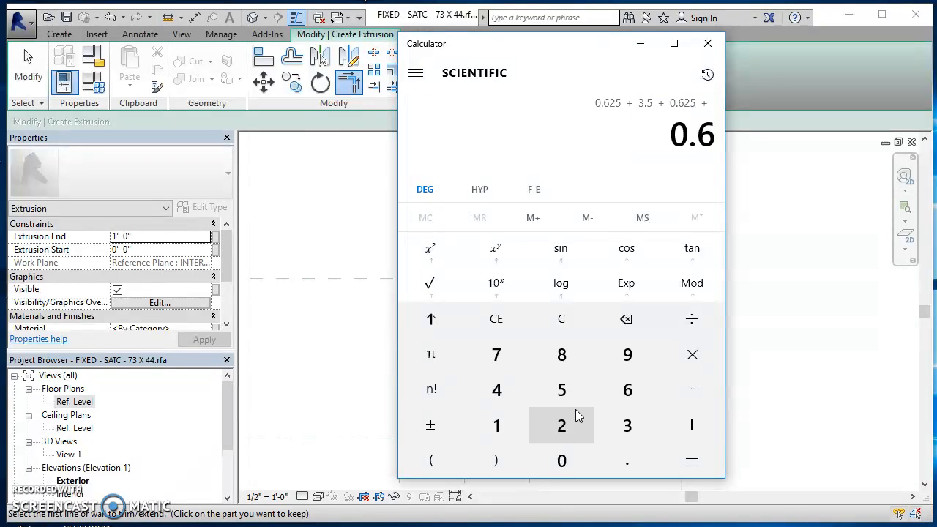
pyautogui.click(691, 460)
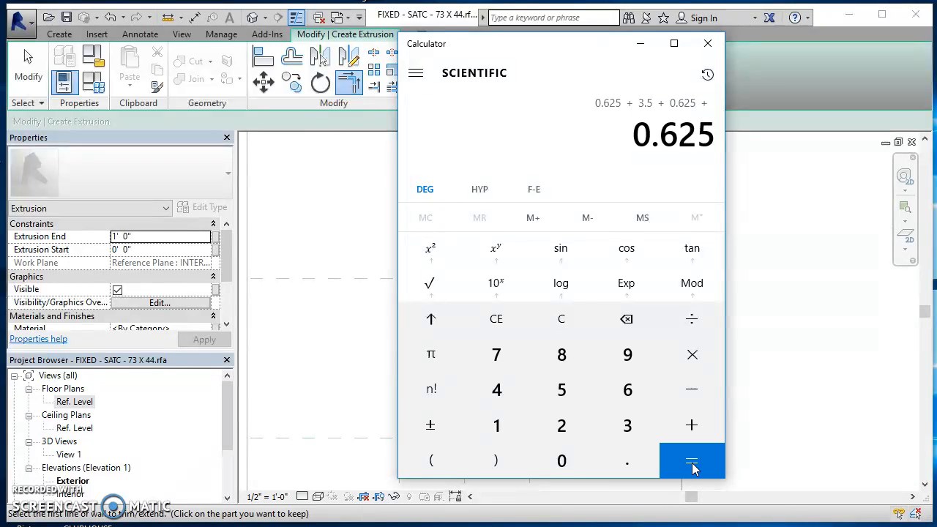
pyautogui.click(691, 461)
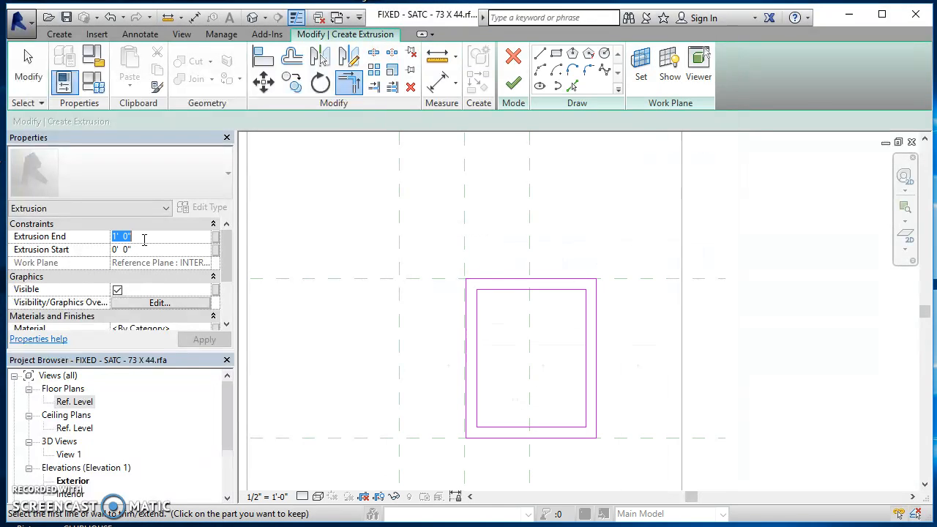
# Set the frame extrusion's Extrusion End to 5.375 and finish the extrusion.
pyautogui.write('5.375')
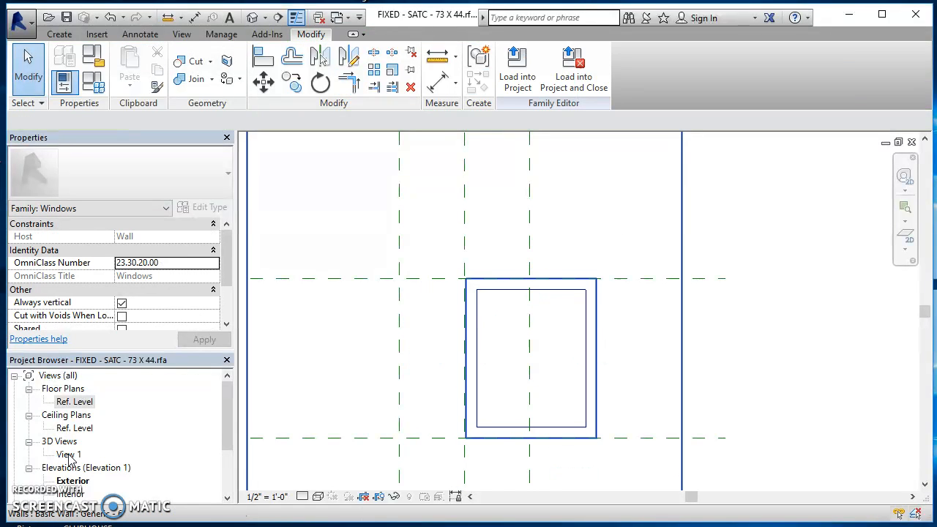
# View the new window frame in 3D View 1, orbited to face the window.
pyautogui.doubleClick(69, 454)
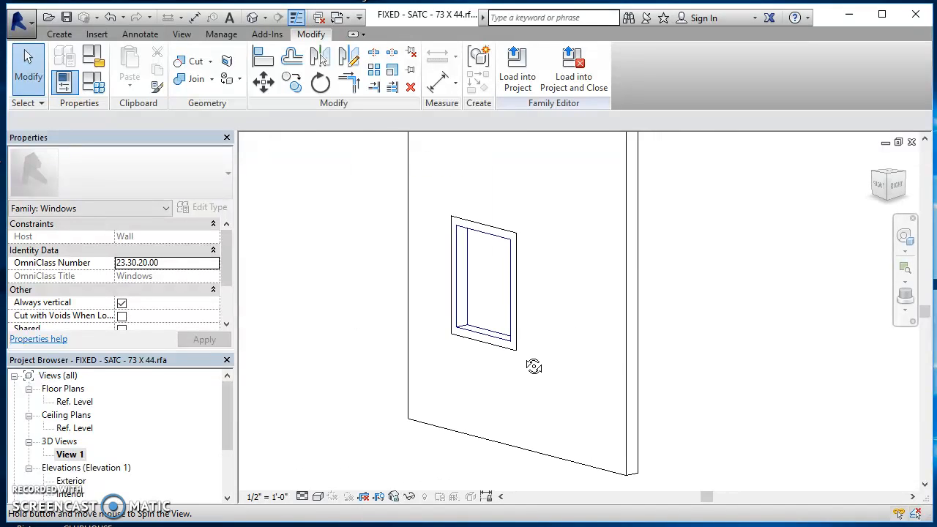
pyautogui.moveTo(534, 366); pyautogui.dragTo(433, 377)
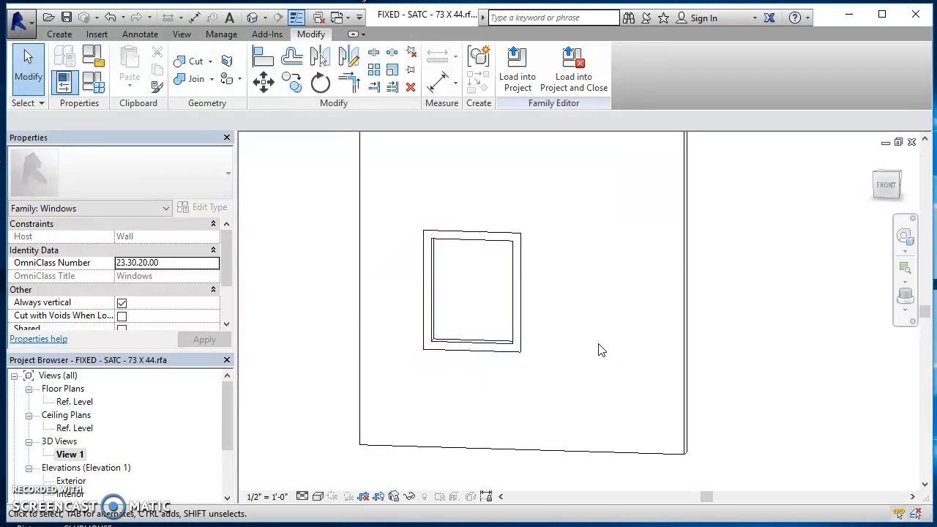
pyautogui.moveTo(322, 399)
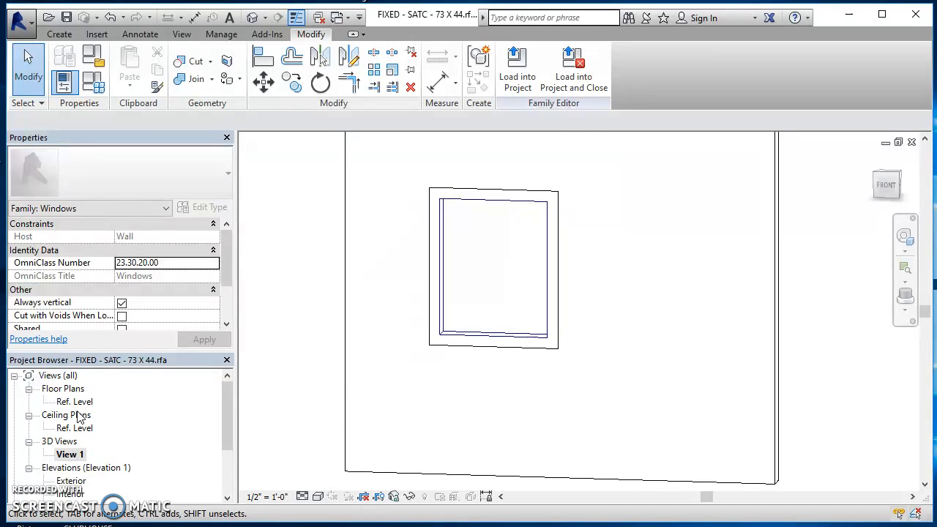
# Return to the Ref. Level floor plan to see the 5 3/8" deep frame in the wall.
pyautogui.doubleClick(73, 401)
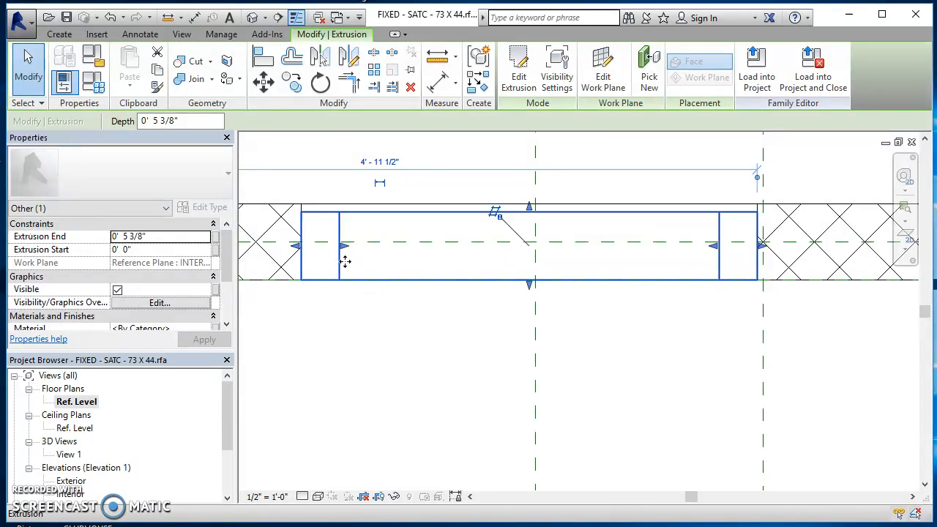
pyautogui.moveTo(340, 272)
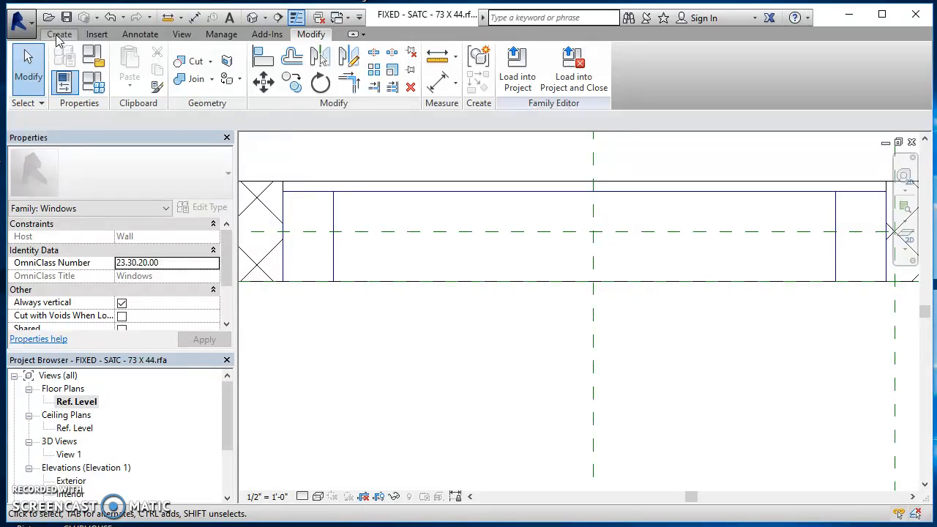
# Draw a Glass [cut] symbolic line from midpoint to midpoint across the window opening.
pyautogui.click(141, 35)
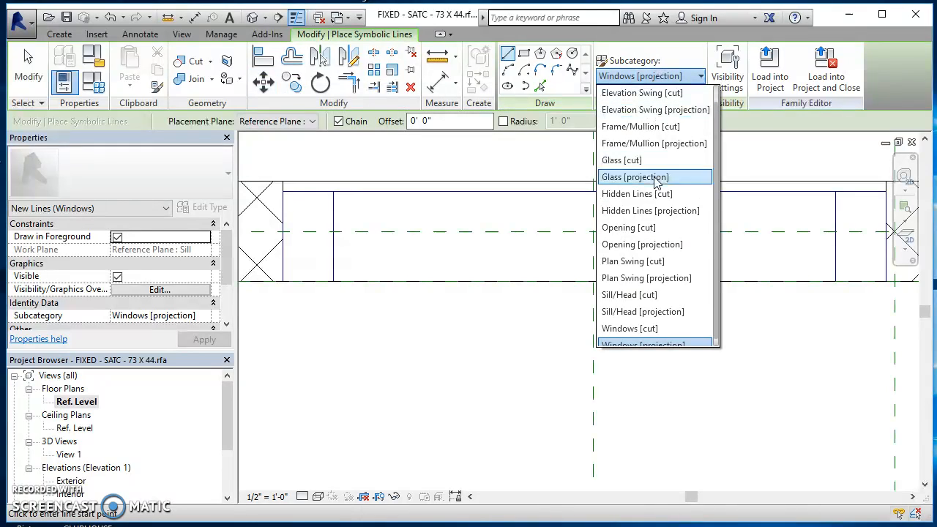
pyautogui.moveTo(644, 159)
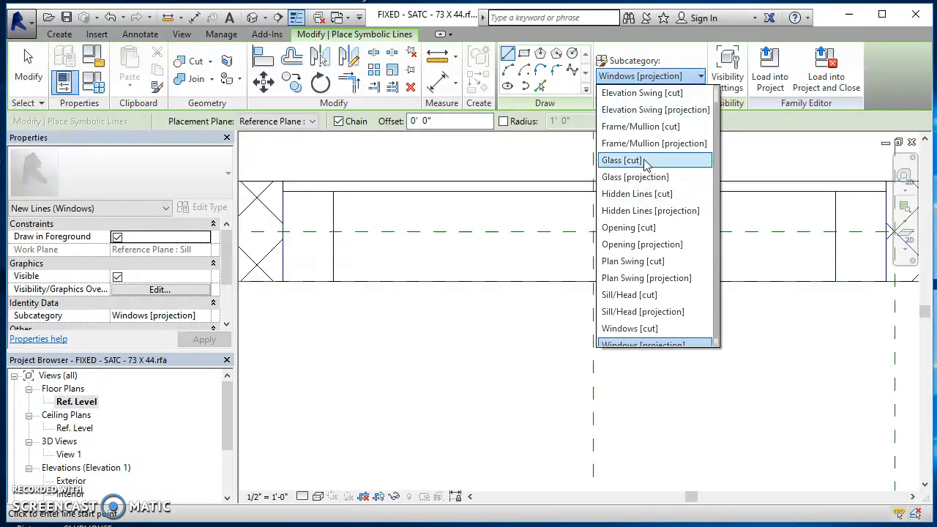
pyautogui.click(621, 160)
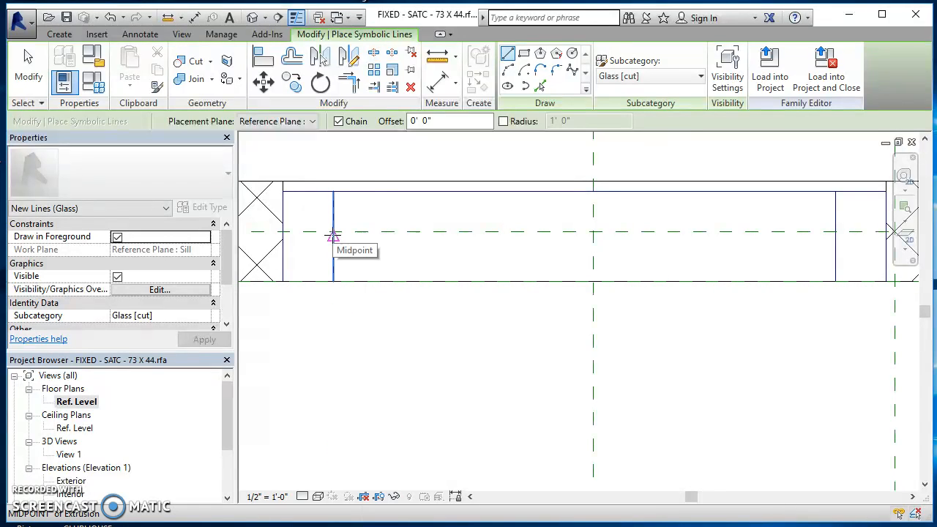
pyautogui.moveTo(333, 234); pyautogui.dragTo(834, 234)
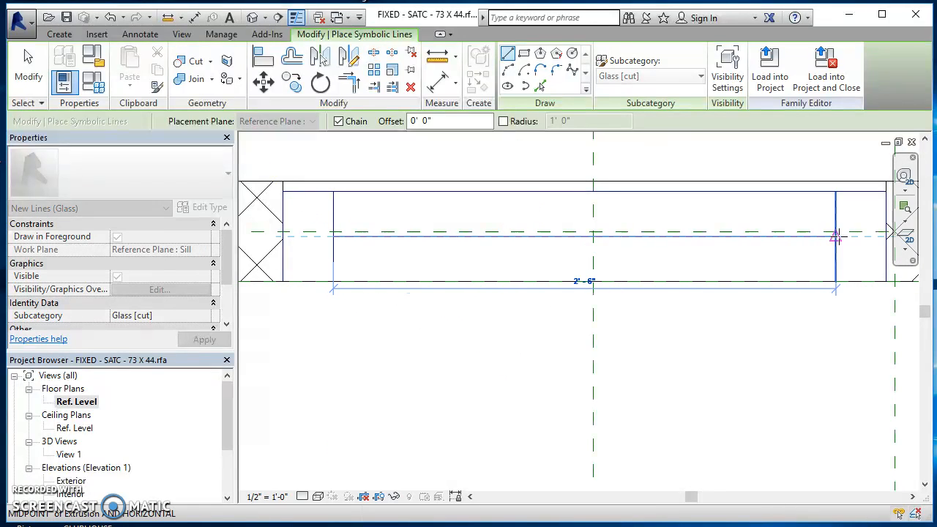
pyautogui.moveTo(838, 236)
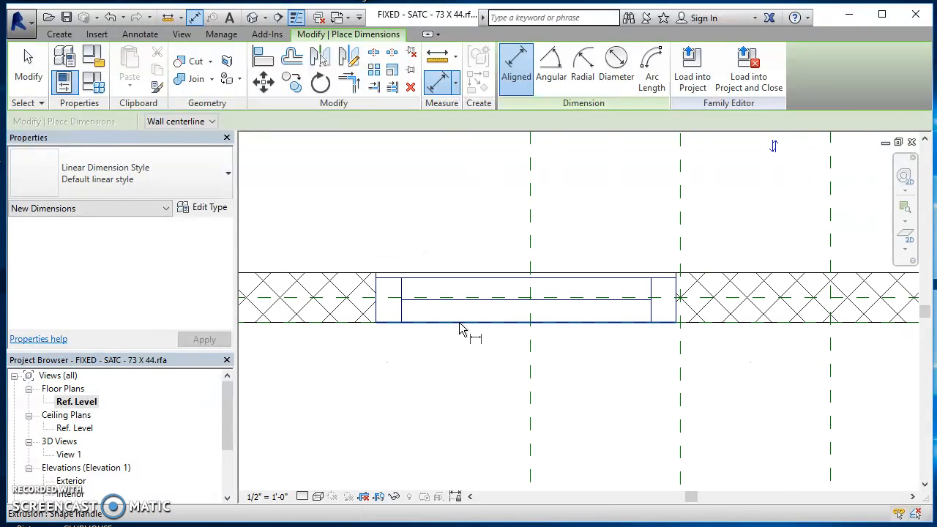
pyautogui.moveTo(462, 328)
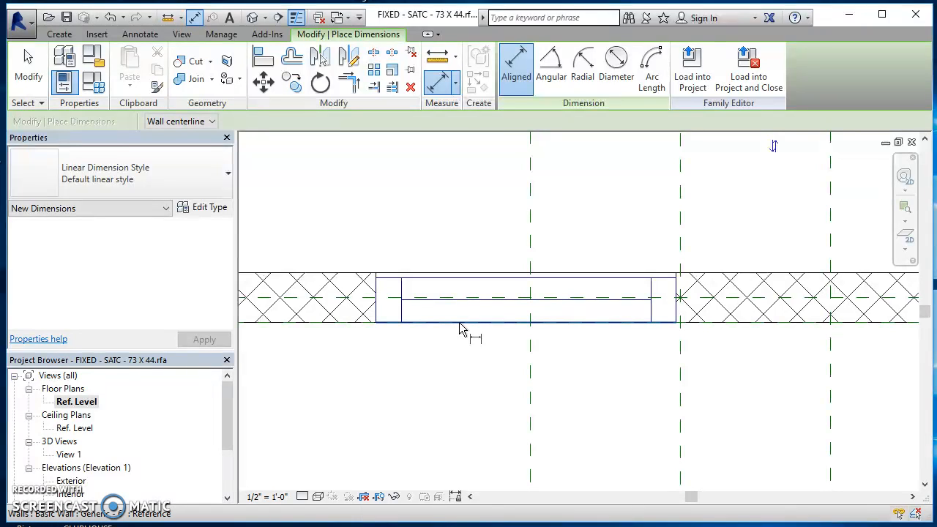
pyautogui.moveTo(445, 328)
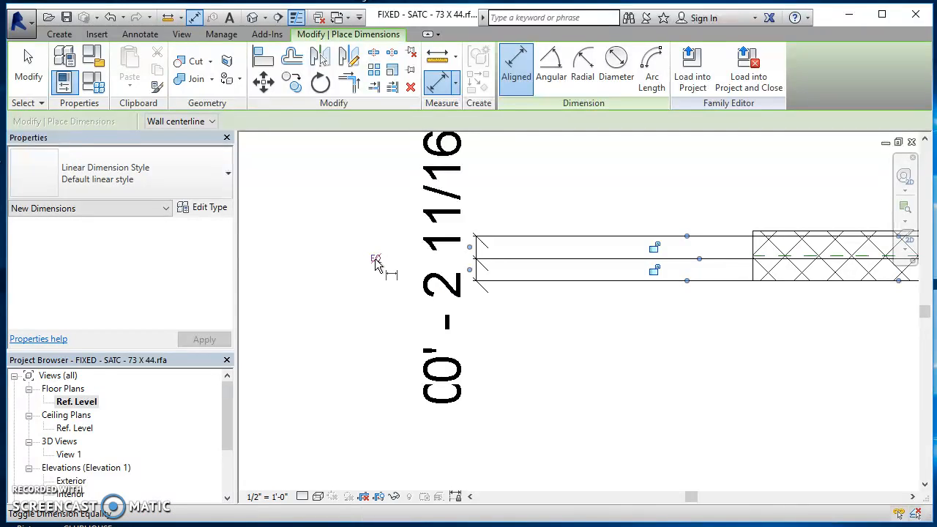
# Place an aligned dimension from the glass line to the wall face, about 0' - 2 11/16".
pyautogui.click(375, 260)
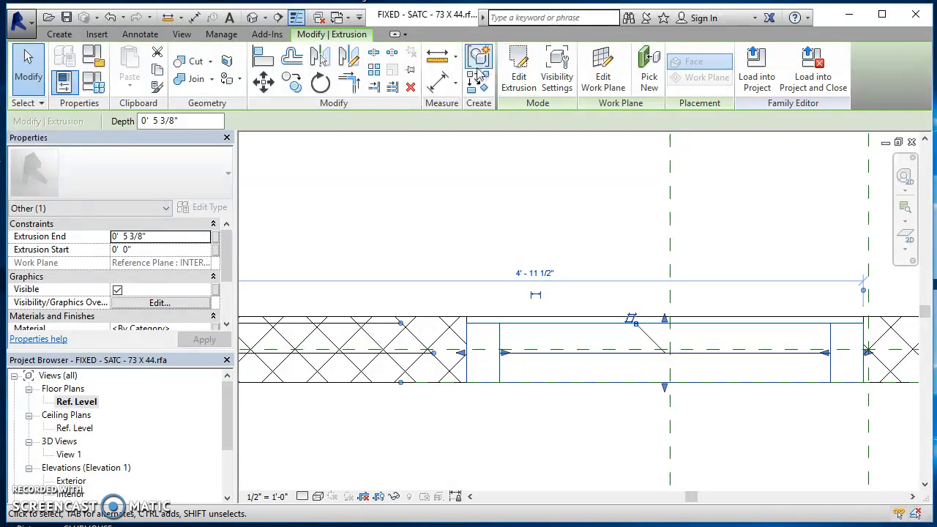
pyautogui.moveTo(556, 70)
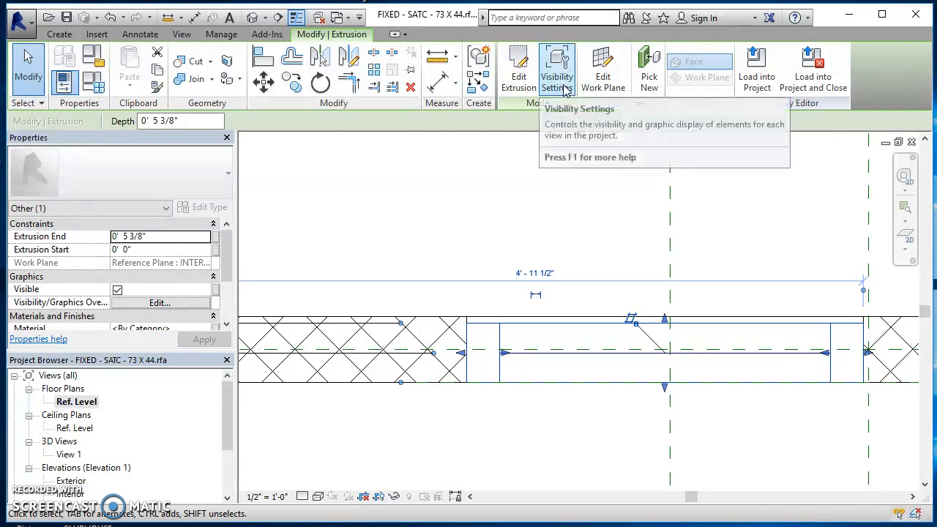
pyautogui.moveTo(603, 70)
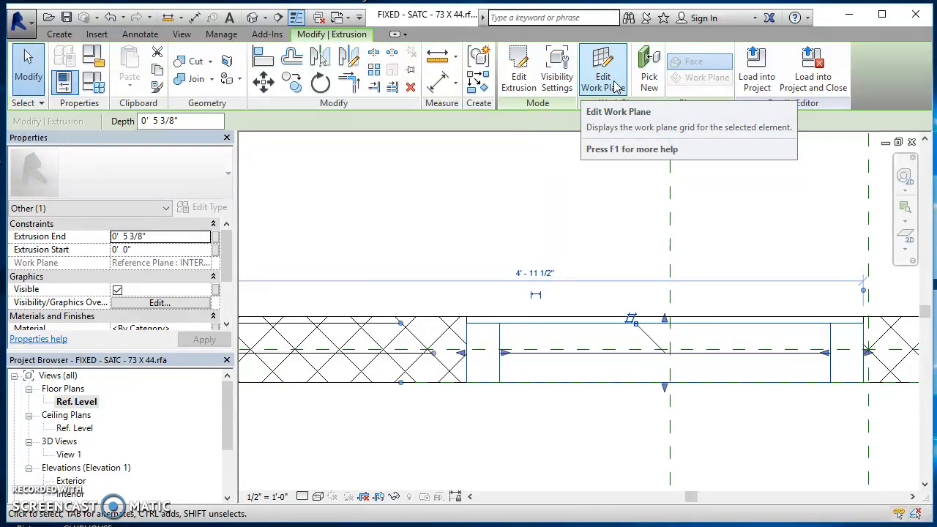
pyautogui.moveTo(612, 87)
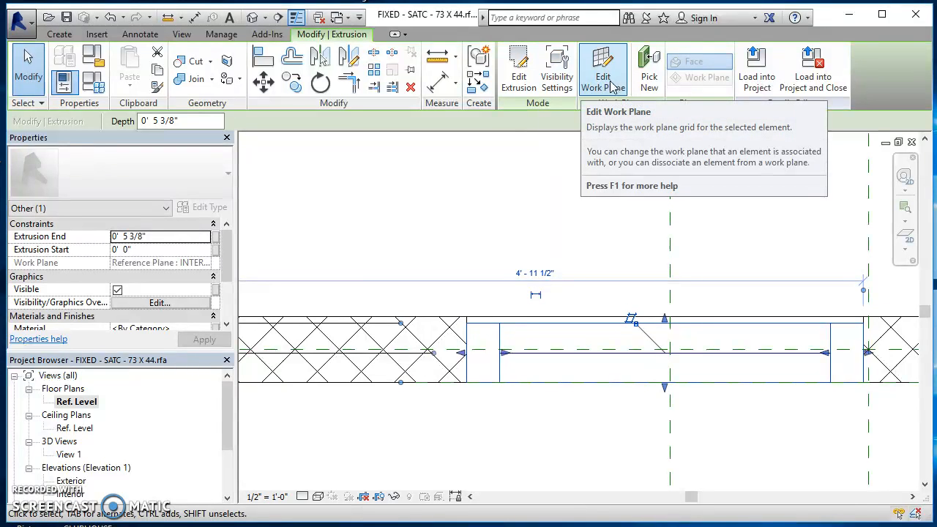
pyautogui.moveTo(518, 70)
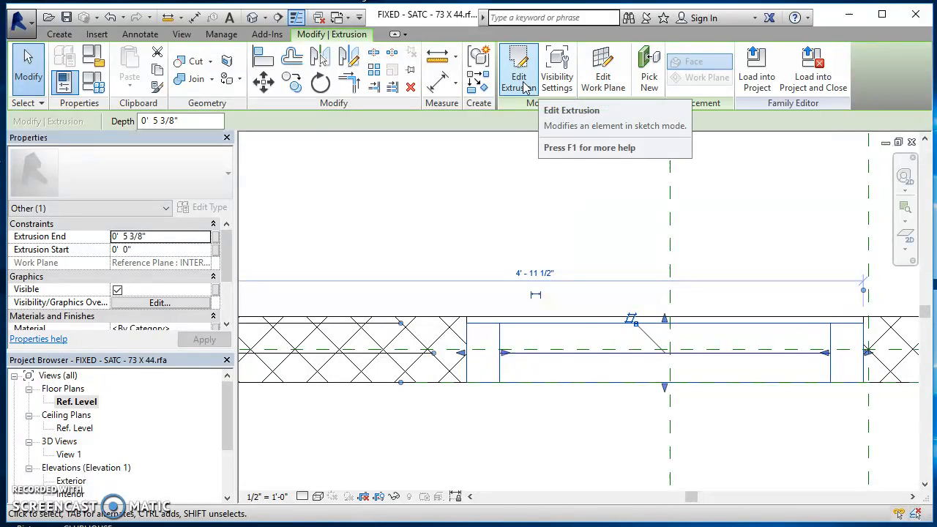
pyautogui.click(518, 62)
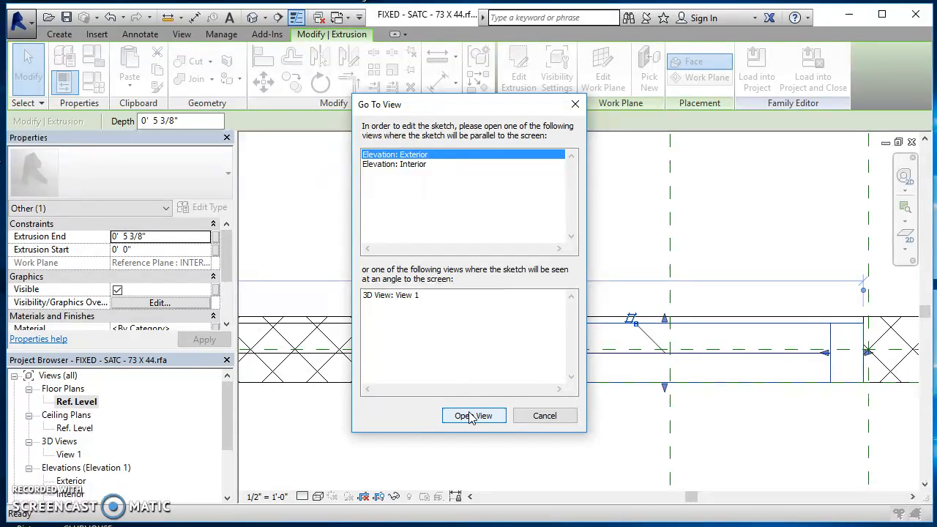
pyautogui.click(474, 416)
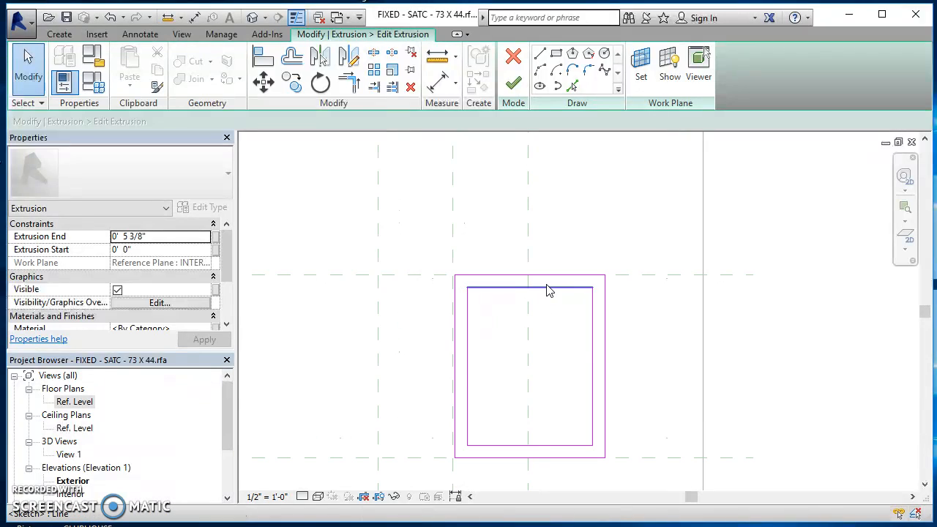
pyautogui.click(527, 286)
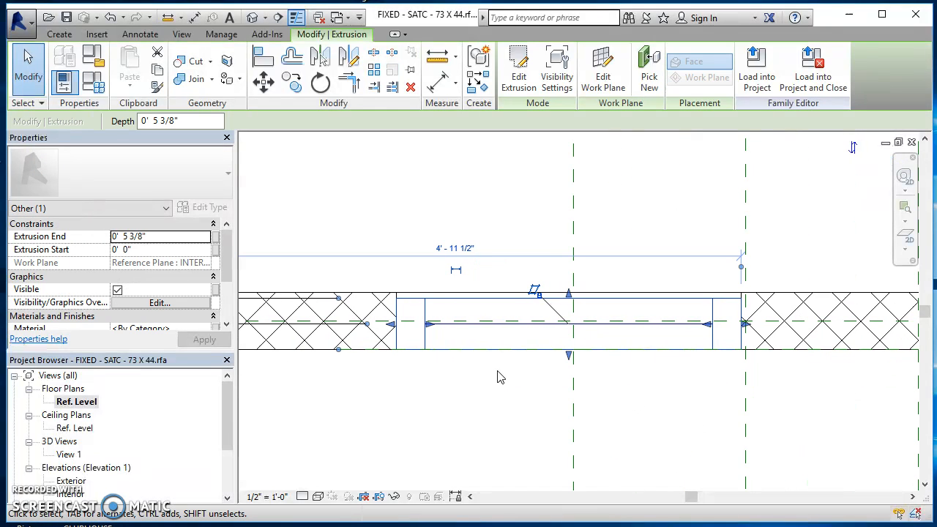
pyautogui.moveTo(556, 66)
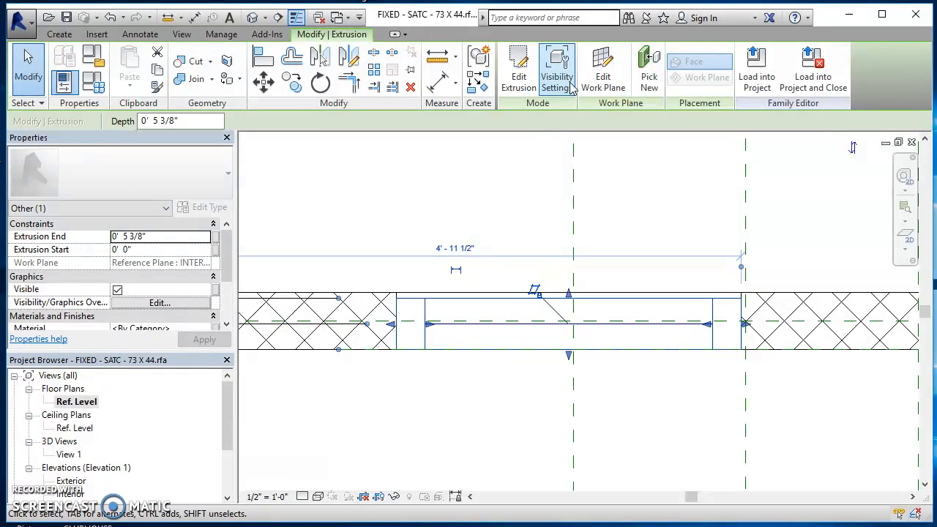
pyautogui.moveTo(556, 66)
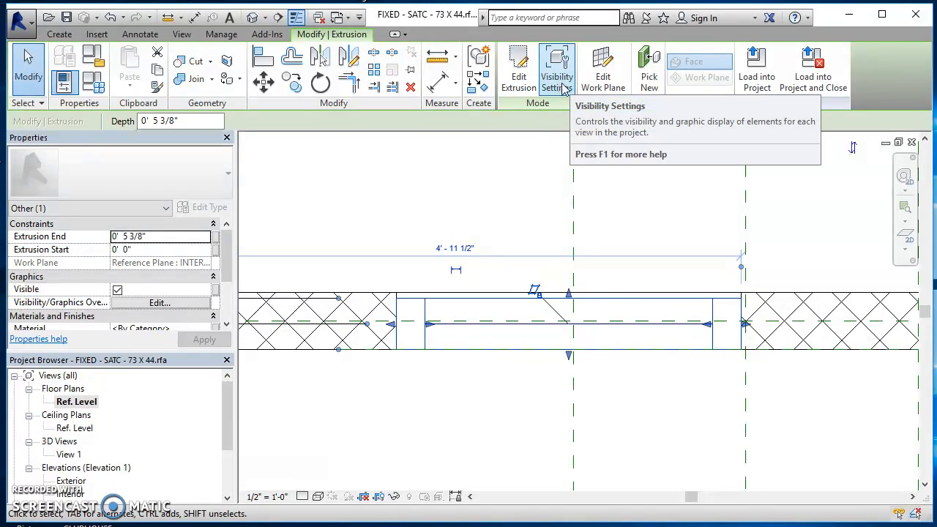
# Confirm the extrusion shows in Plan/RCP, Front/Back, Left/Right at all detail levels.
pyautogui.click(556, 61)
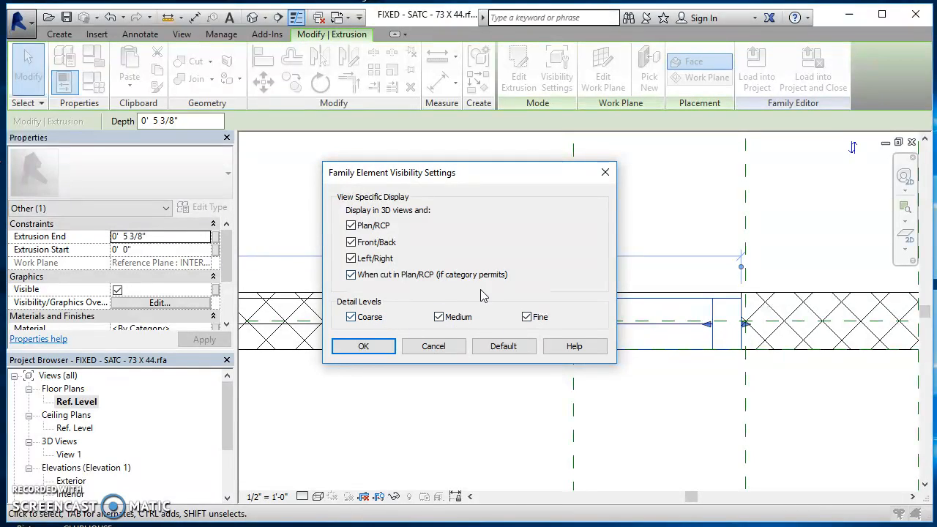
pyautogui.click(363, 345)
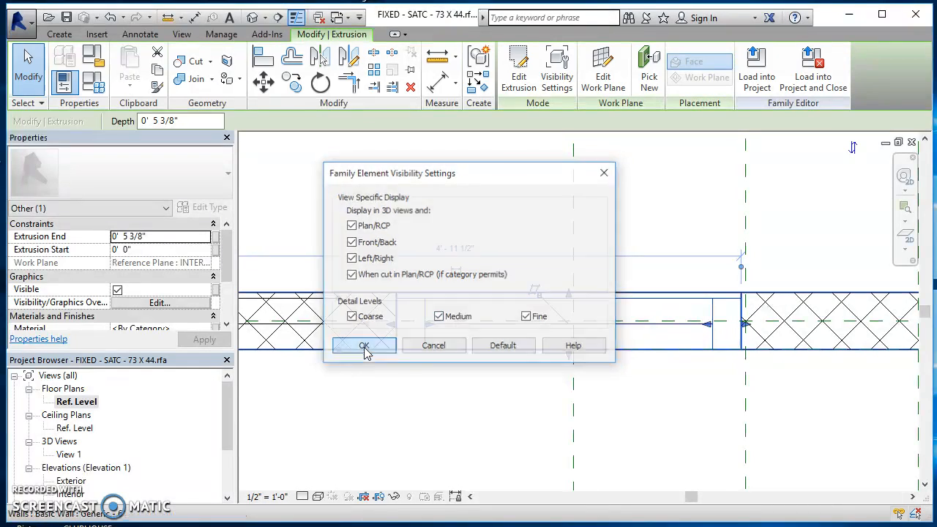
pyautogui.click(363, 346)
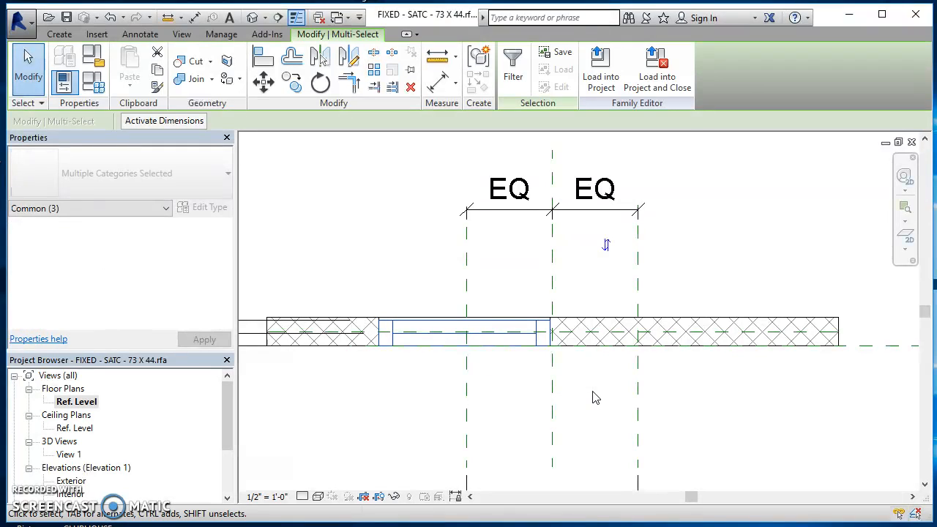
pyautogui.moveTo(512, 58)
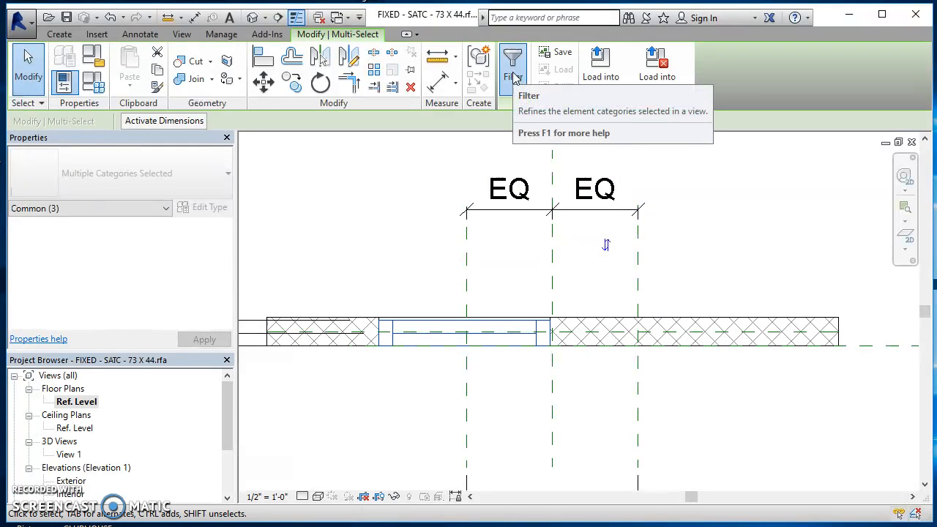
# Move the glass line, opening cut and frame extrusion together by 1 within the wall.
pyautogui.click(513, 62)
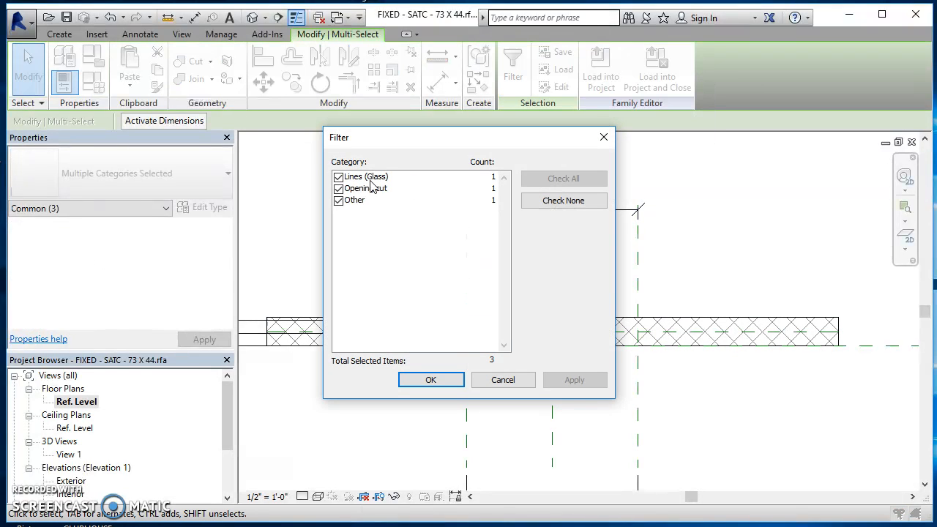
pyautogui.moveTo(375, 202)
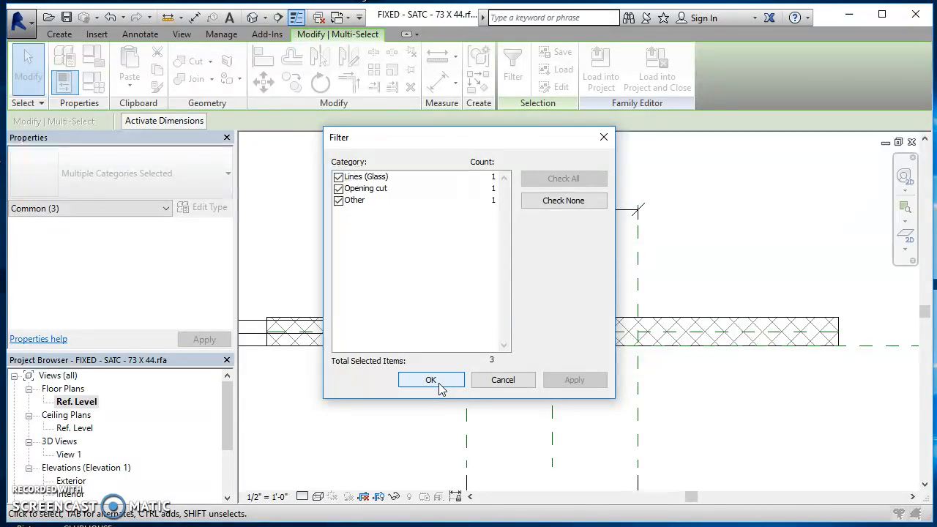
pyautogui.click(430, 381)
pyautogui.write('3')
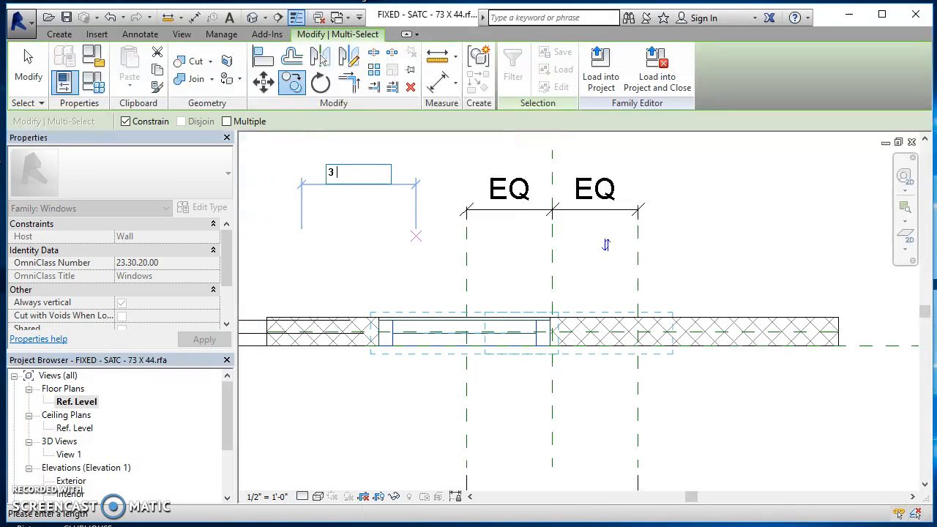
pyautogui.write('1')
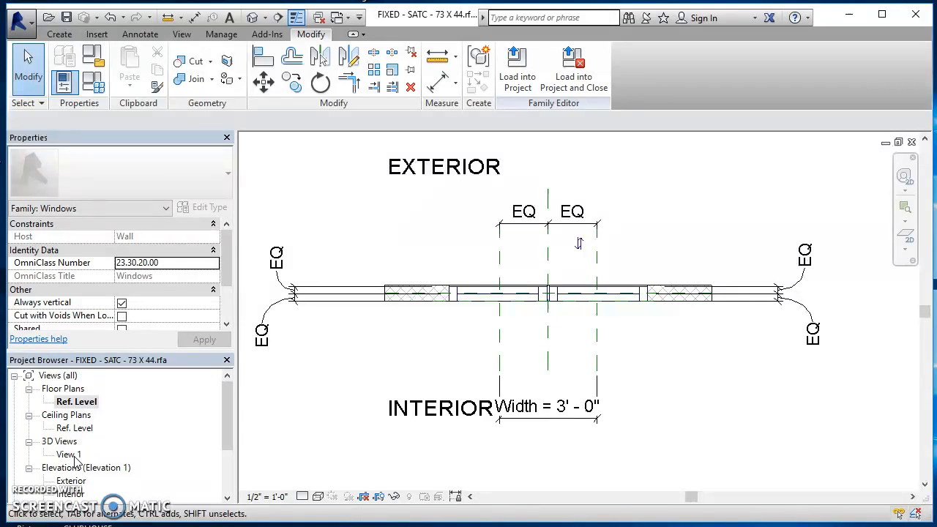
# Reopen the window family's 3D View 1 from the Project Browser.
pyautogui.doubleClick(69, 454)
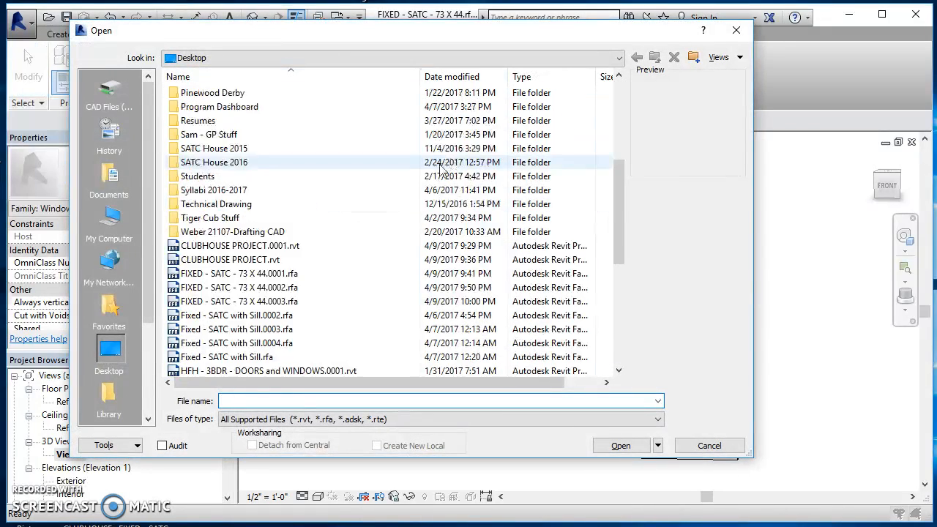
# Scroll the clubhouse project's window schedule into view after opening CLUBHOUSE PROJECT.rvt.
pyautogui.scroll(-3)
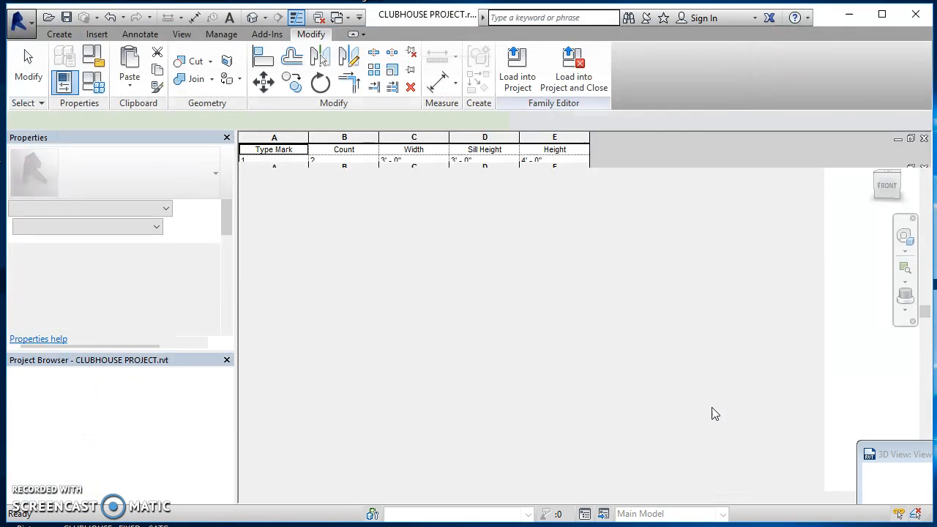
# Show the CLUBHOUSE FLOOR PLAN view via Switch Windows, revealing the placed window.
pyautogui.doubleClick(105, 401)
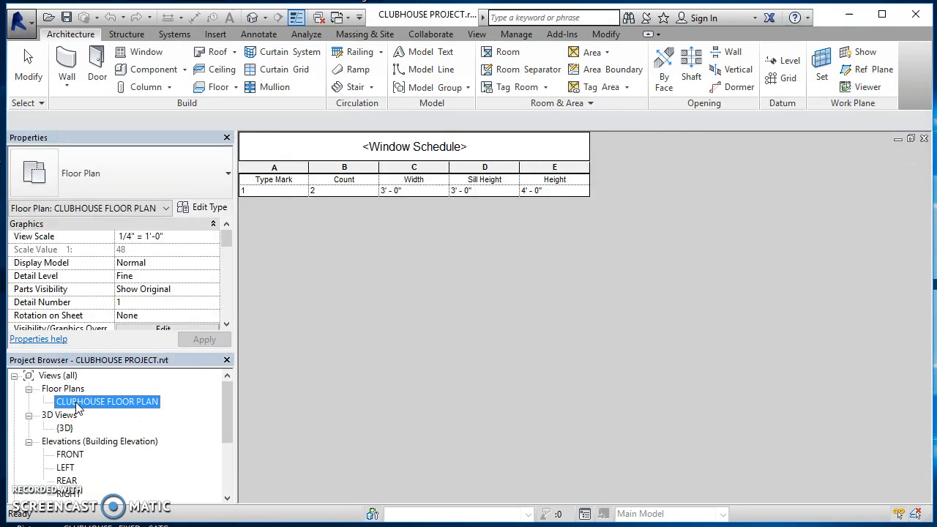
pyautogui.doubleClick(105, 401)
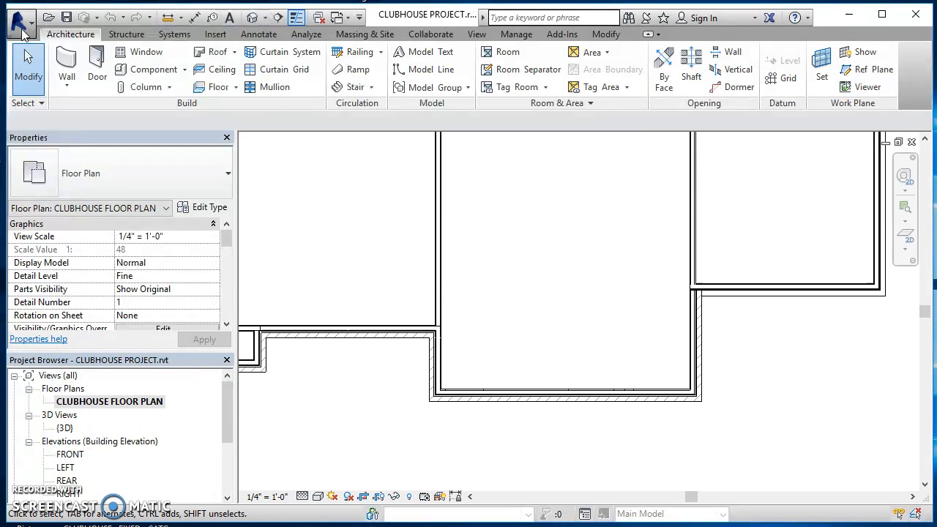
pyautogui.click(477, 35)
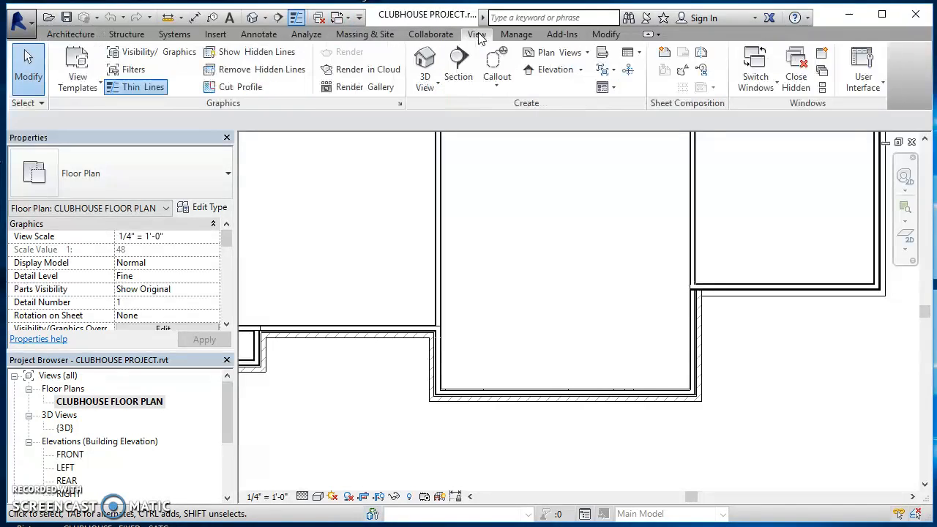
pyautogui.click(755, 66)
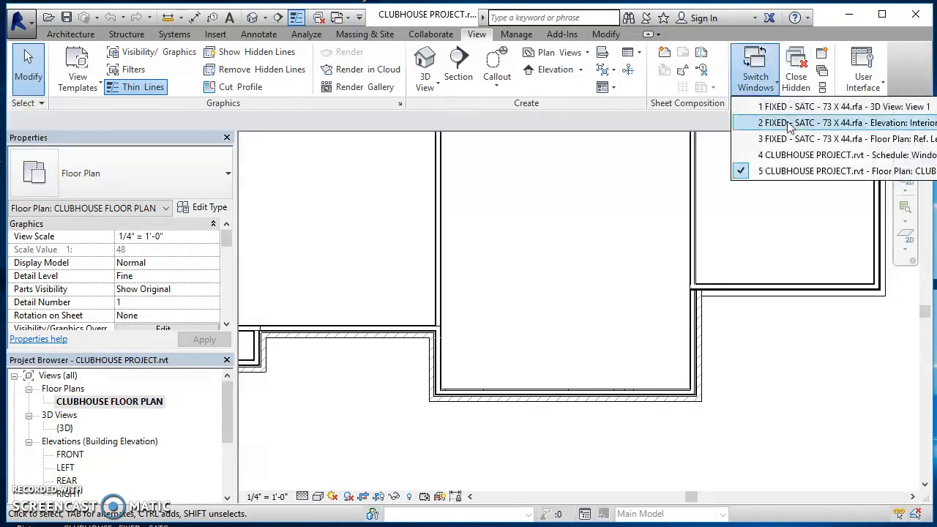
pyautogui.moveTo(789, 139)
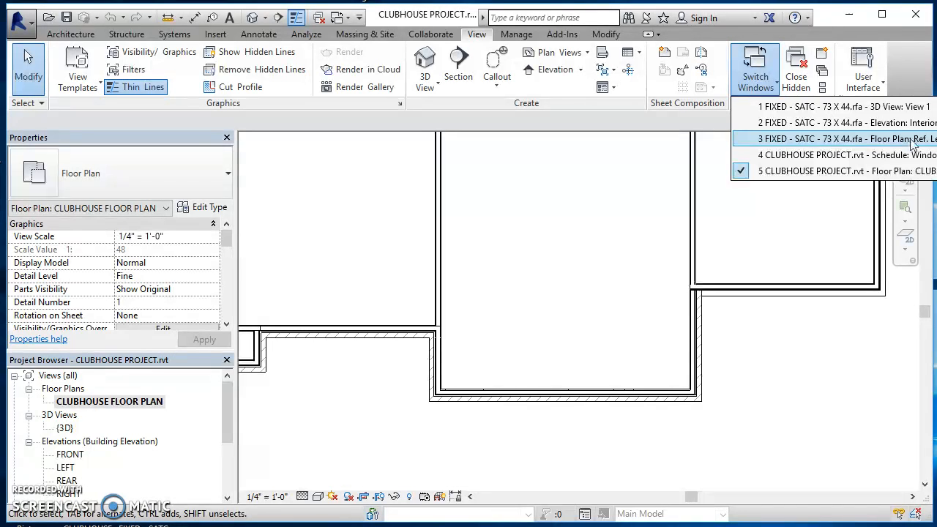
pyautogui.click(842, 137)
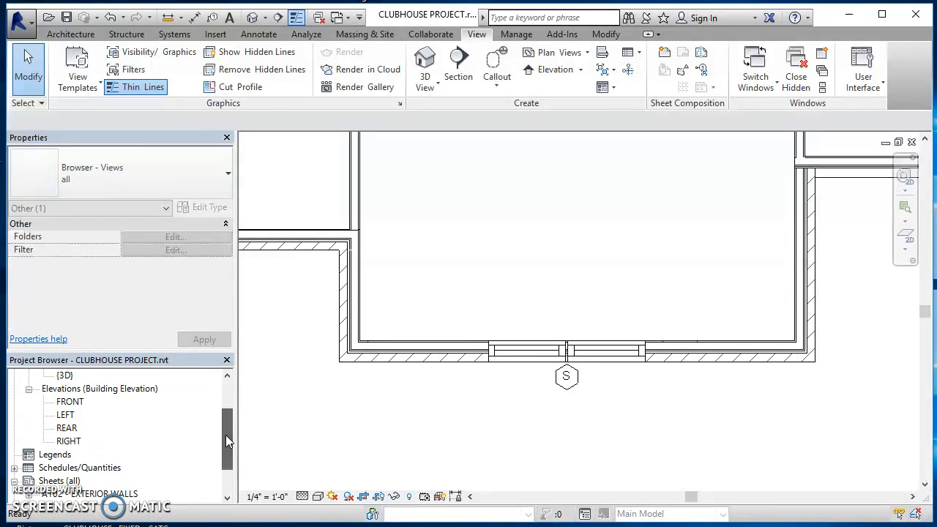
# Set the Window Schedule to Itemize every instance, then return to the clubhouse floor plan.
pyautogui.doubleClick(76, 480)
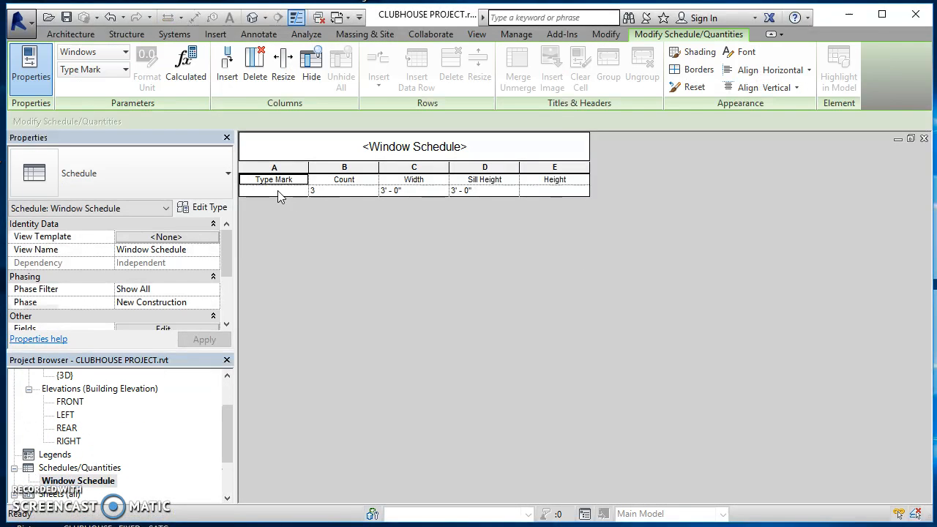
pyautogui.moveTo(328, 196)
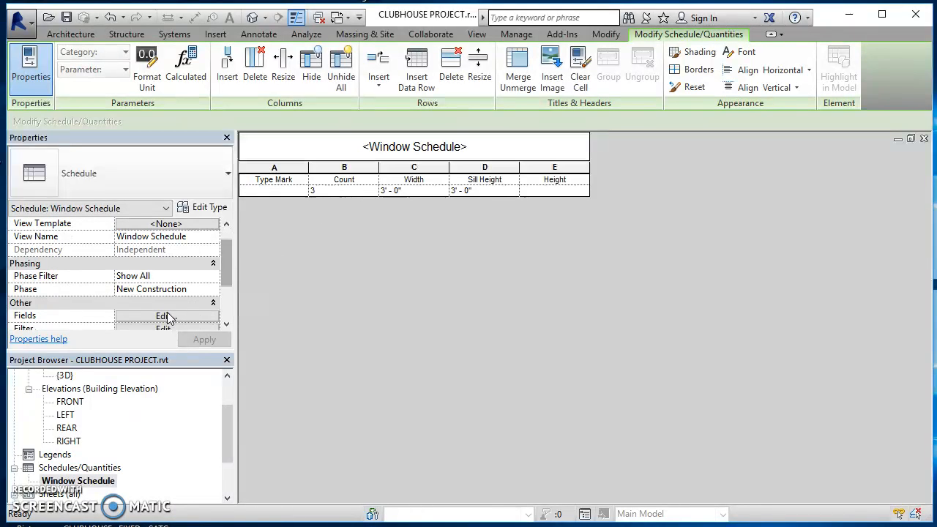
pyautogui.click(167, 316)
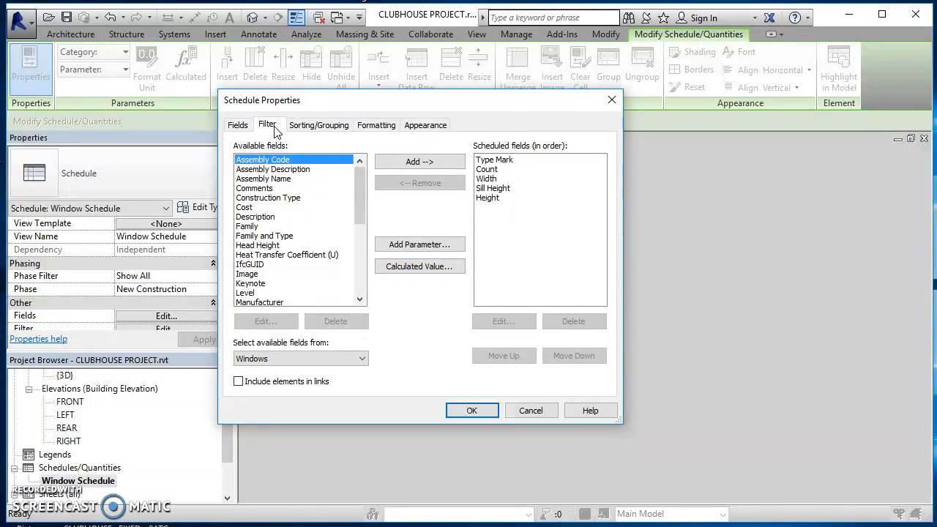
pyautogui.click(319, 124)
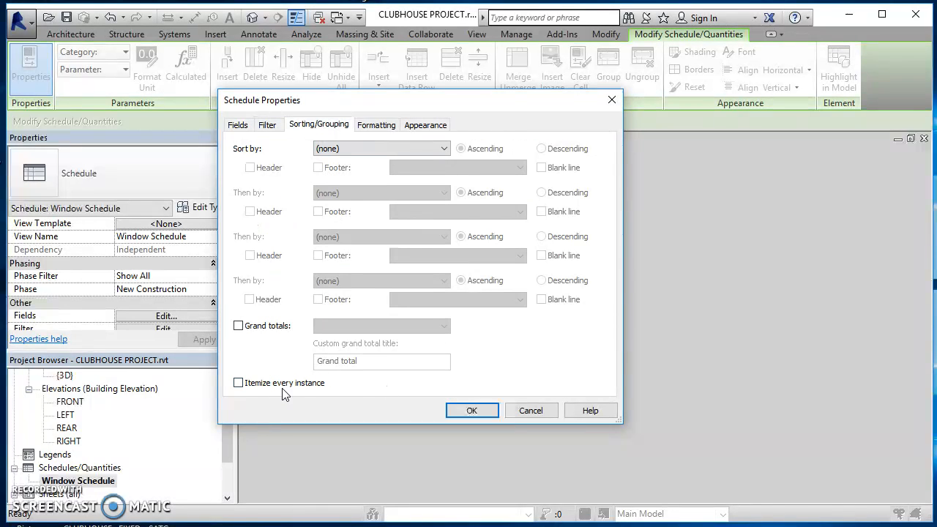
pyautogui.click(471, 410)
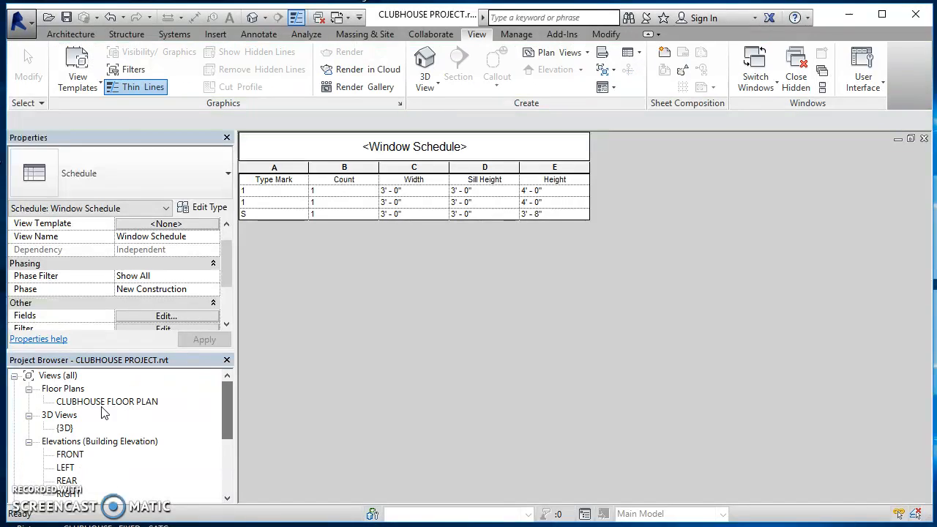
pyautogui.doubleClick(105, 401)
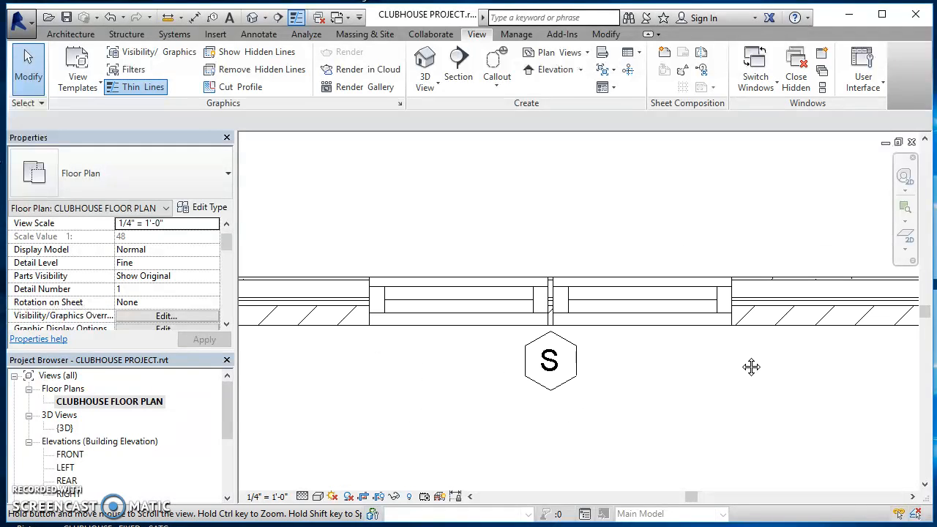
# Review the selected window in the FRONT elevation, then return to the floor plan window tagged U.
pyautogui.click(457, 302)
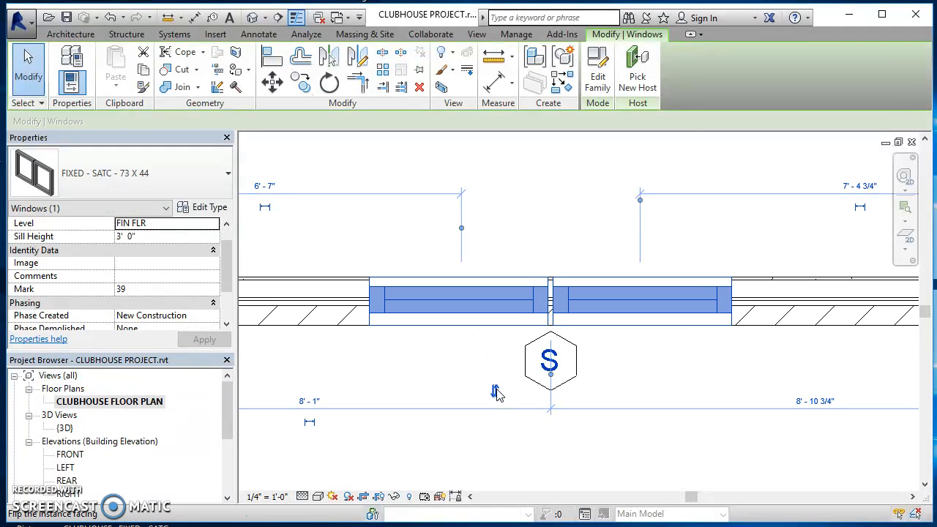
pyautogui.moveTo(497, 222)
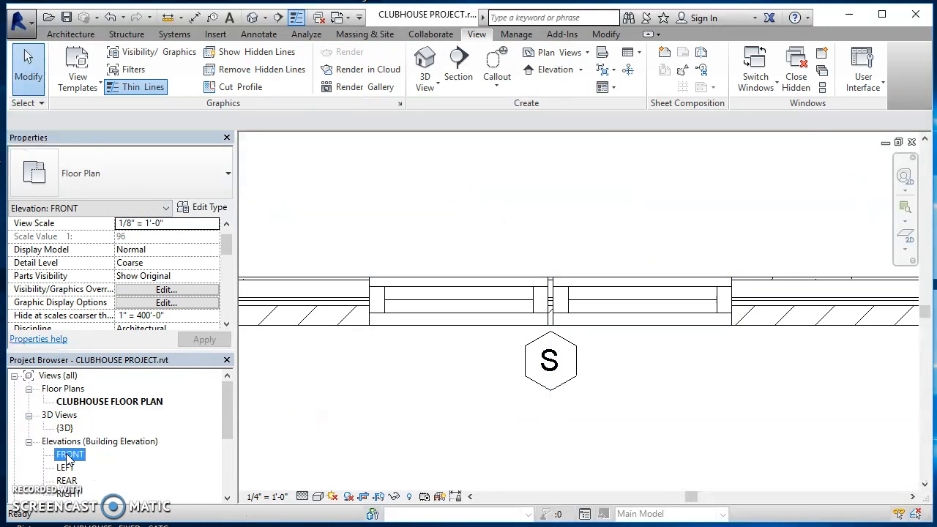
pyautogui.doubleClick(61, 454)
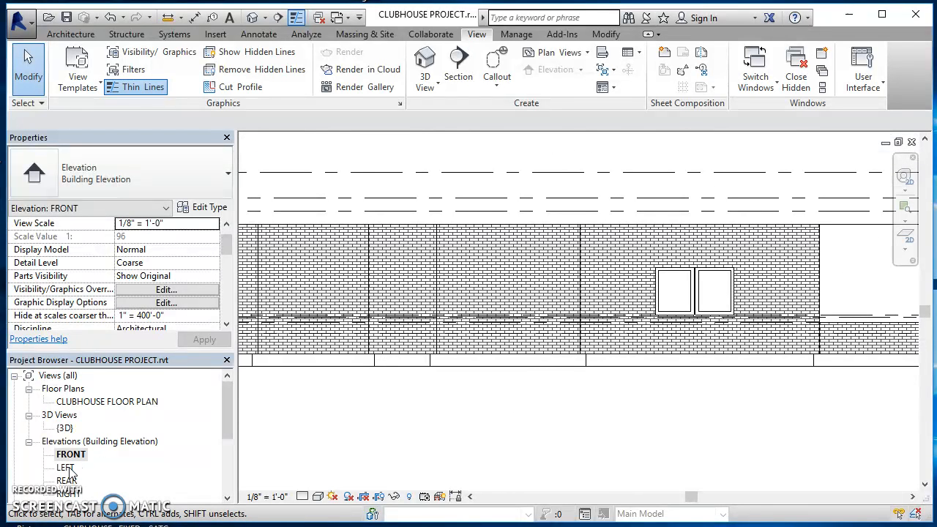
pyautogui.doubleClick(106, 401)
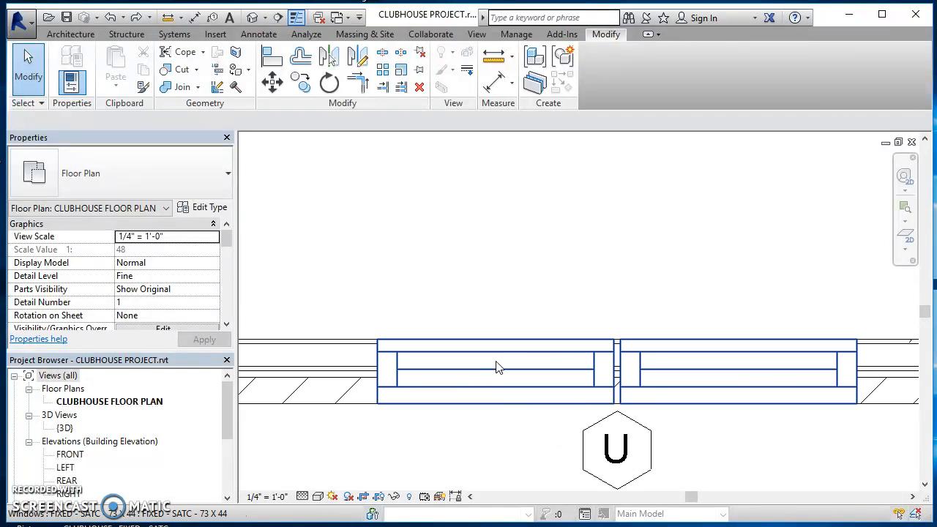
pyautogui.moveTo(577, 360)
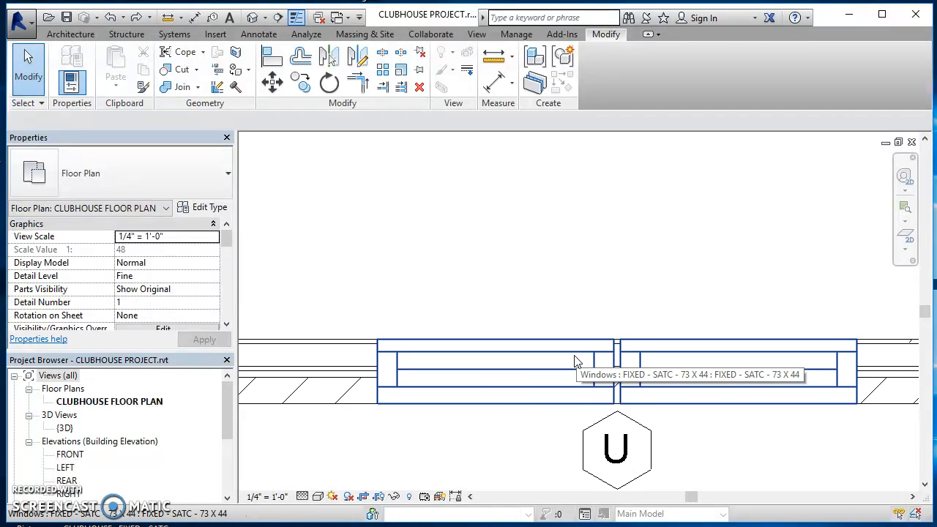
pyautogui.moveTo(495, 372)
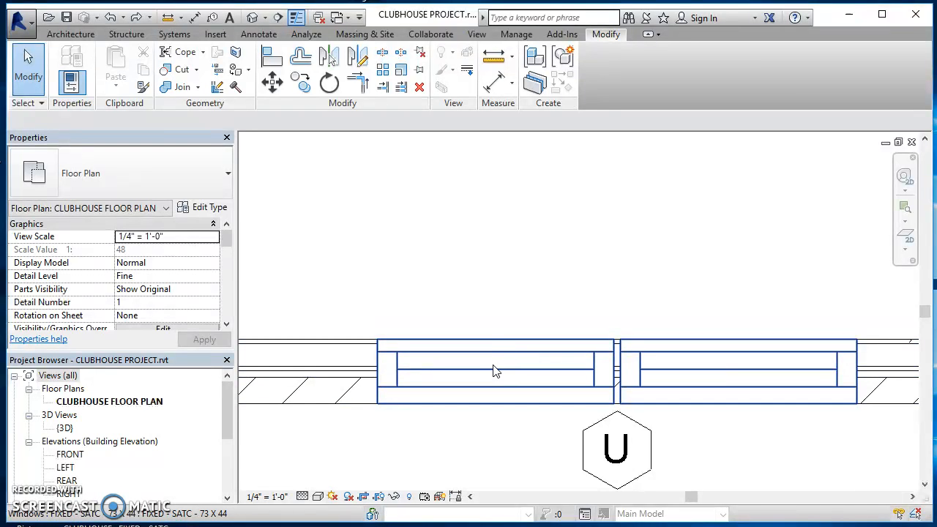
# Edit the family of the FIXED - SATC - 73 X 44 window tagged U.
pyautogui.click(494, 370)
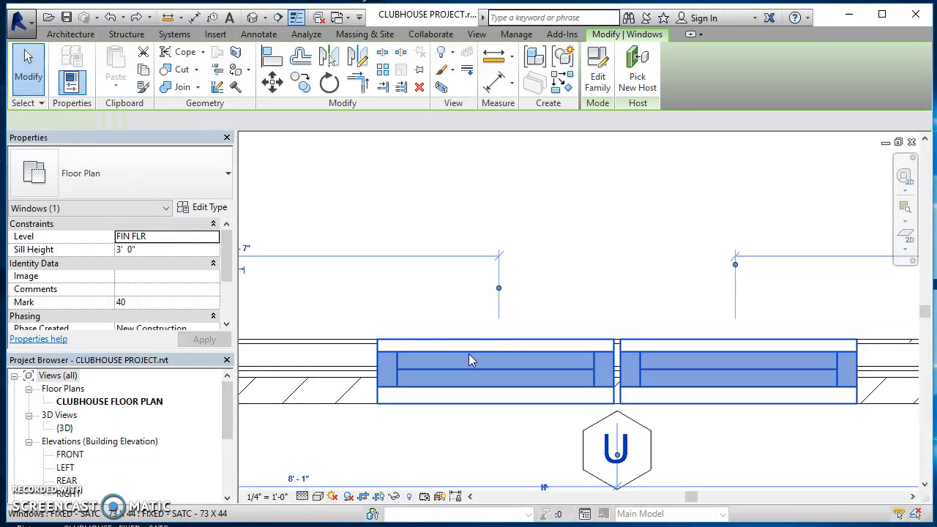
pyautogui.moveTo(597, 65)
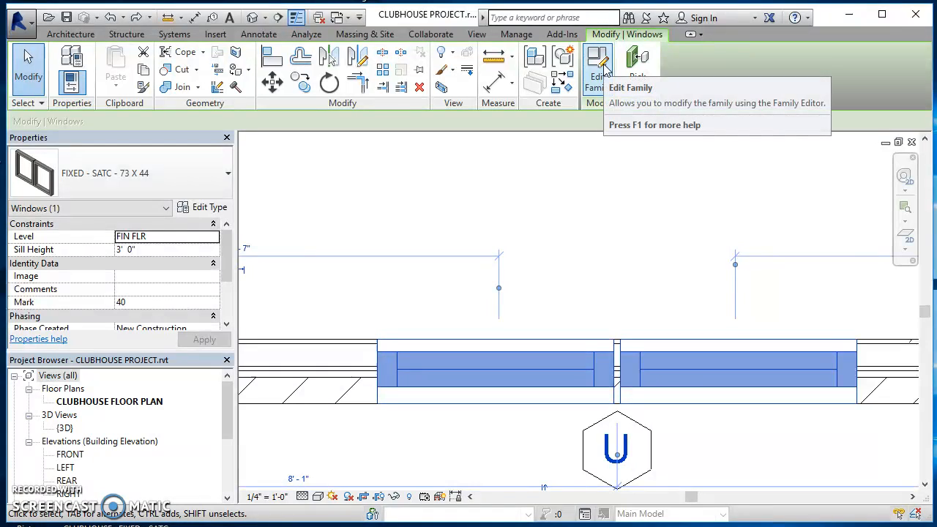
pyautogui.click(597, 59)
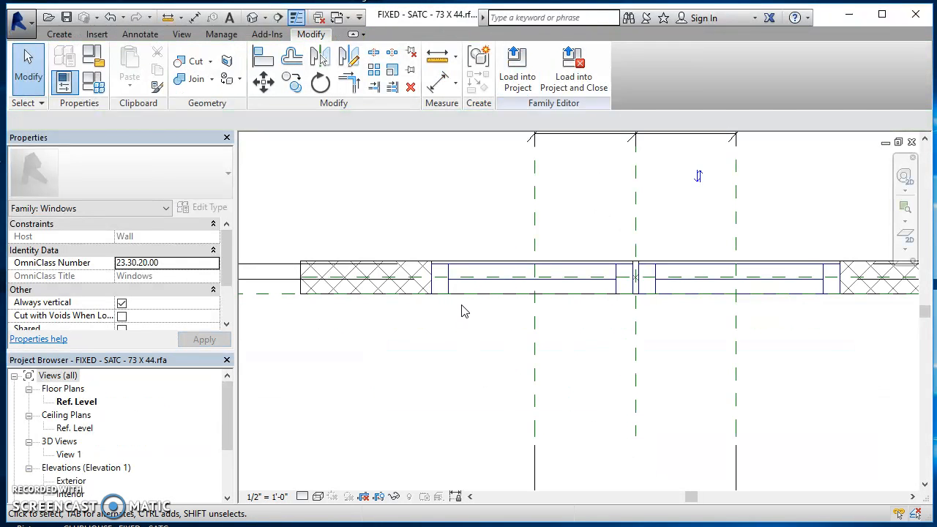
pyautogui.moveTo(412, 335)
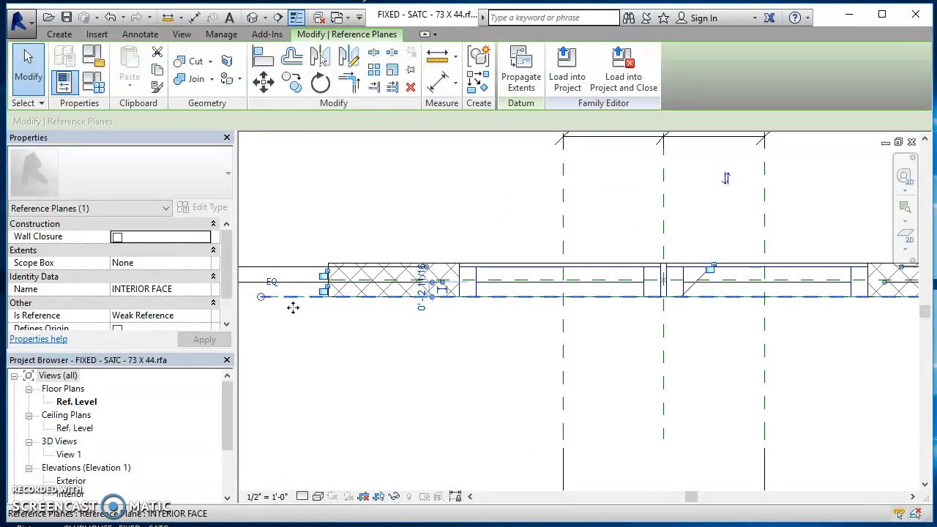
# Adjust the INTERIOR FACE reference plane and begin aligning the window to it.
pyautogui.moveTo(293, 295); pyautogui.dragTo(296, 333)
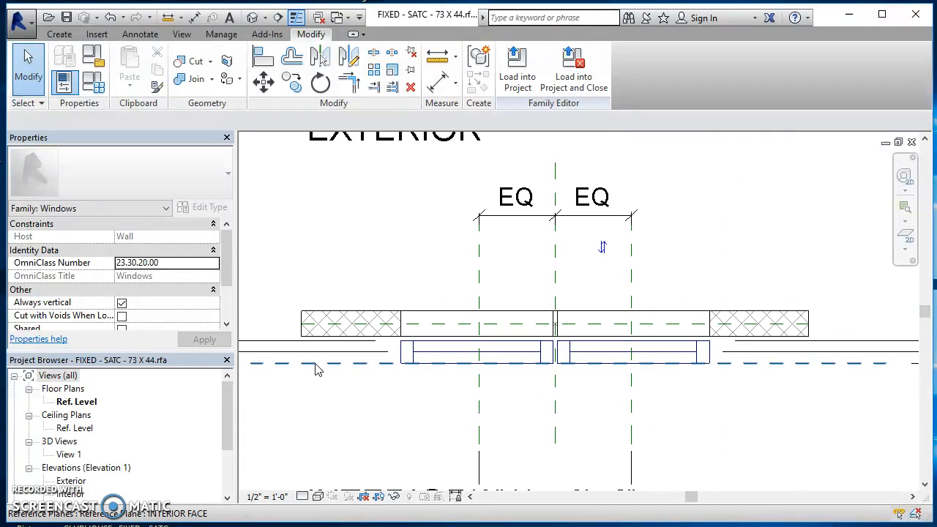
pyautogui.click(310, 358)
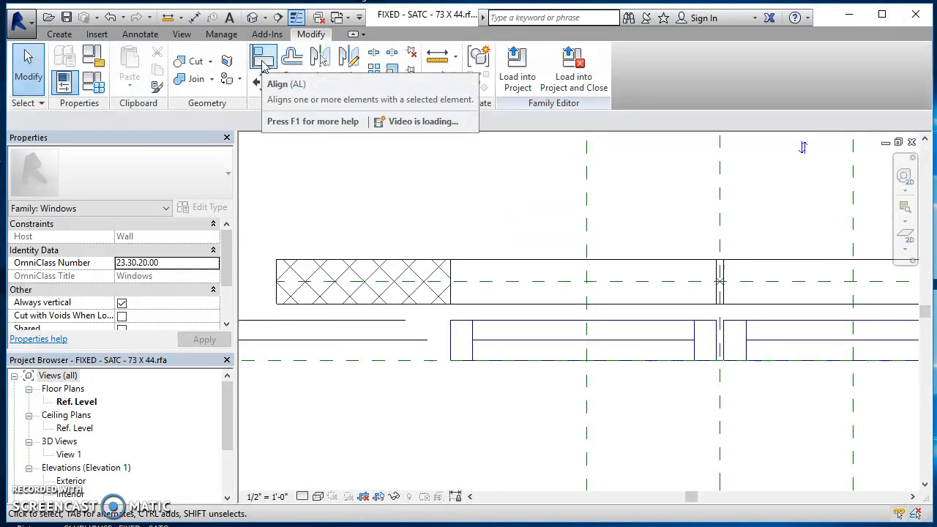
pyautogui.click(263, 57)
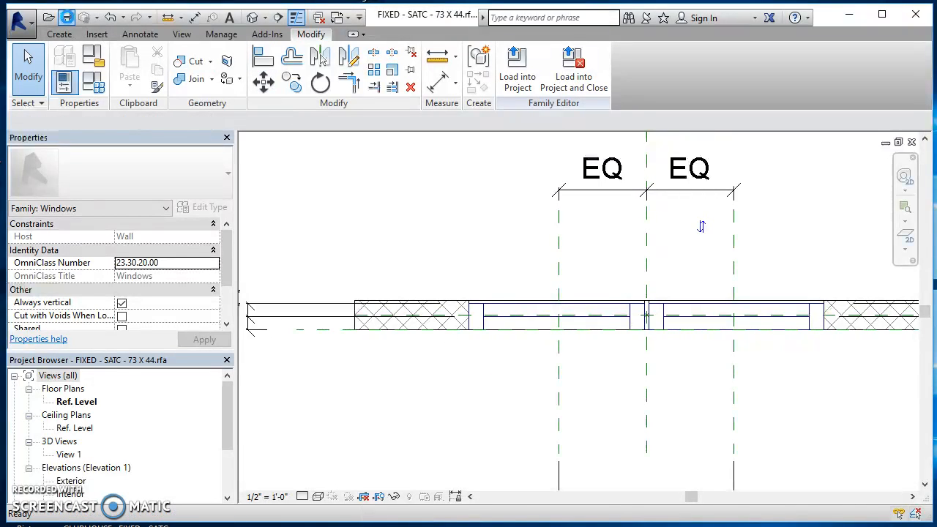
# Load the edited family into the clubhouse project, overwriting the existing version.
pyautogui.click(516, 65)
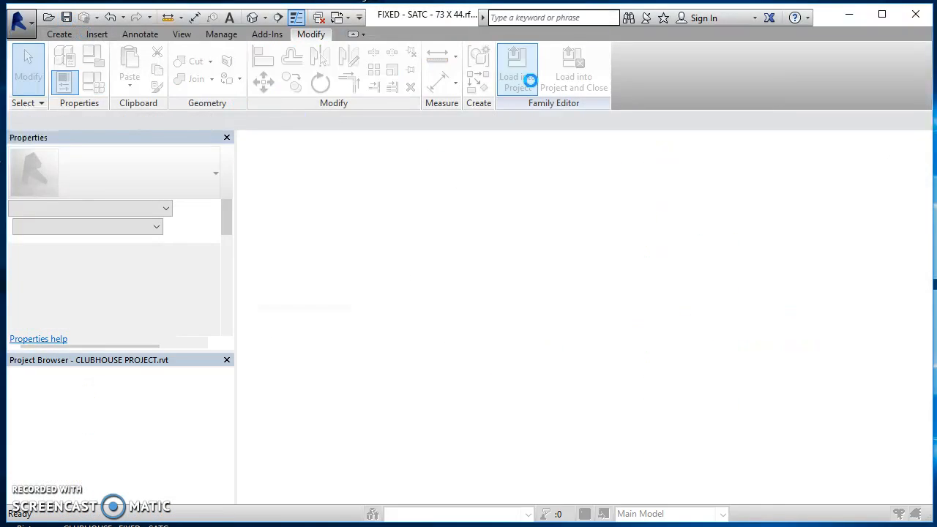
pyautogui.click(514, 65)
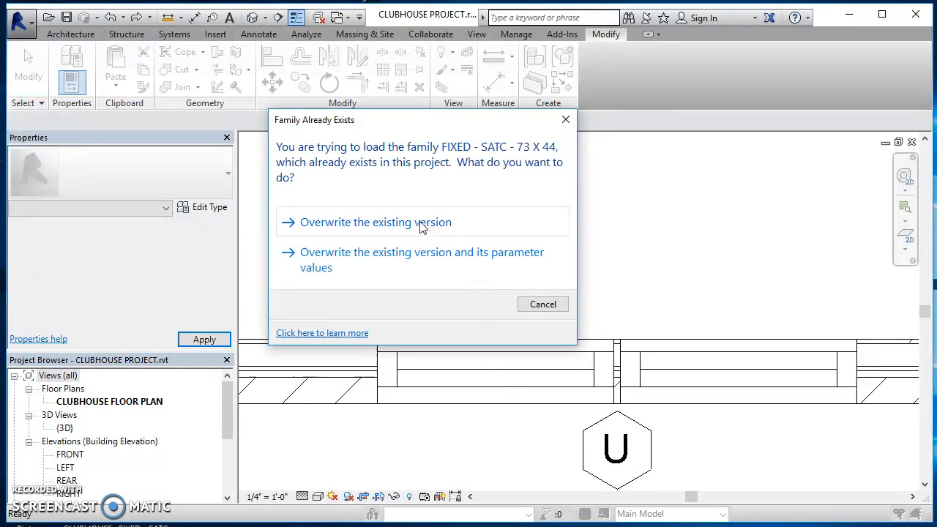
pyautogui.click(375, 223)
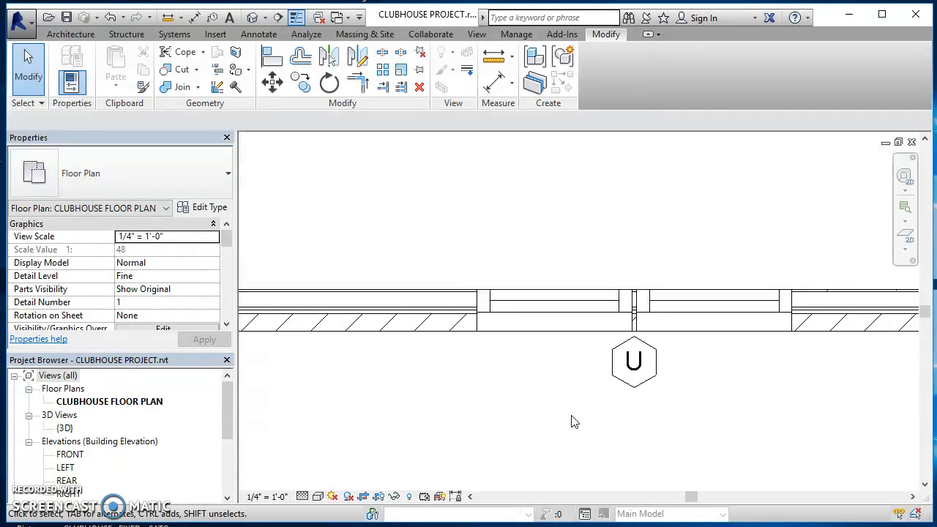
pyautogui.moveTo(551, 409)
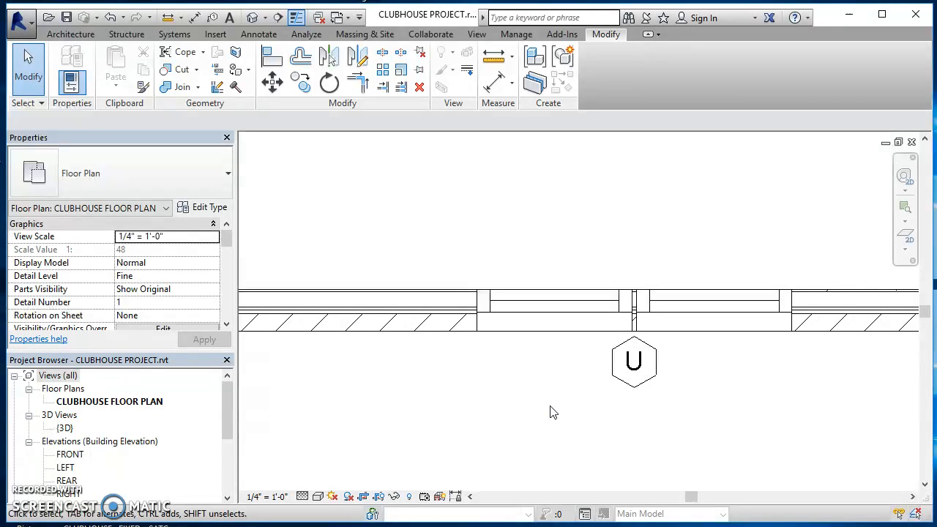
pyautogui.moveTo(536, 401)
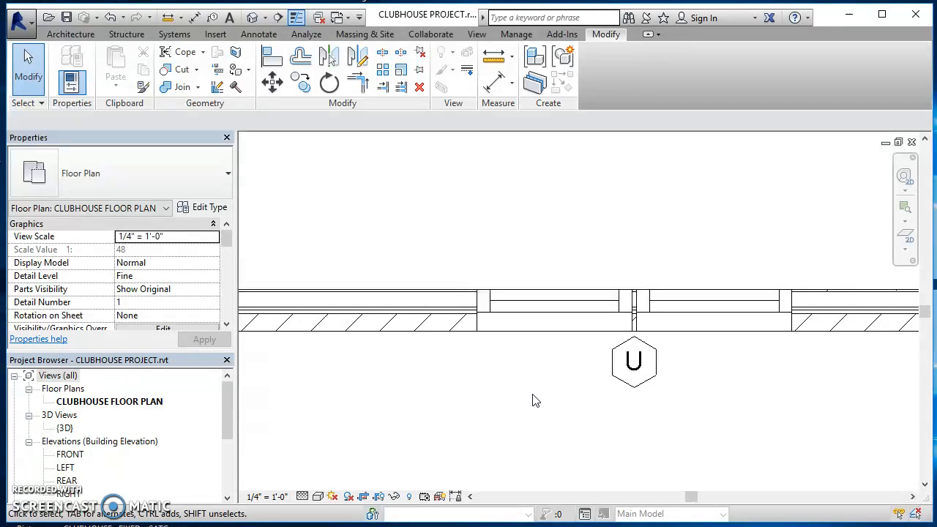
pyautogui.moveTo(435, 434)
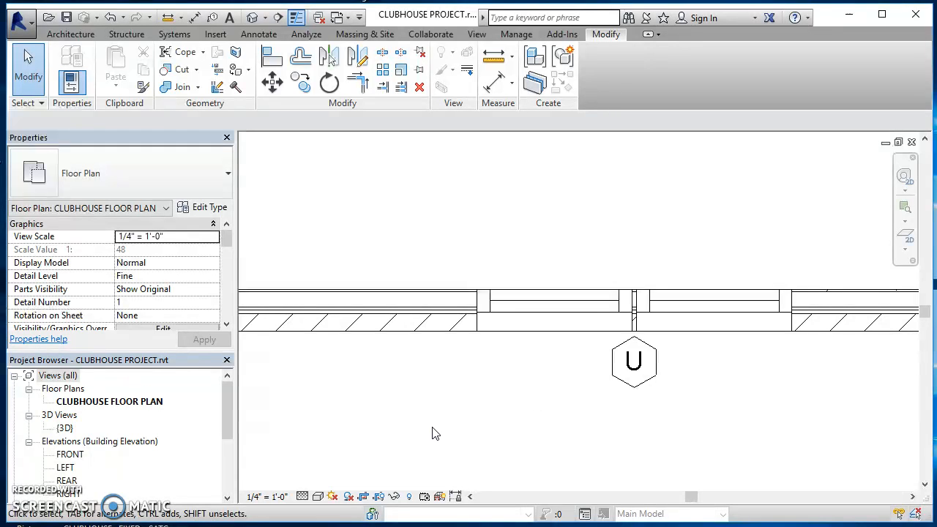
pyautogui.moveTo(427, 428)
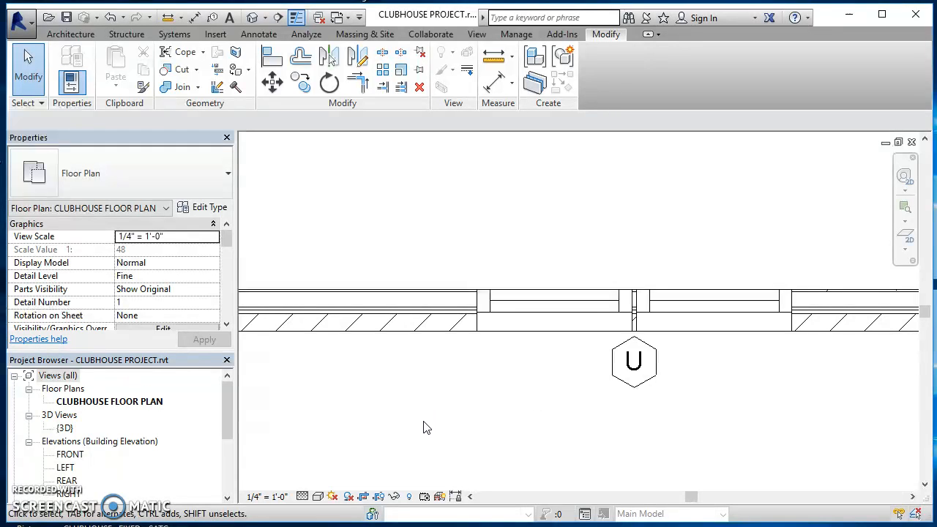